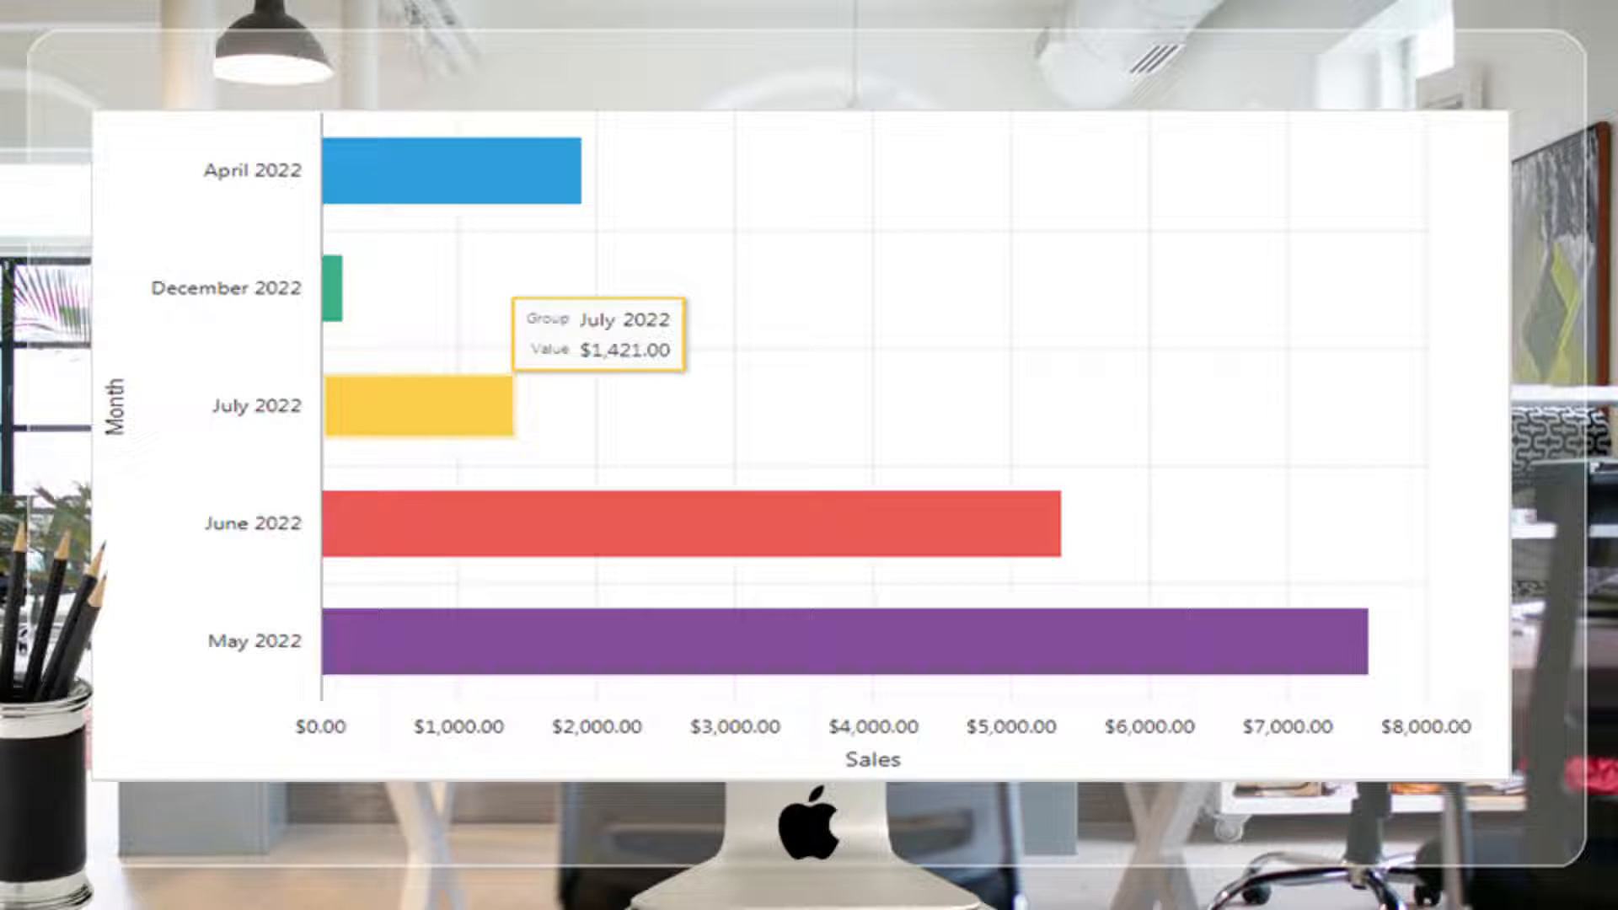
- Show the Actions menu over the Monthly Review view of the Orders report
click(693, 325)
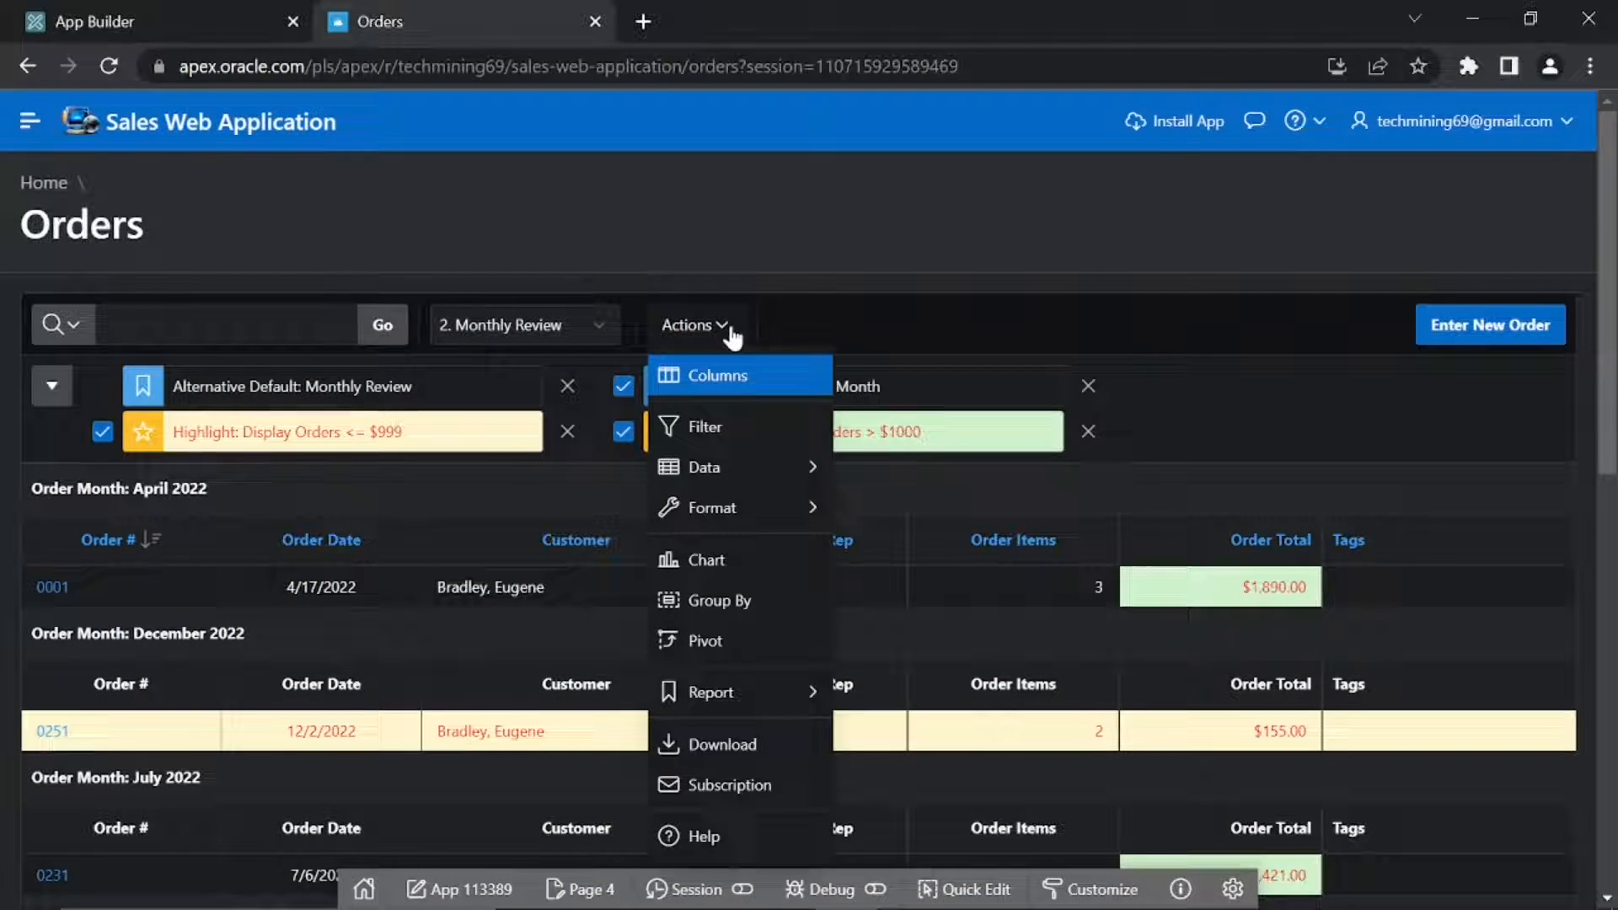
mouse_move(738, 482)
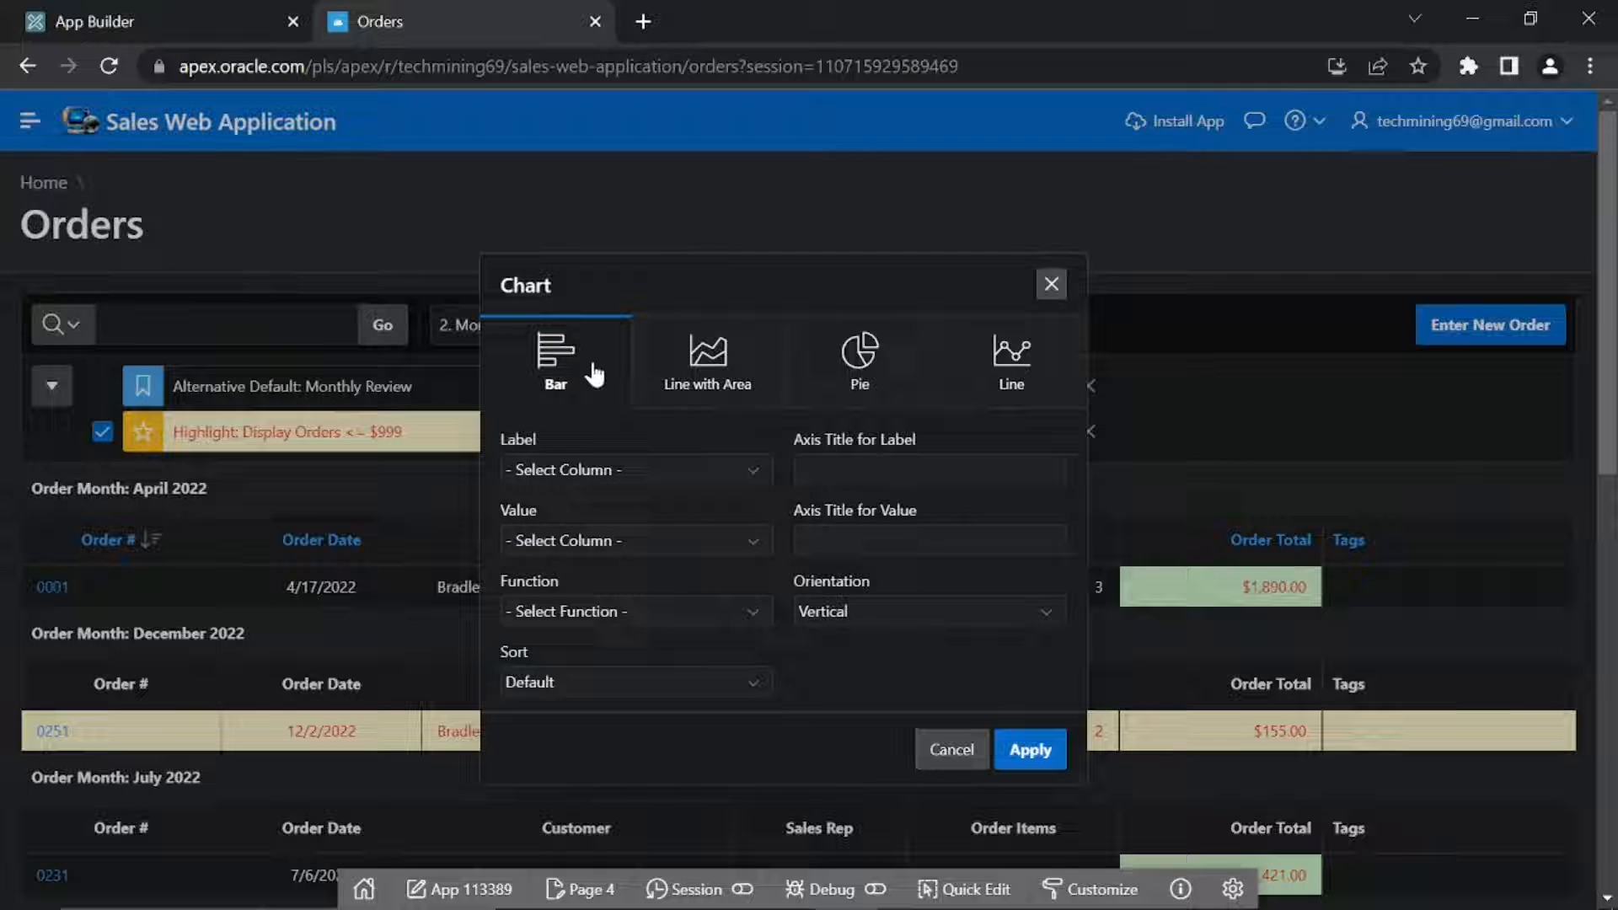
mouse_move(591, 411)
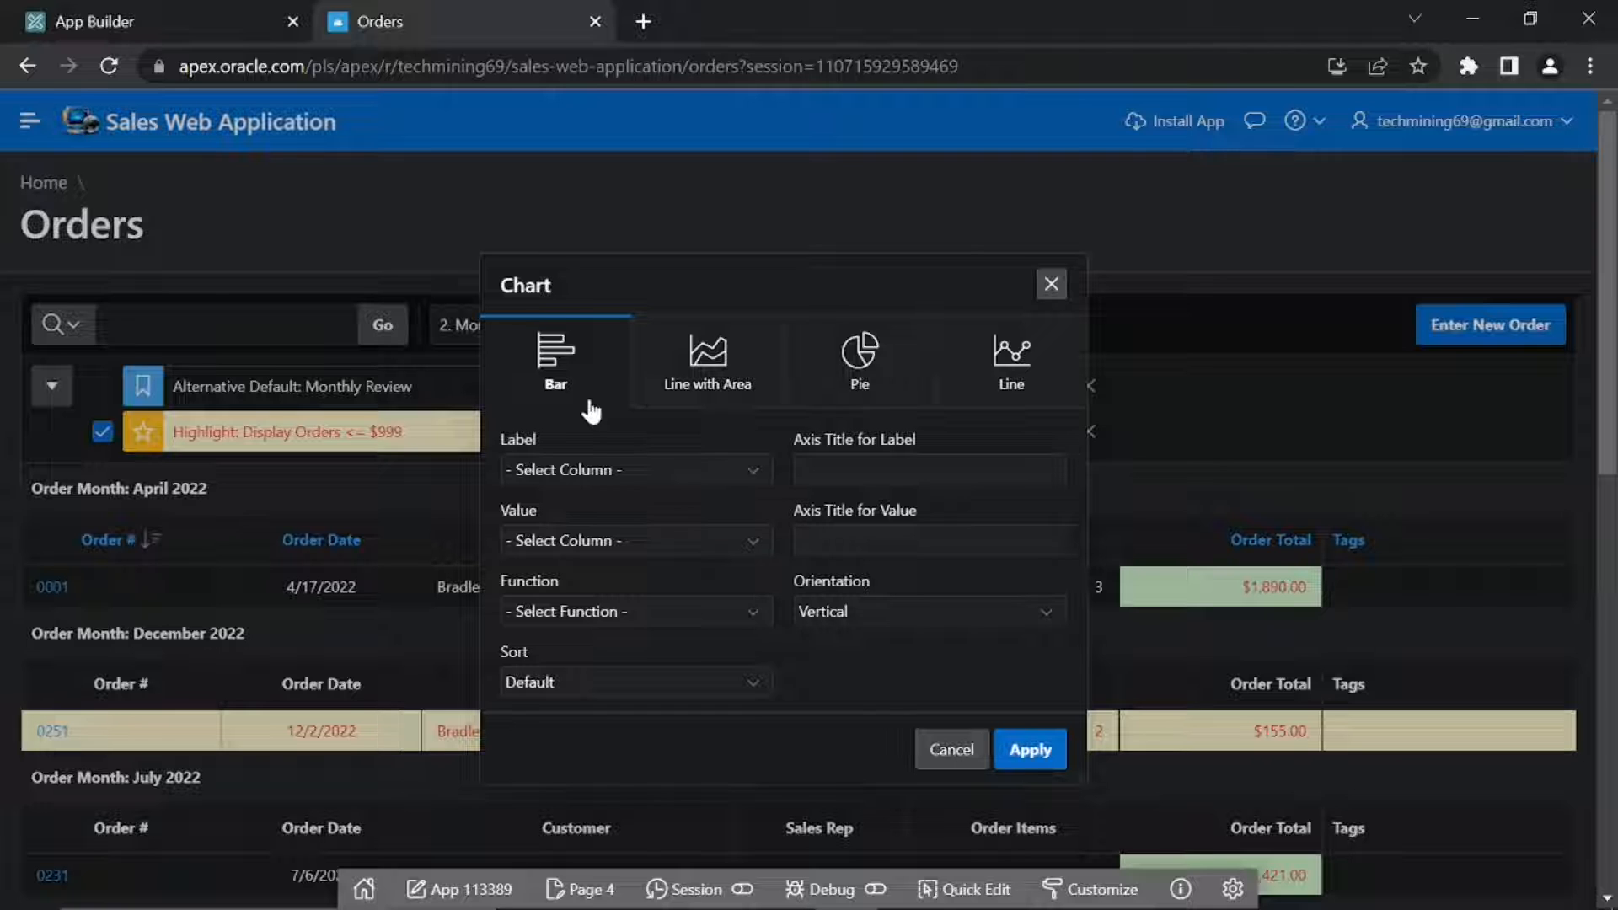
- Chart Order Month as the label titled Month and Order Total as the value titled Sales
click(636, 468)
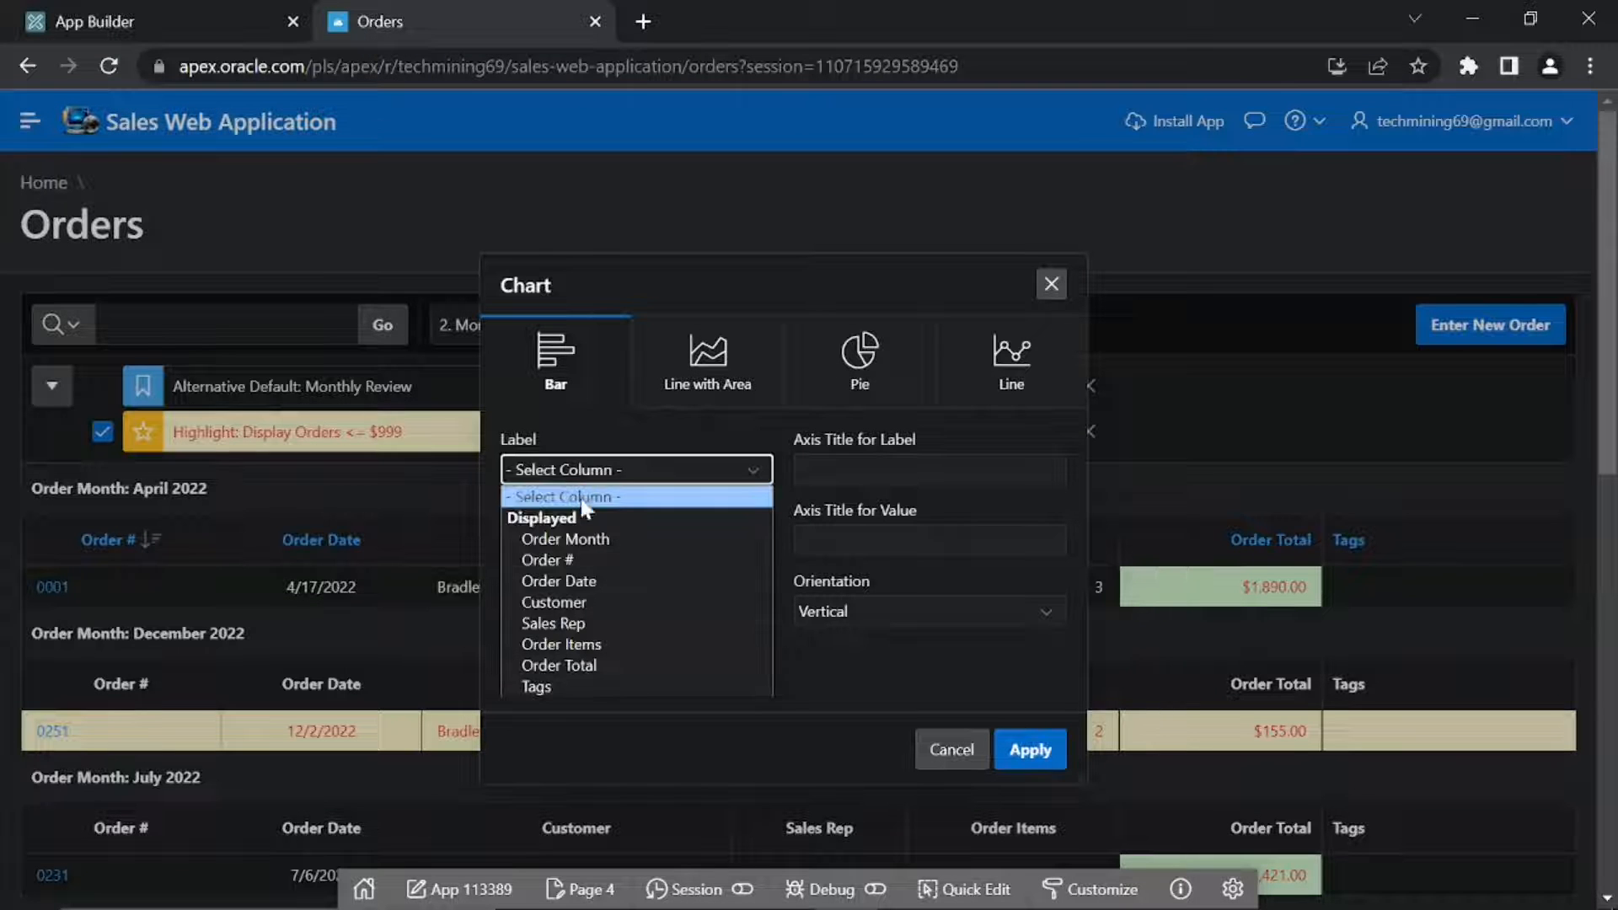
click(565, 539)
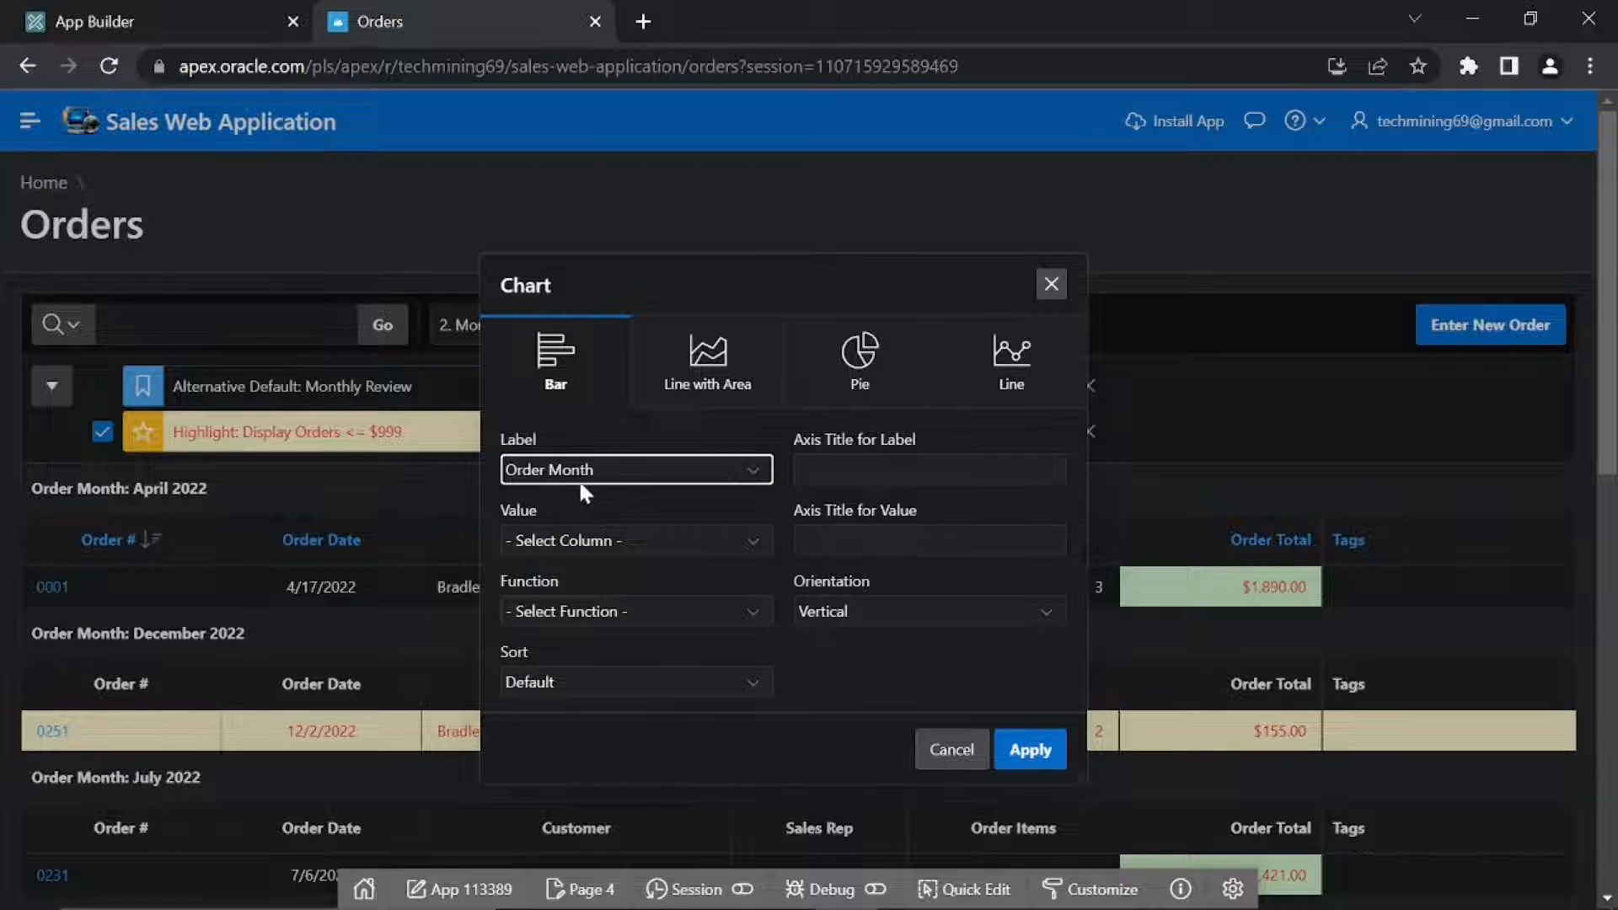
click(929, 469)
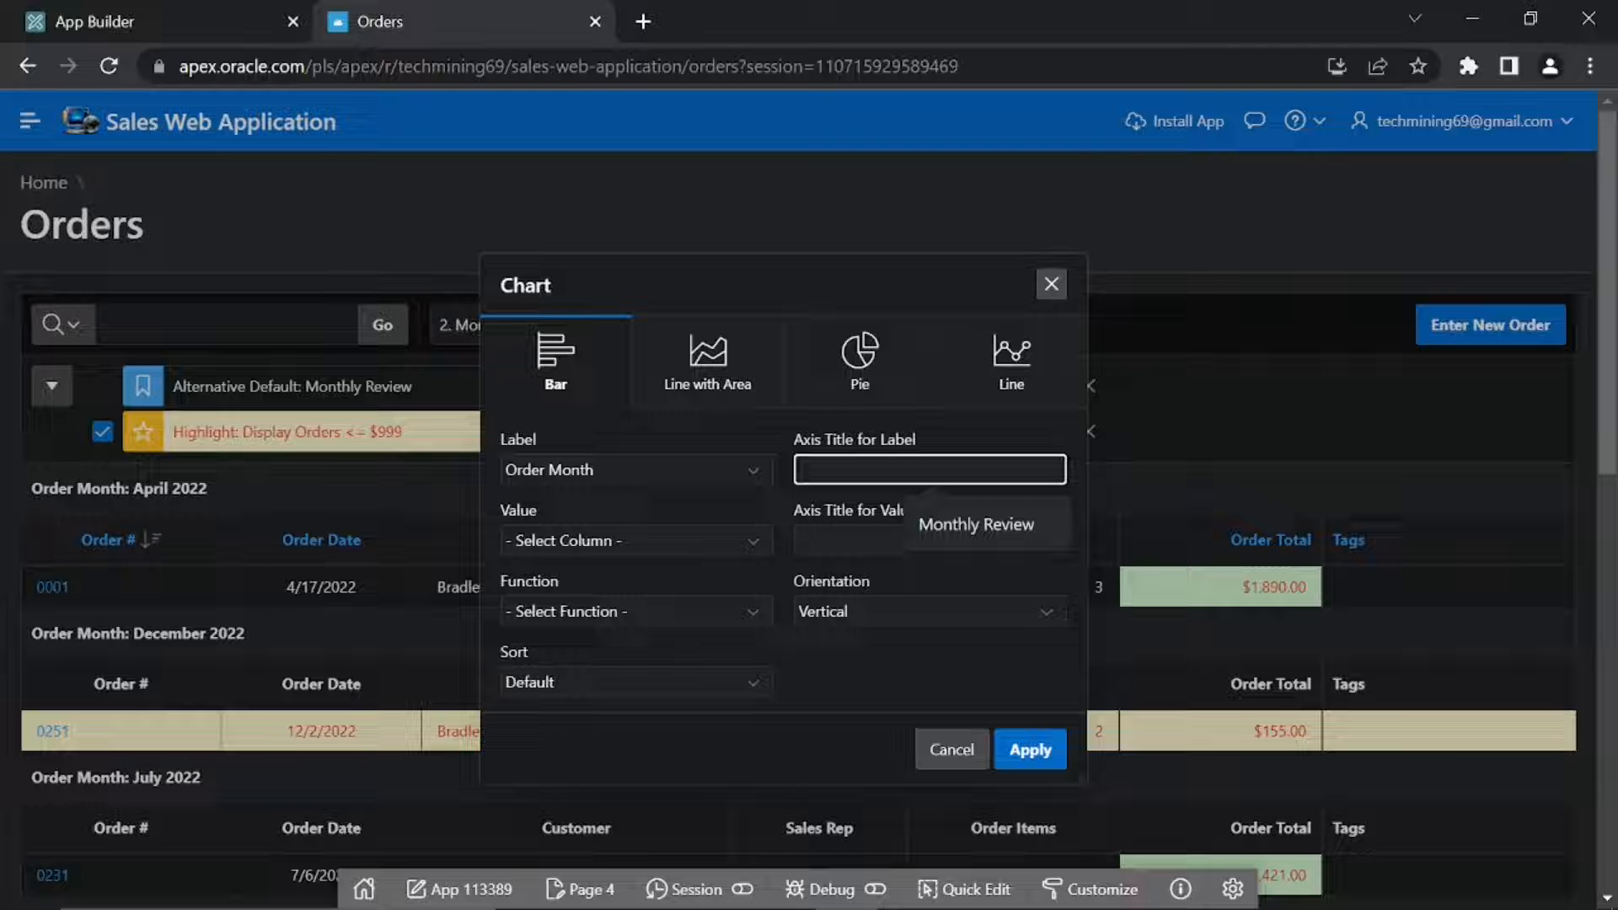
text(Month)
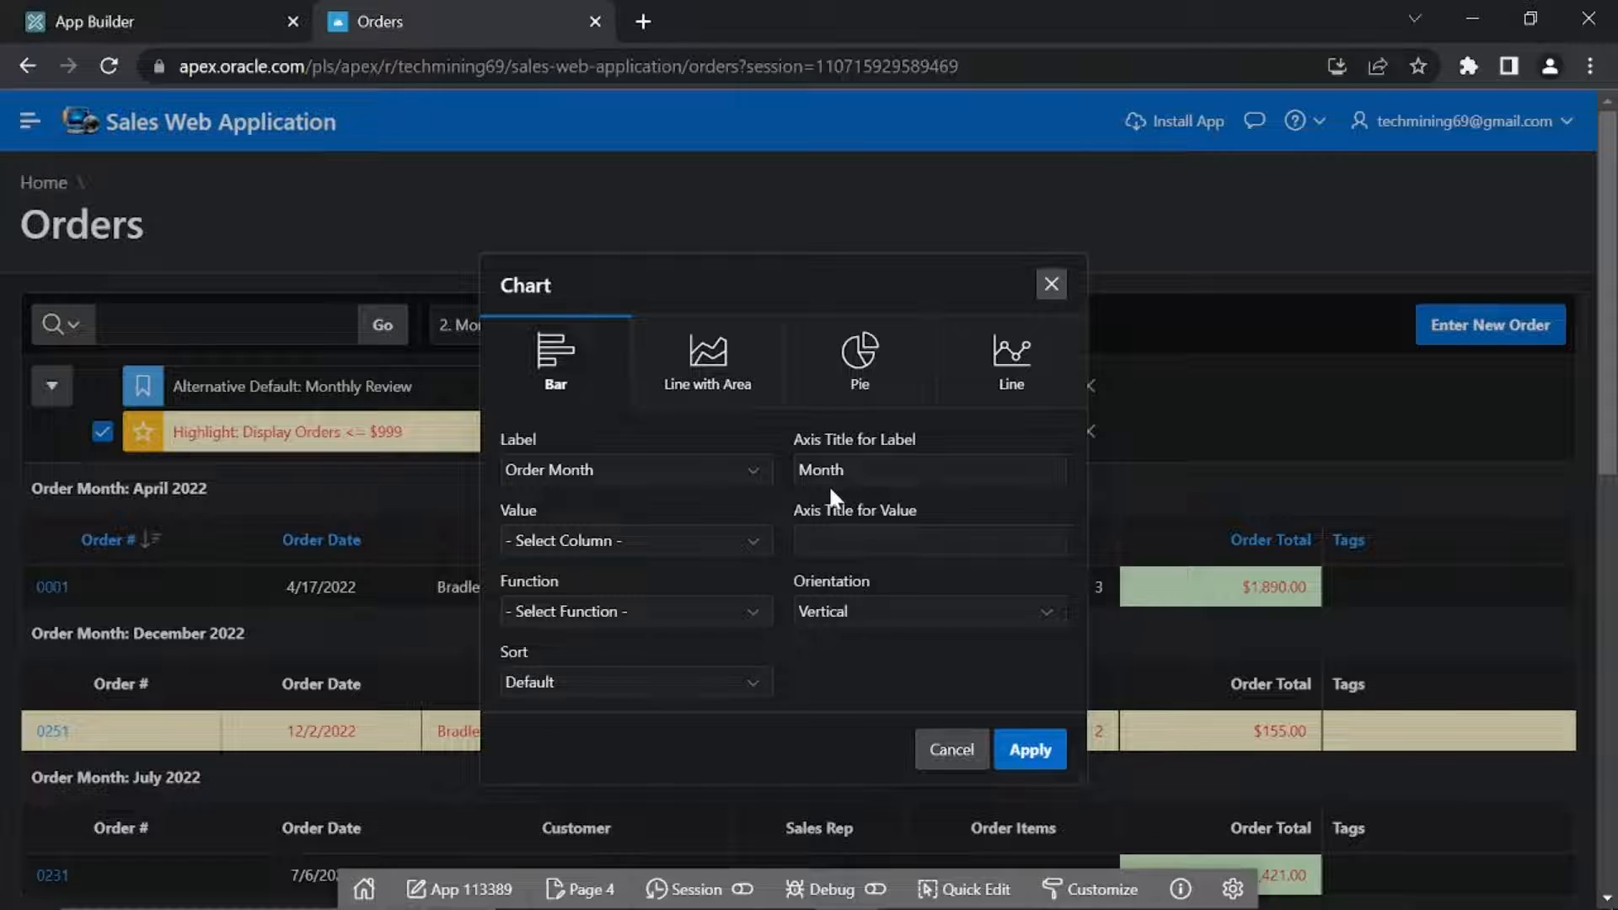
click(637, 539)
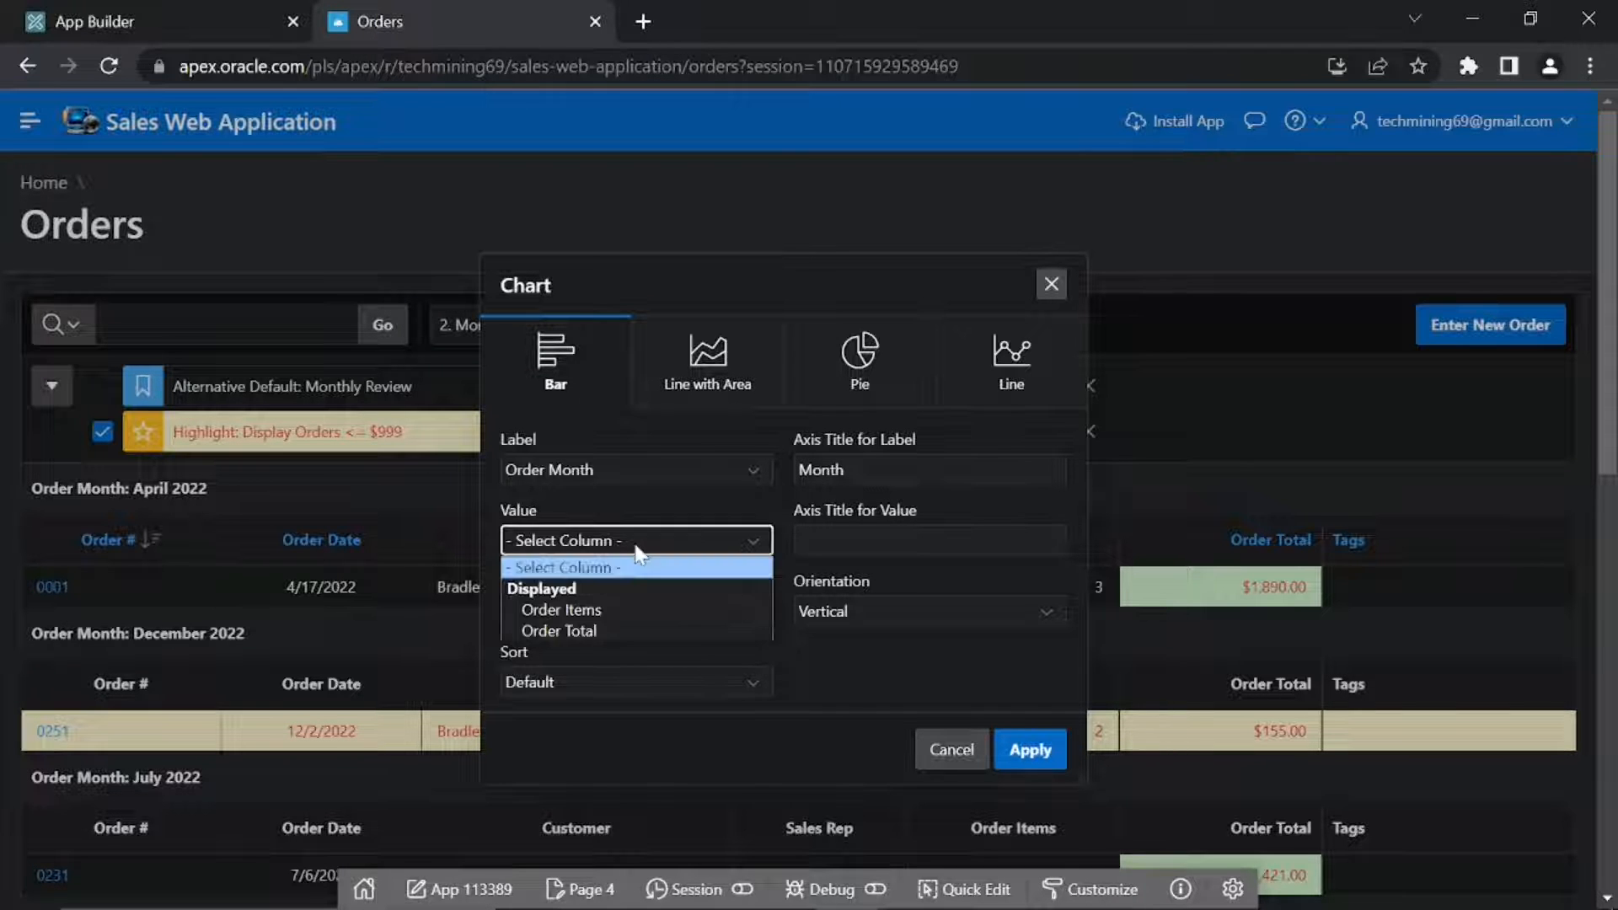
click(558, 630)
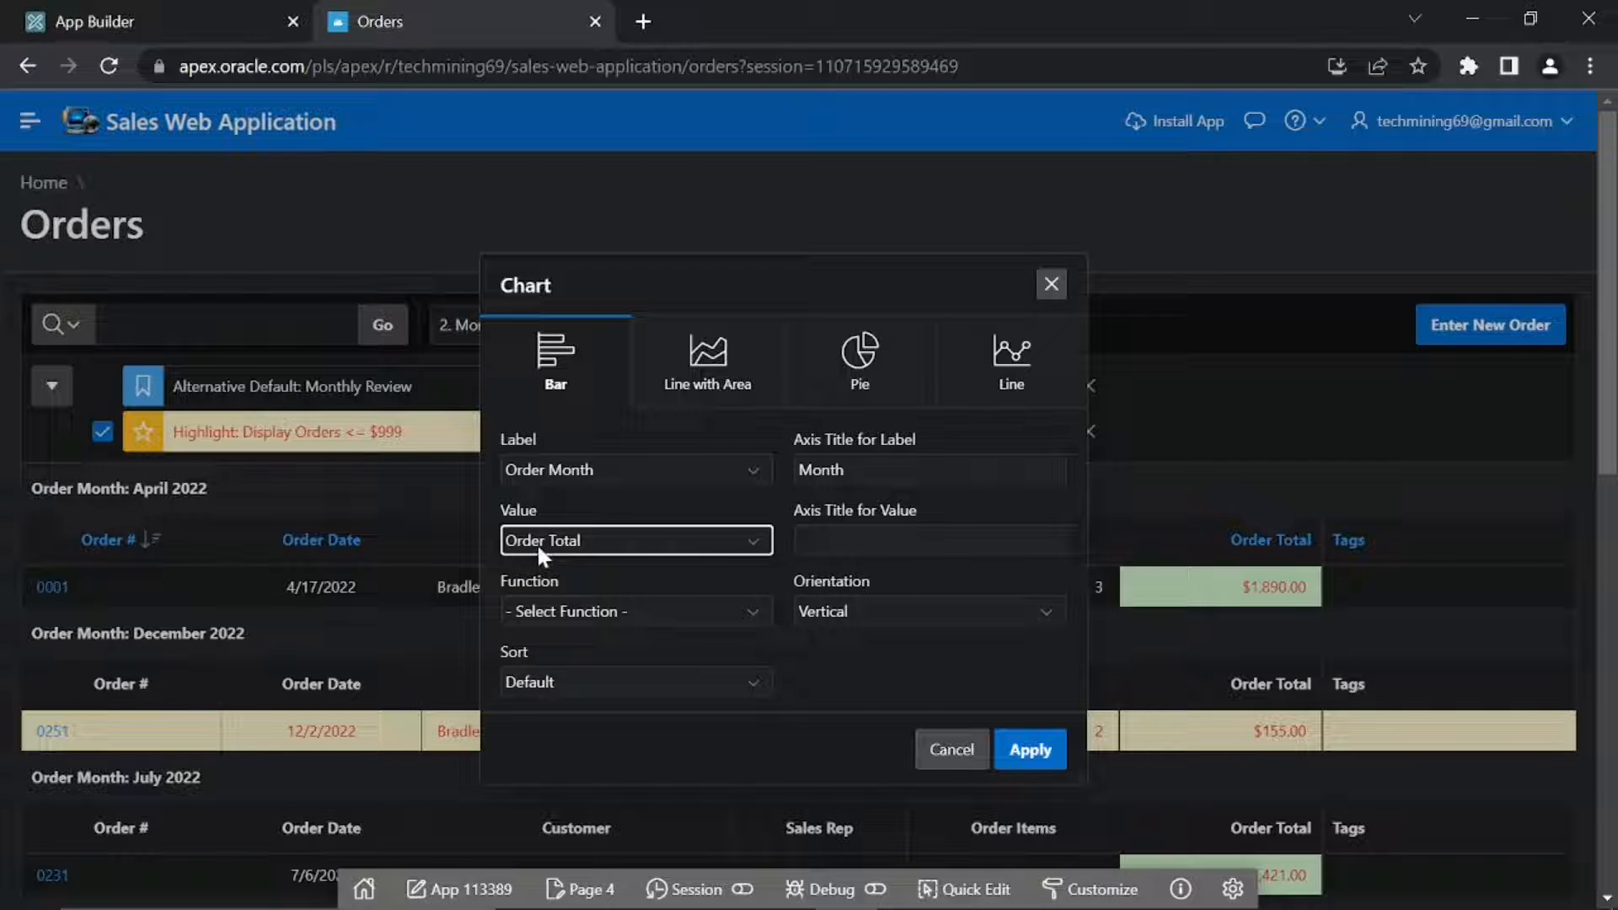
text(Sales)
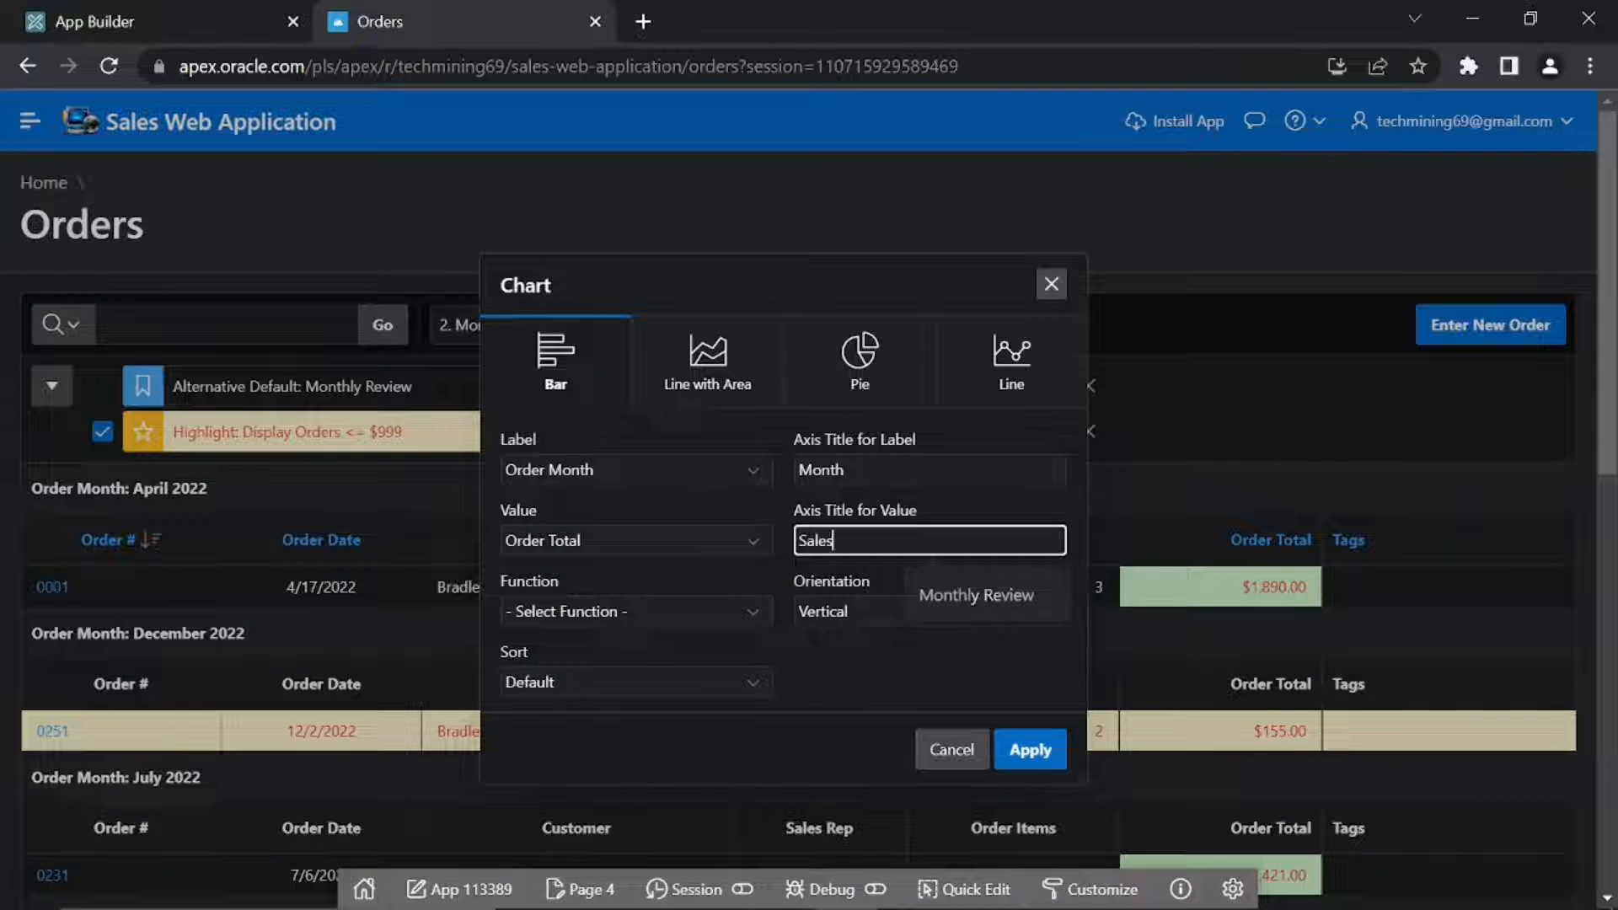
- Aggregate with Sum, make the bars horizontal and sort by label ascending
click(930, 612)
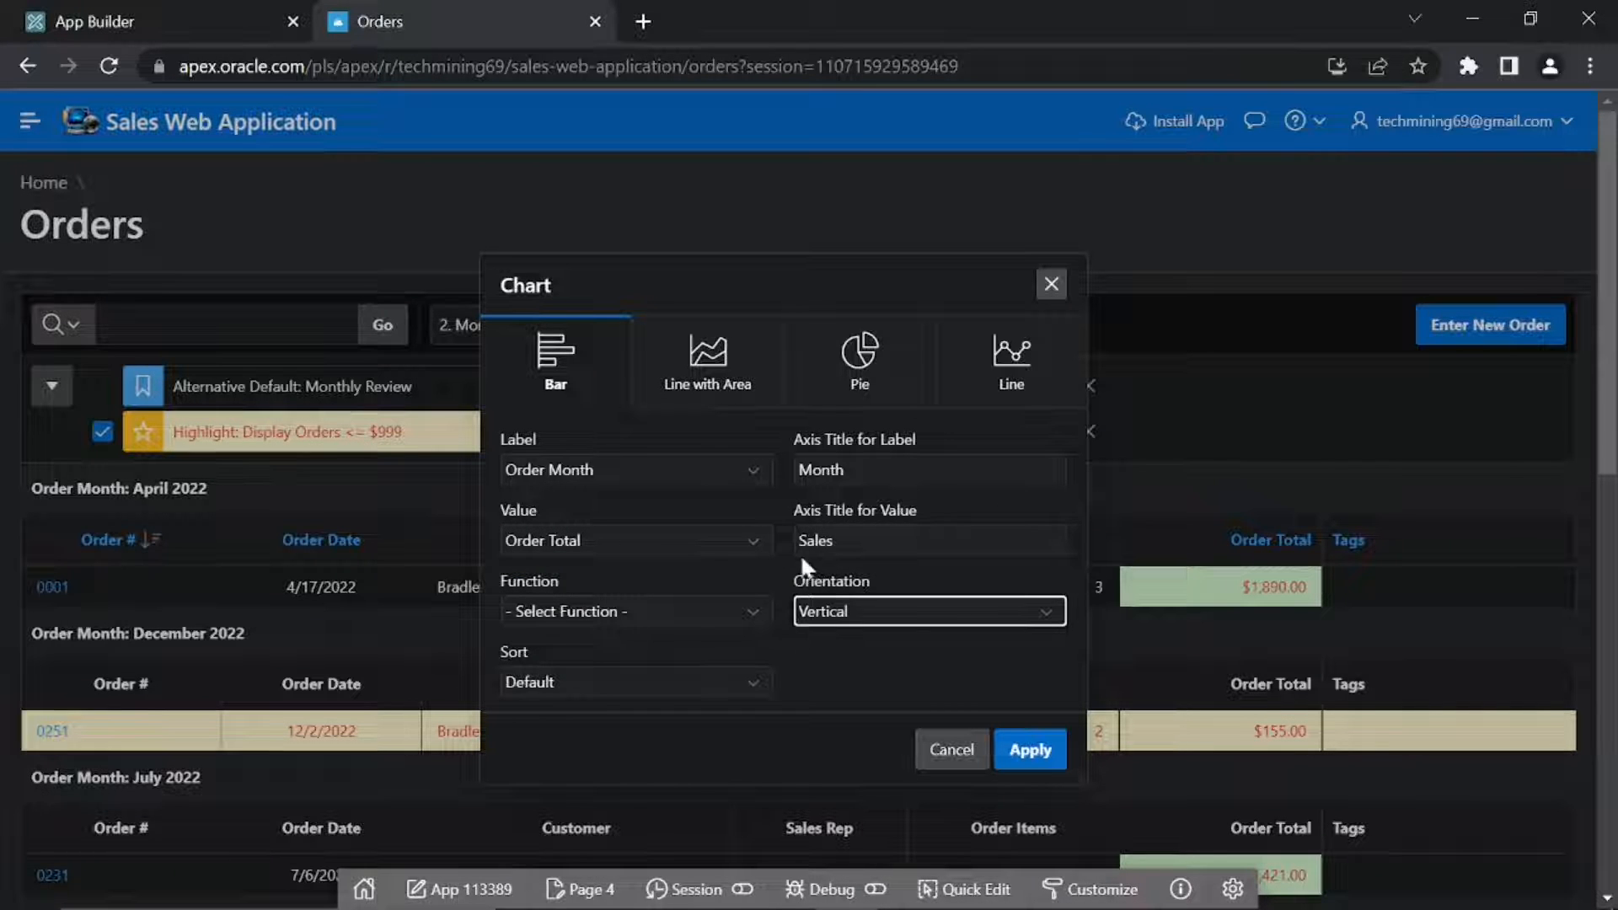
mouse_move(722, 603)
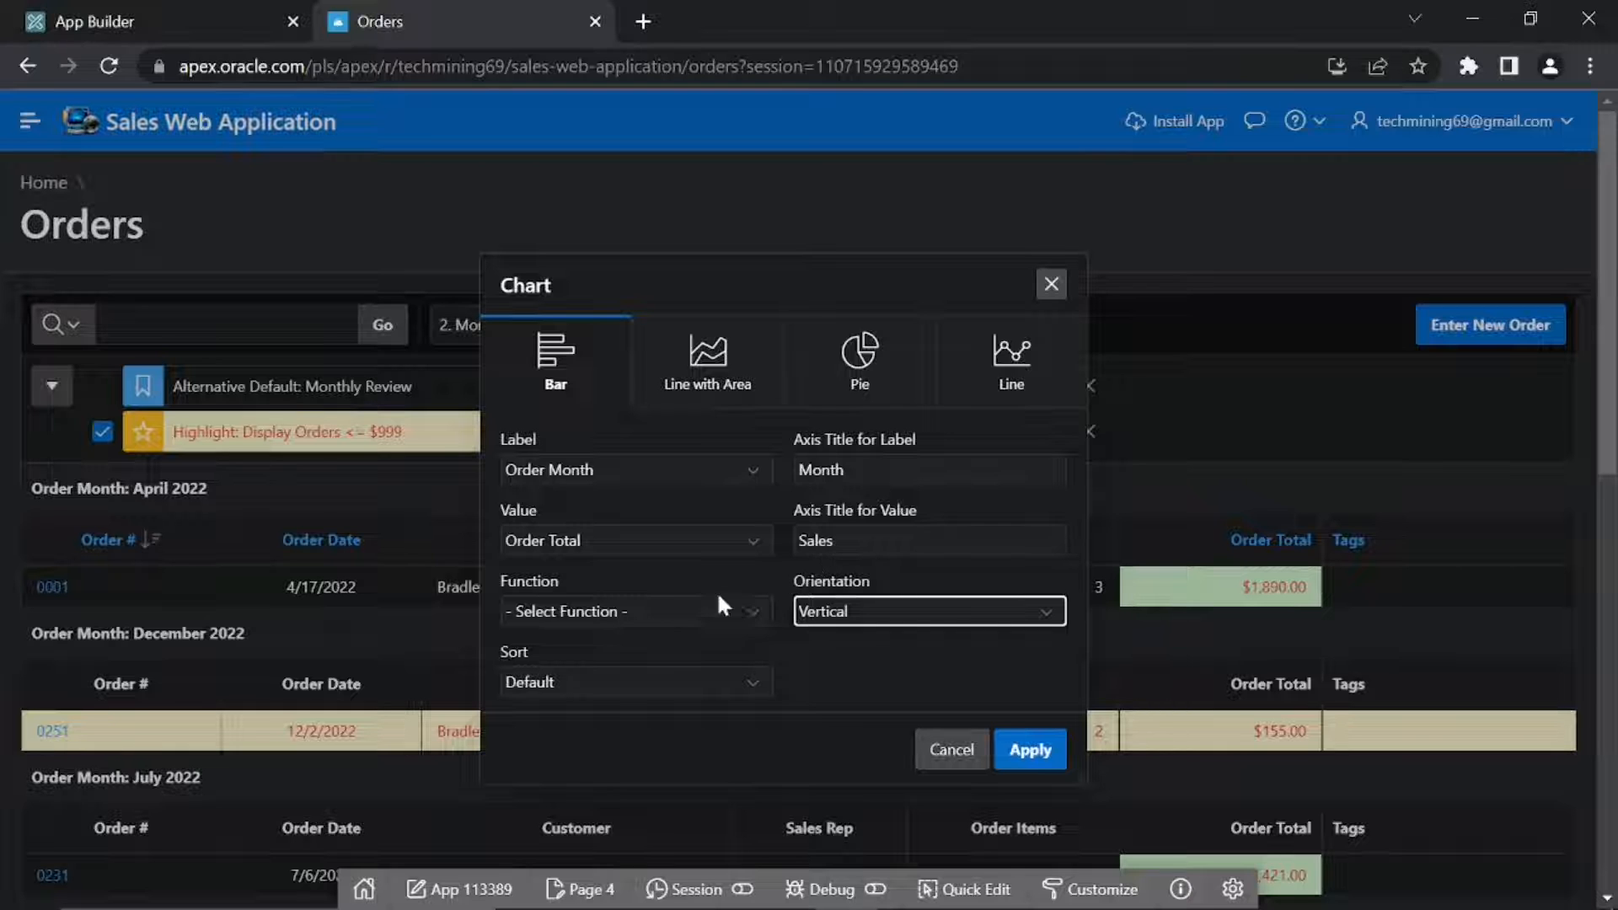
click(634, 612)
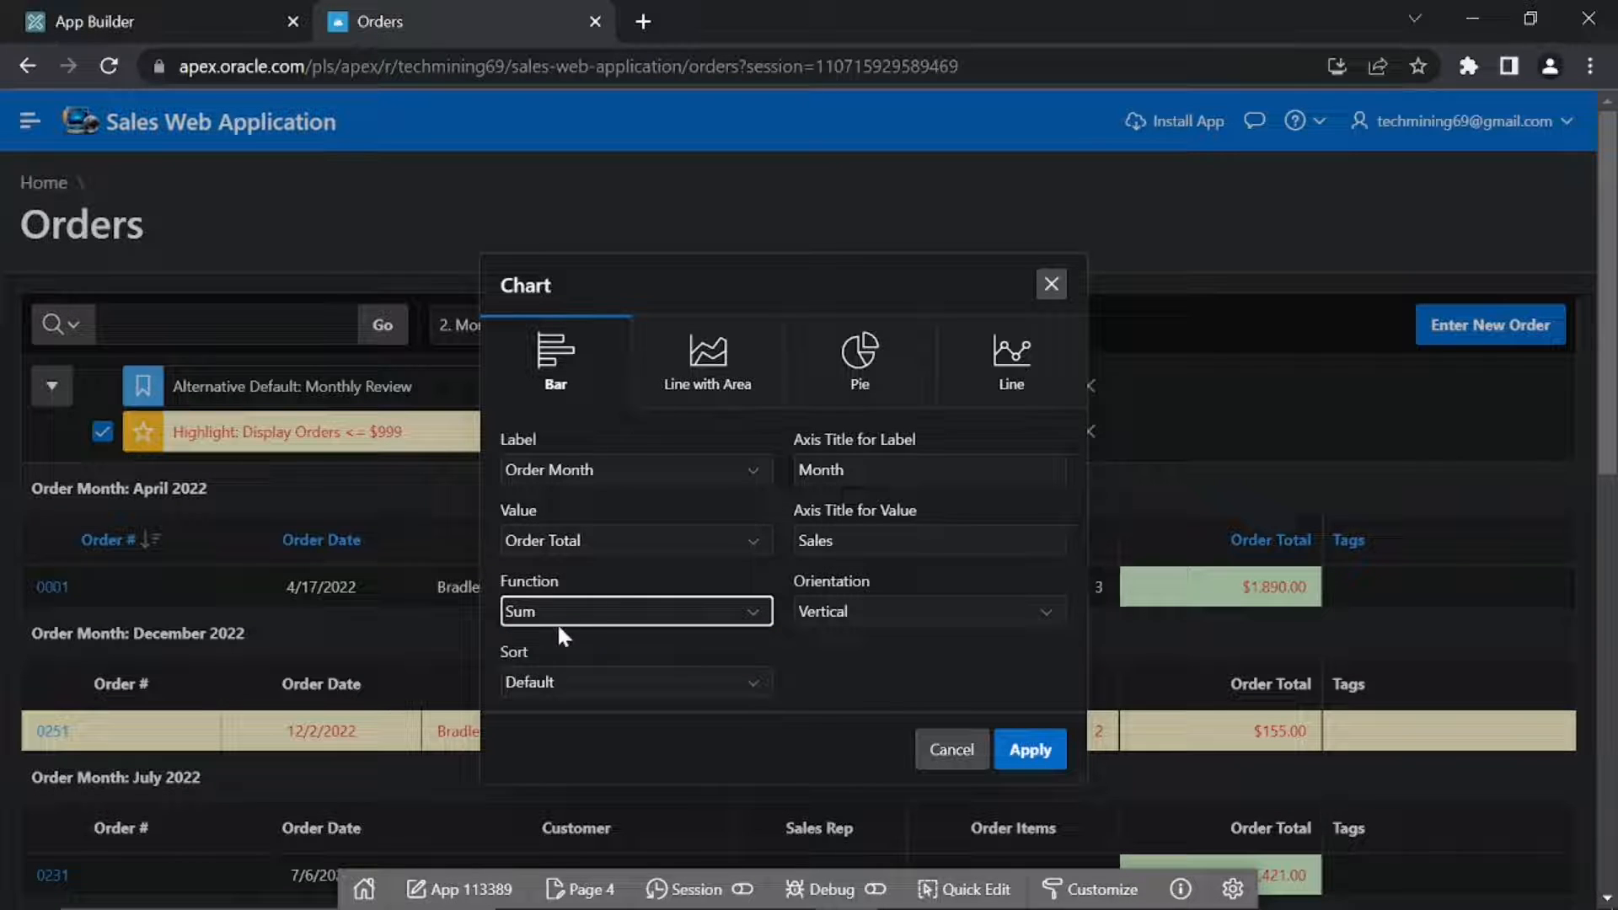
click(930, 612)
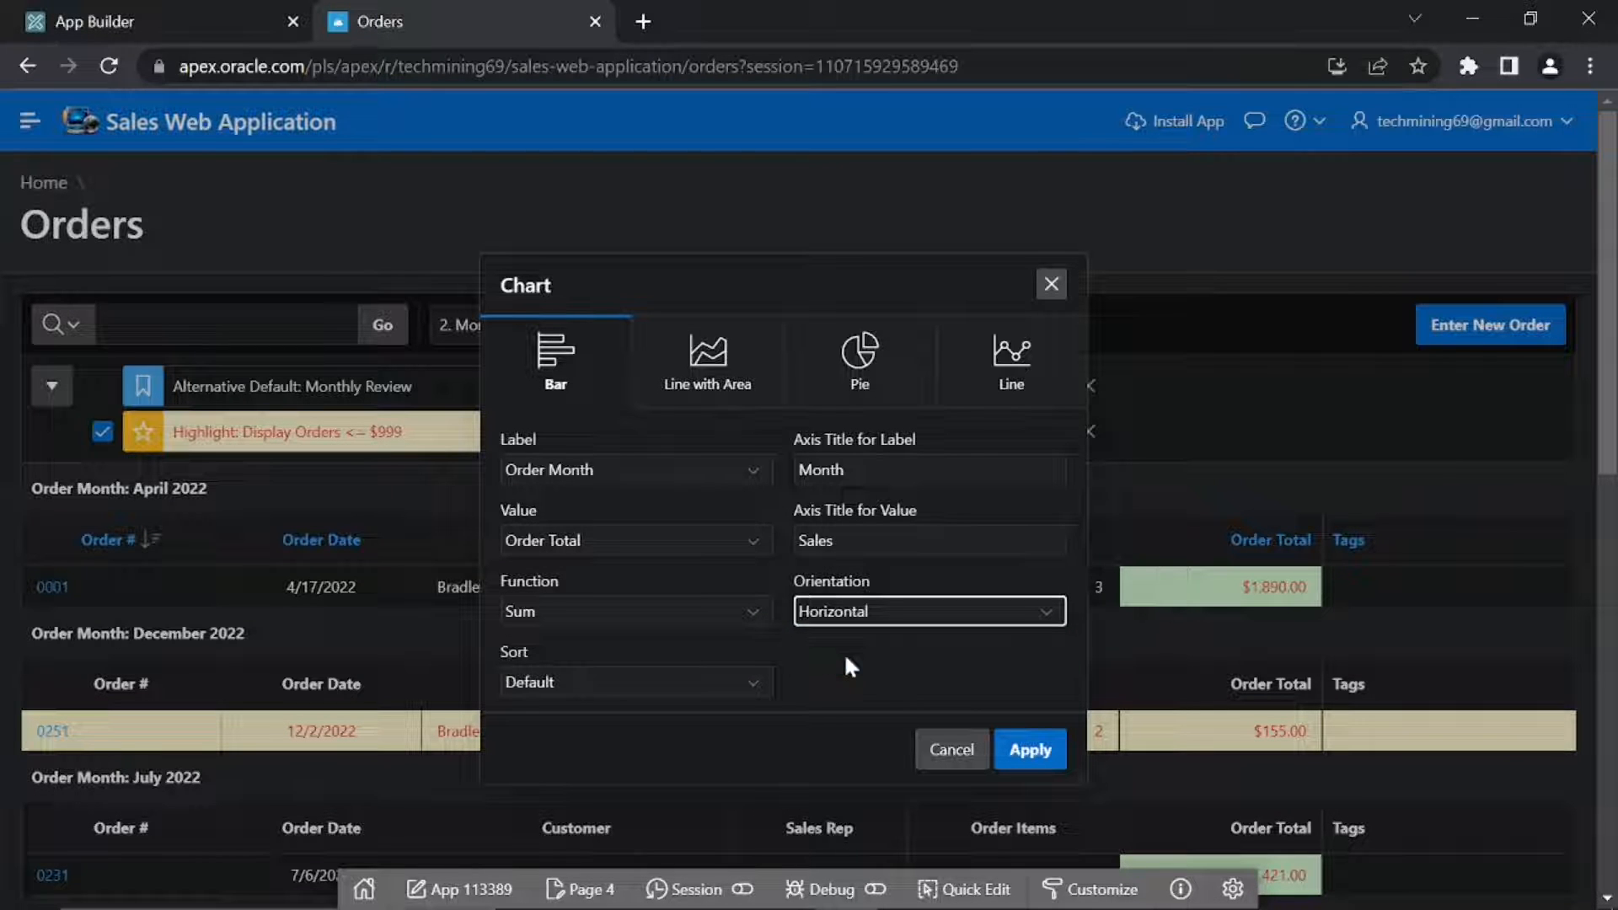
click(635, 681)
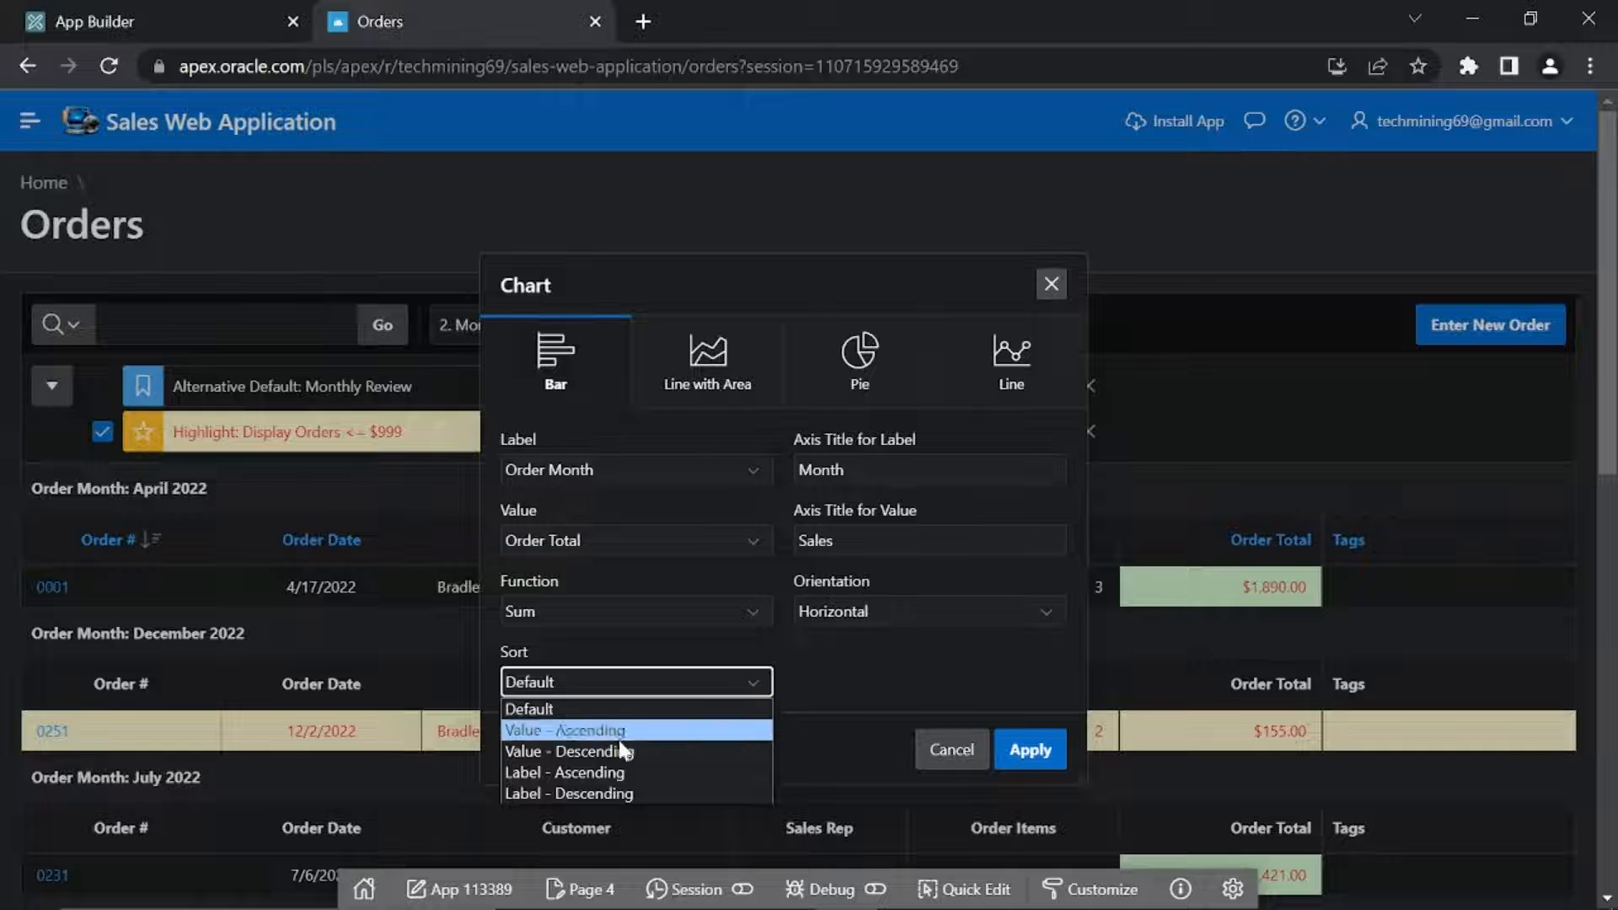
click(565, 772)
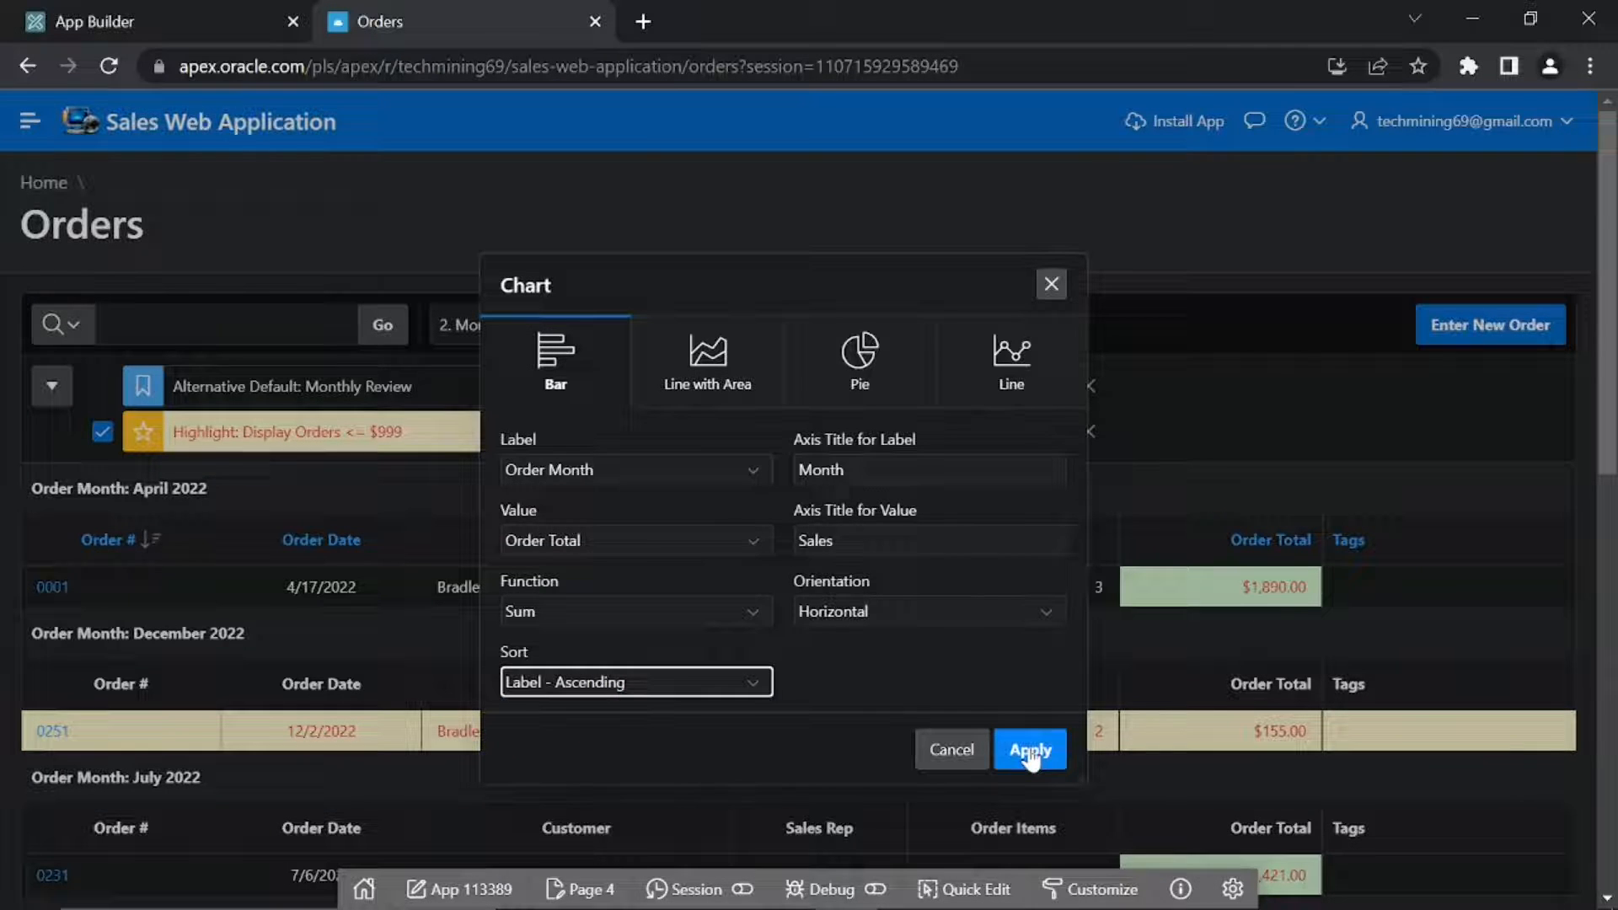
- Apply the chart and review the horizontal bars of total sales per month
click(1030, 749)
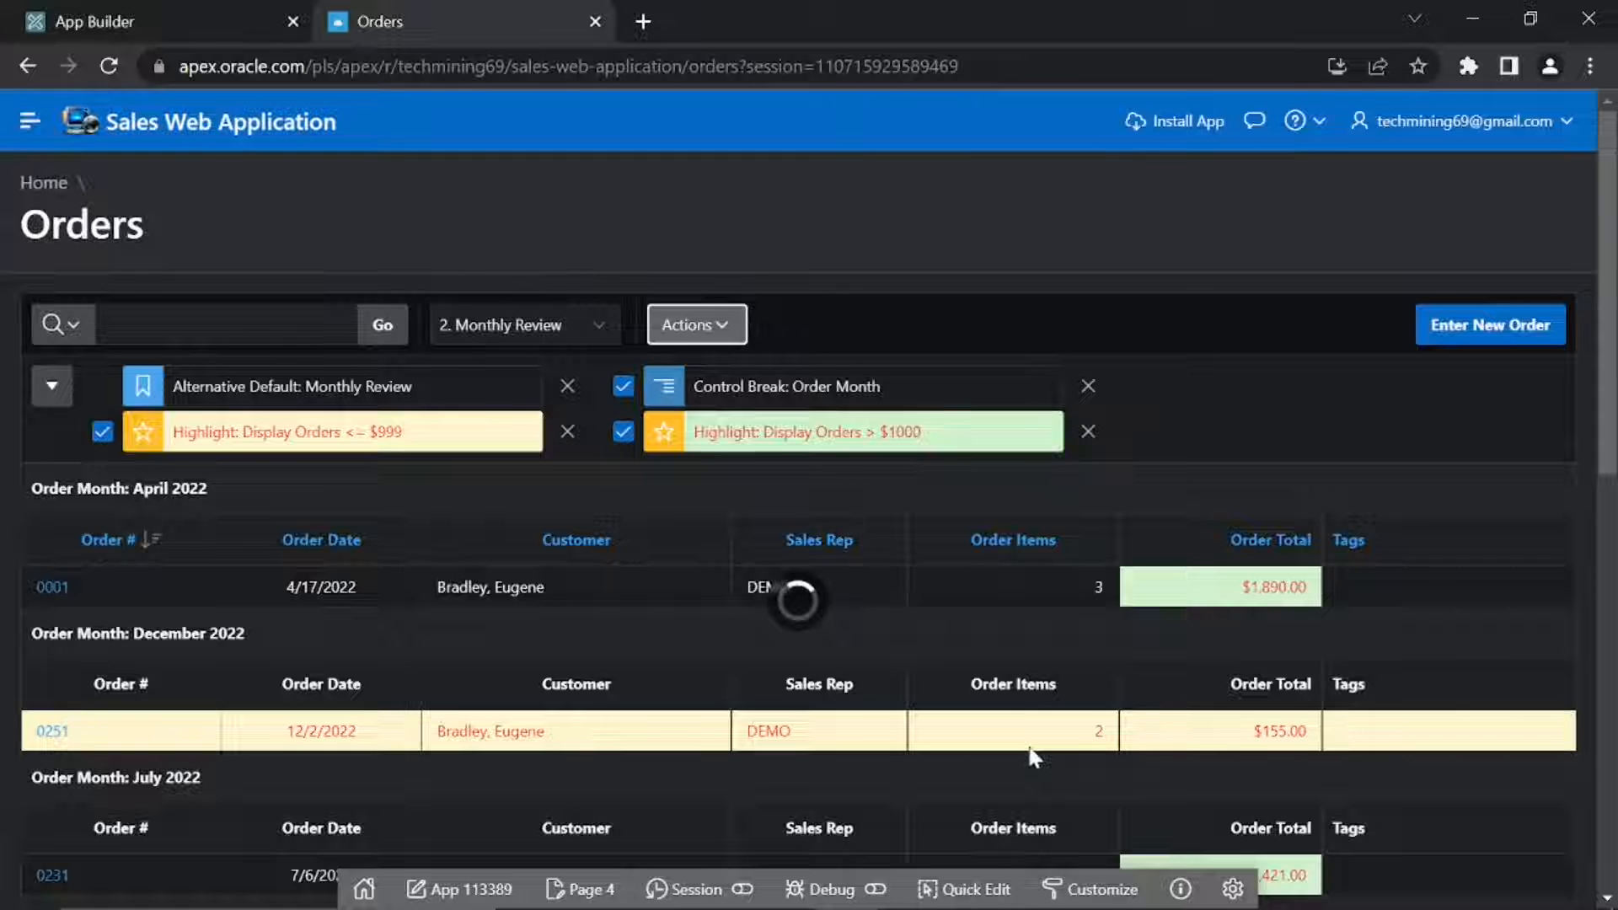
click(700, 325)
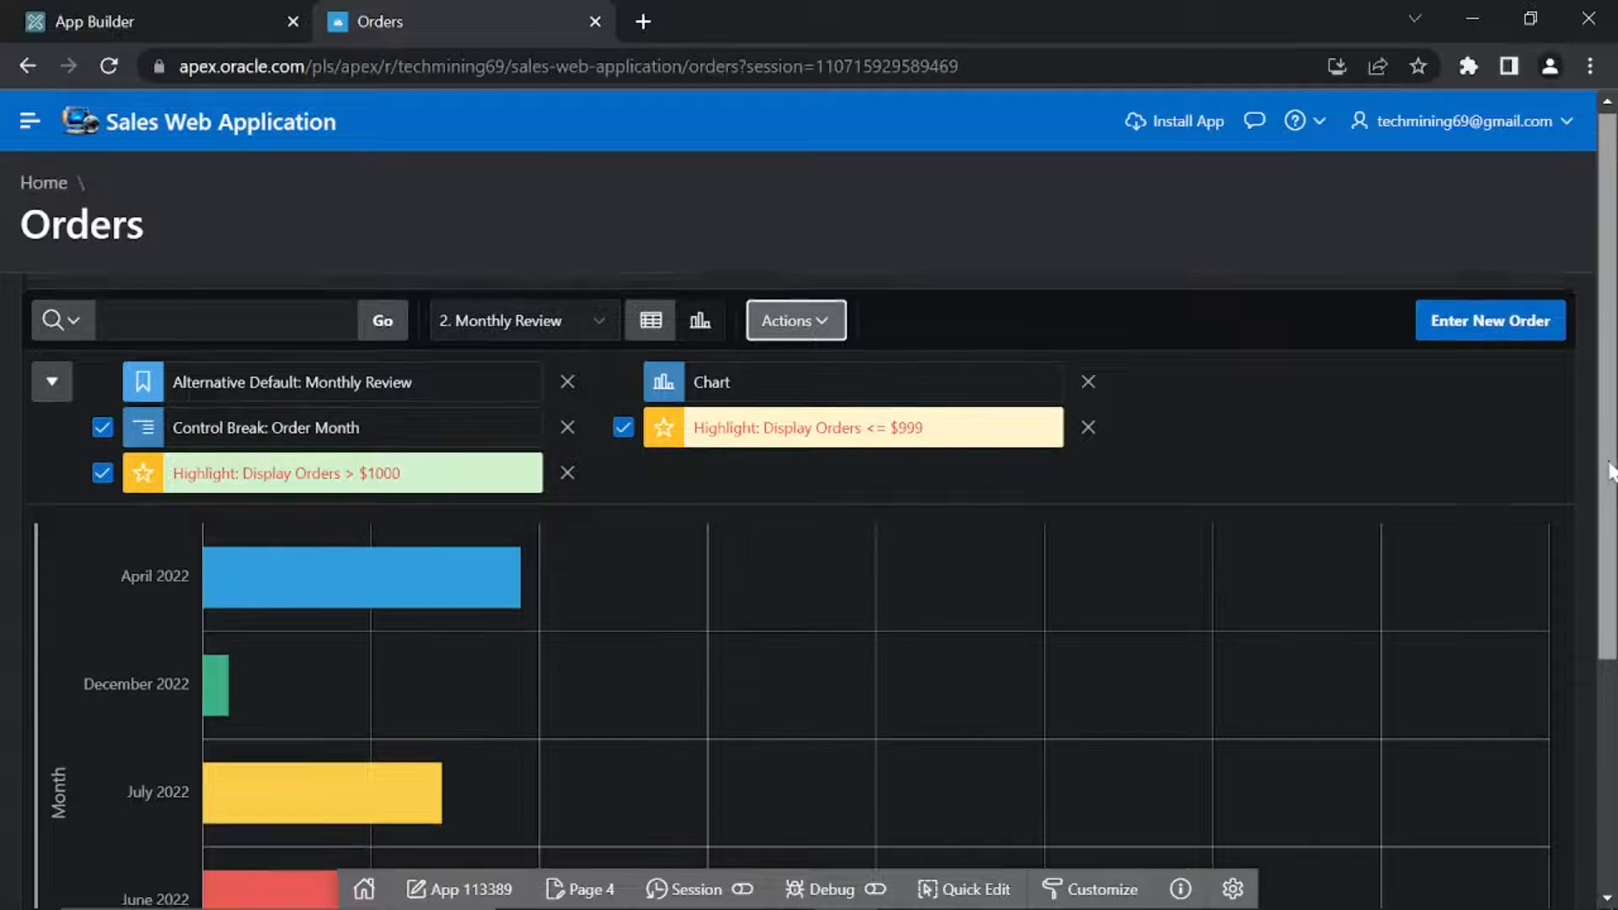
scroll(down, 3)
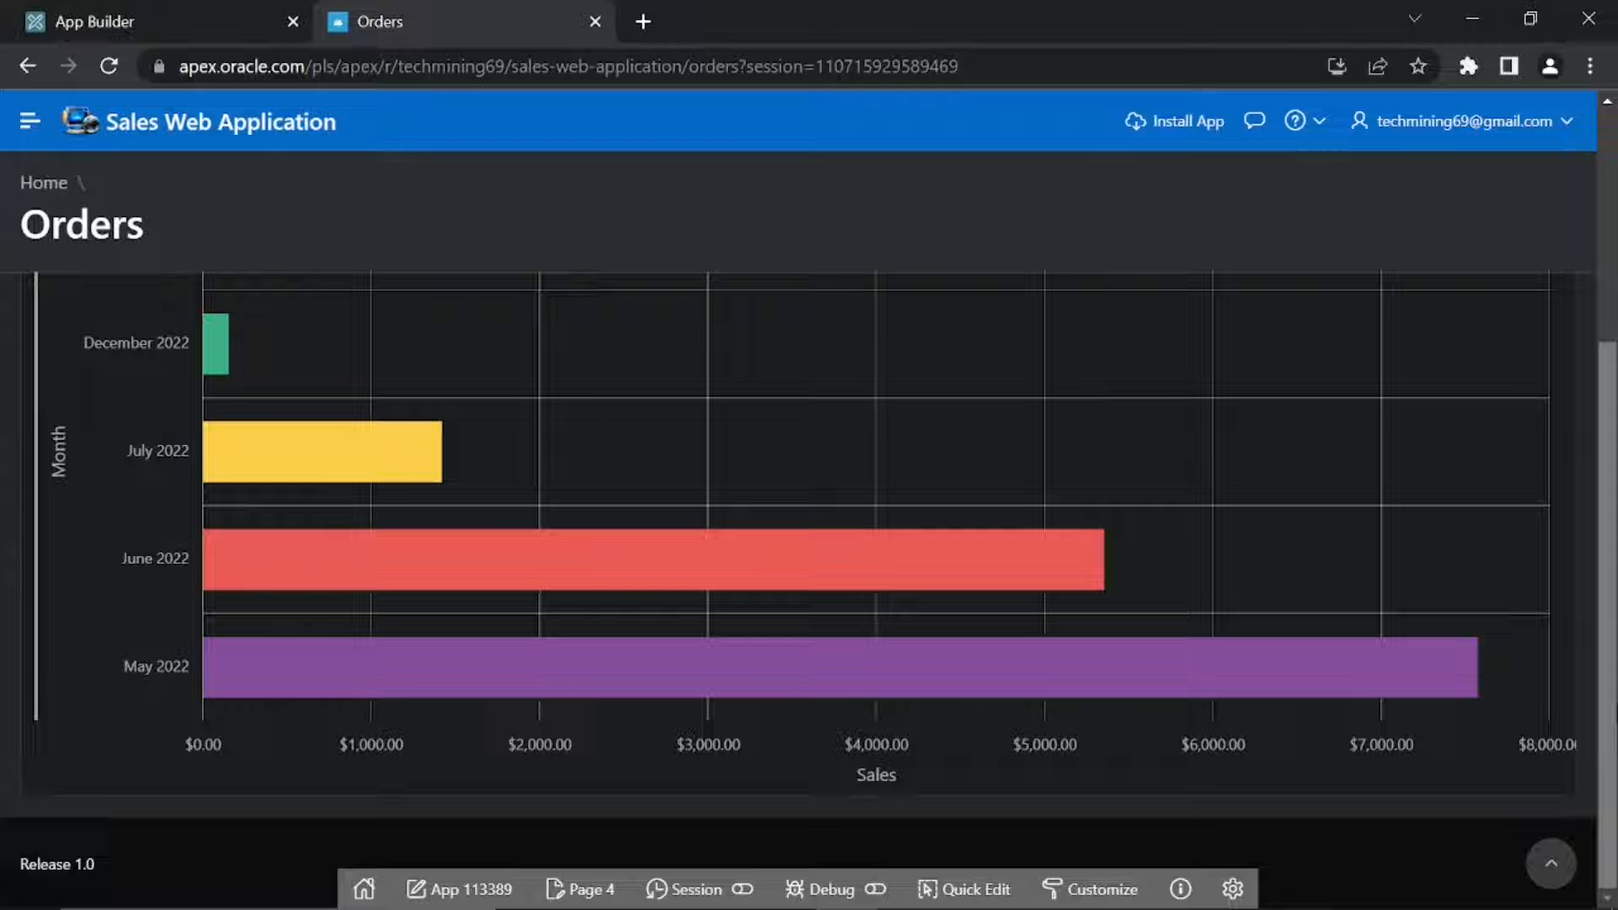
mouse_move(1564, 780)
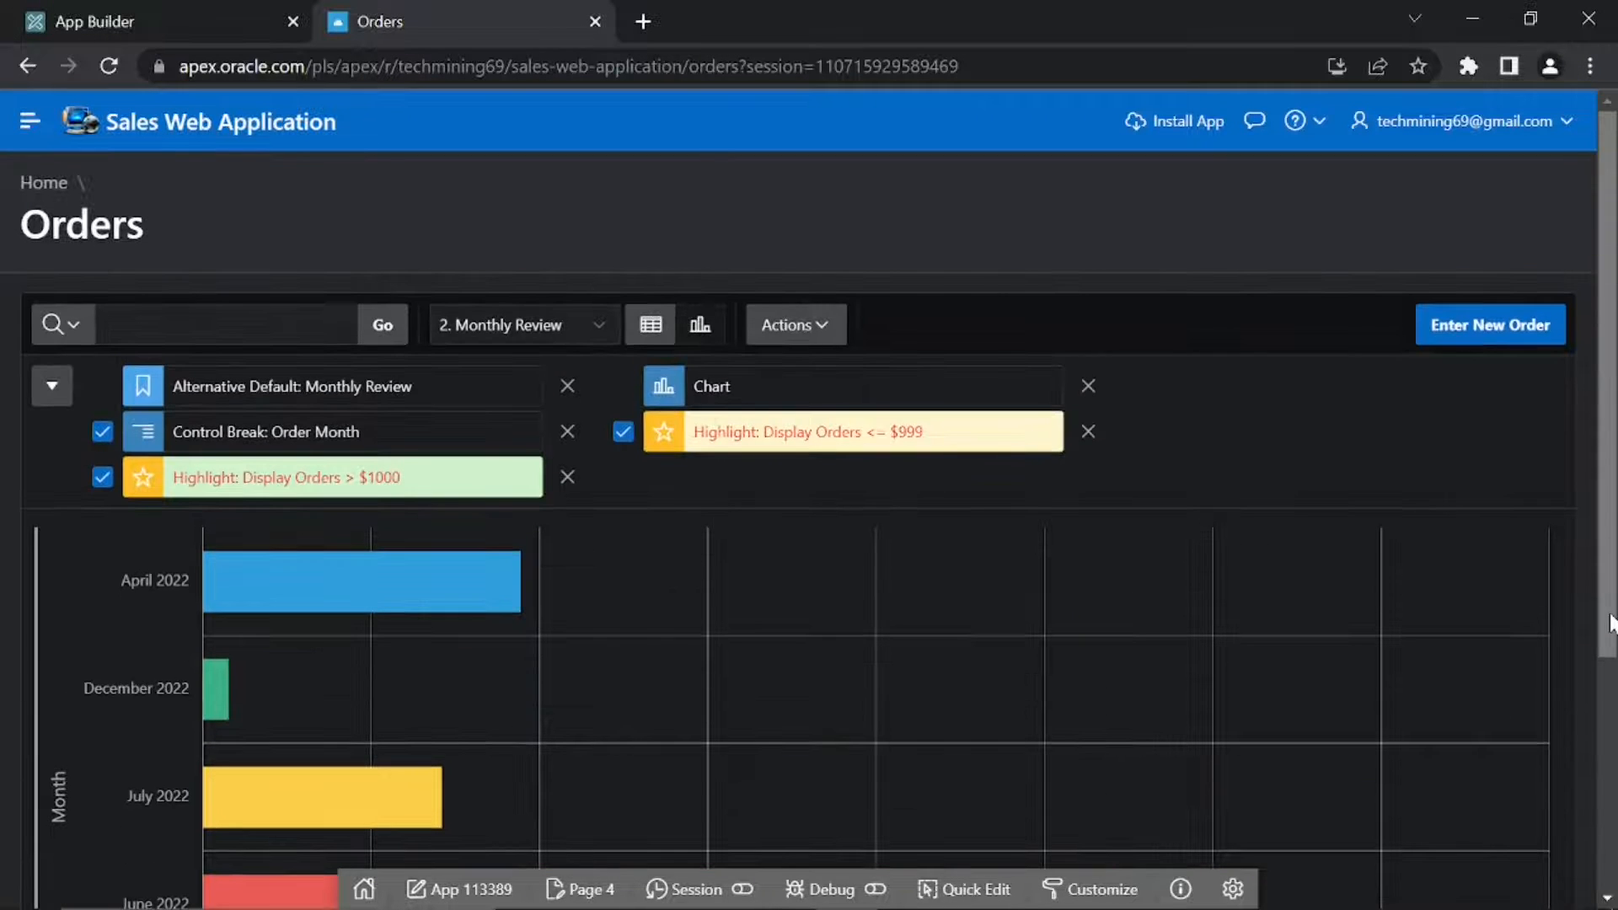
mouse_move(699, 335)
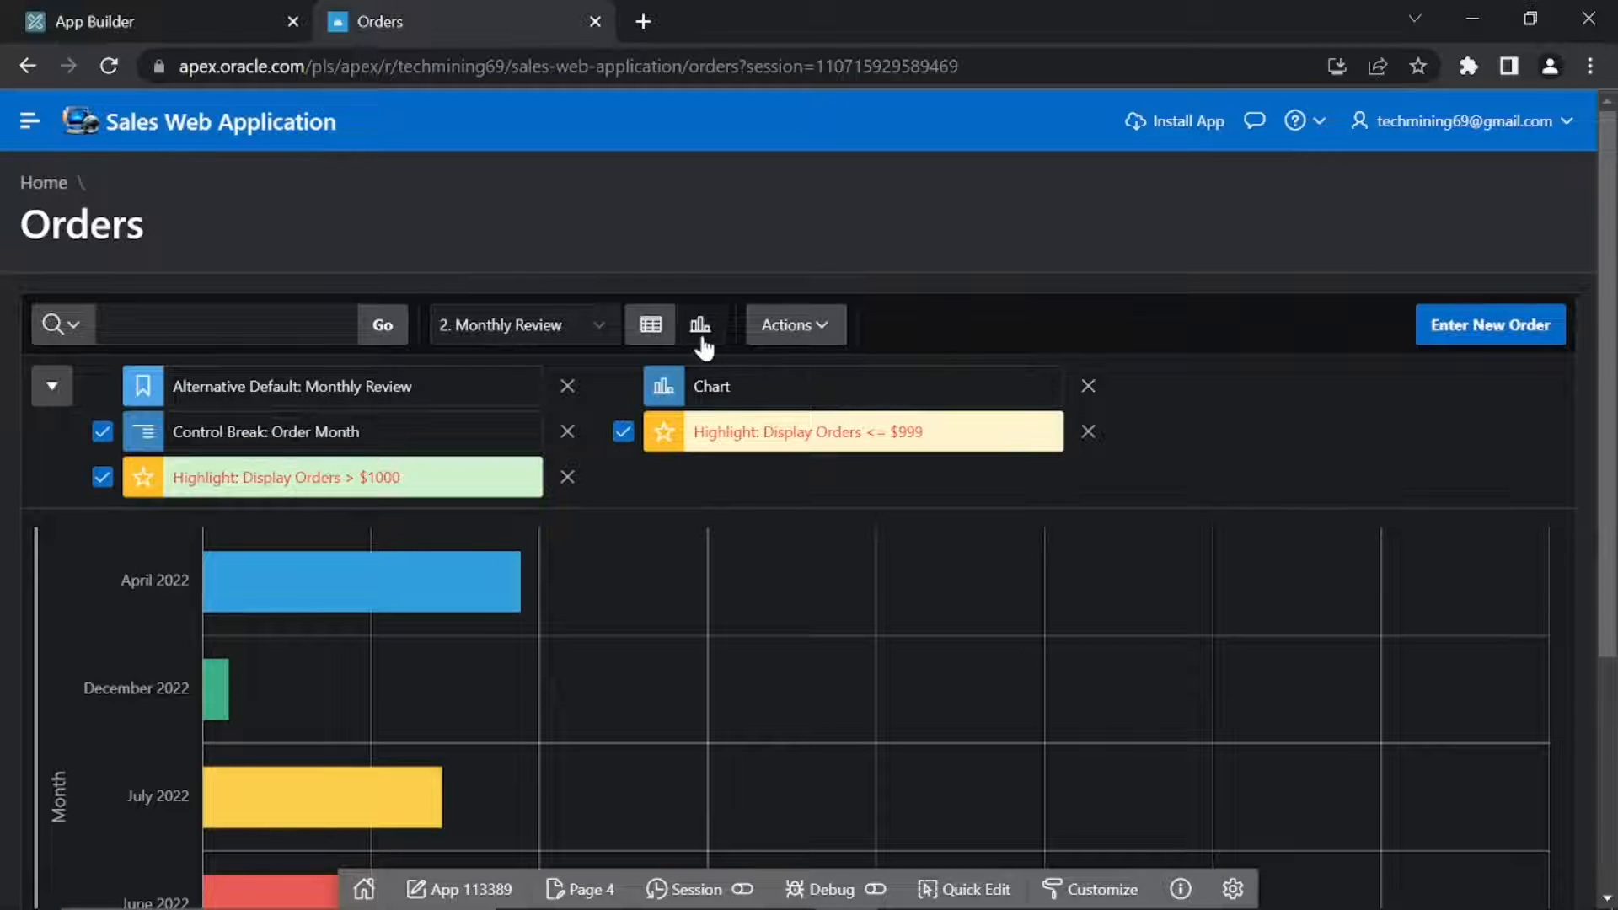
mouse_move(650, 325)
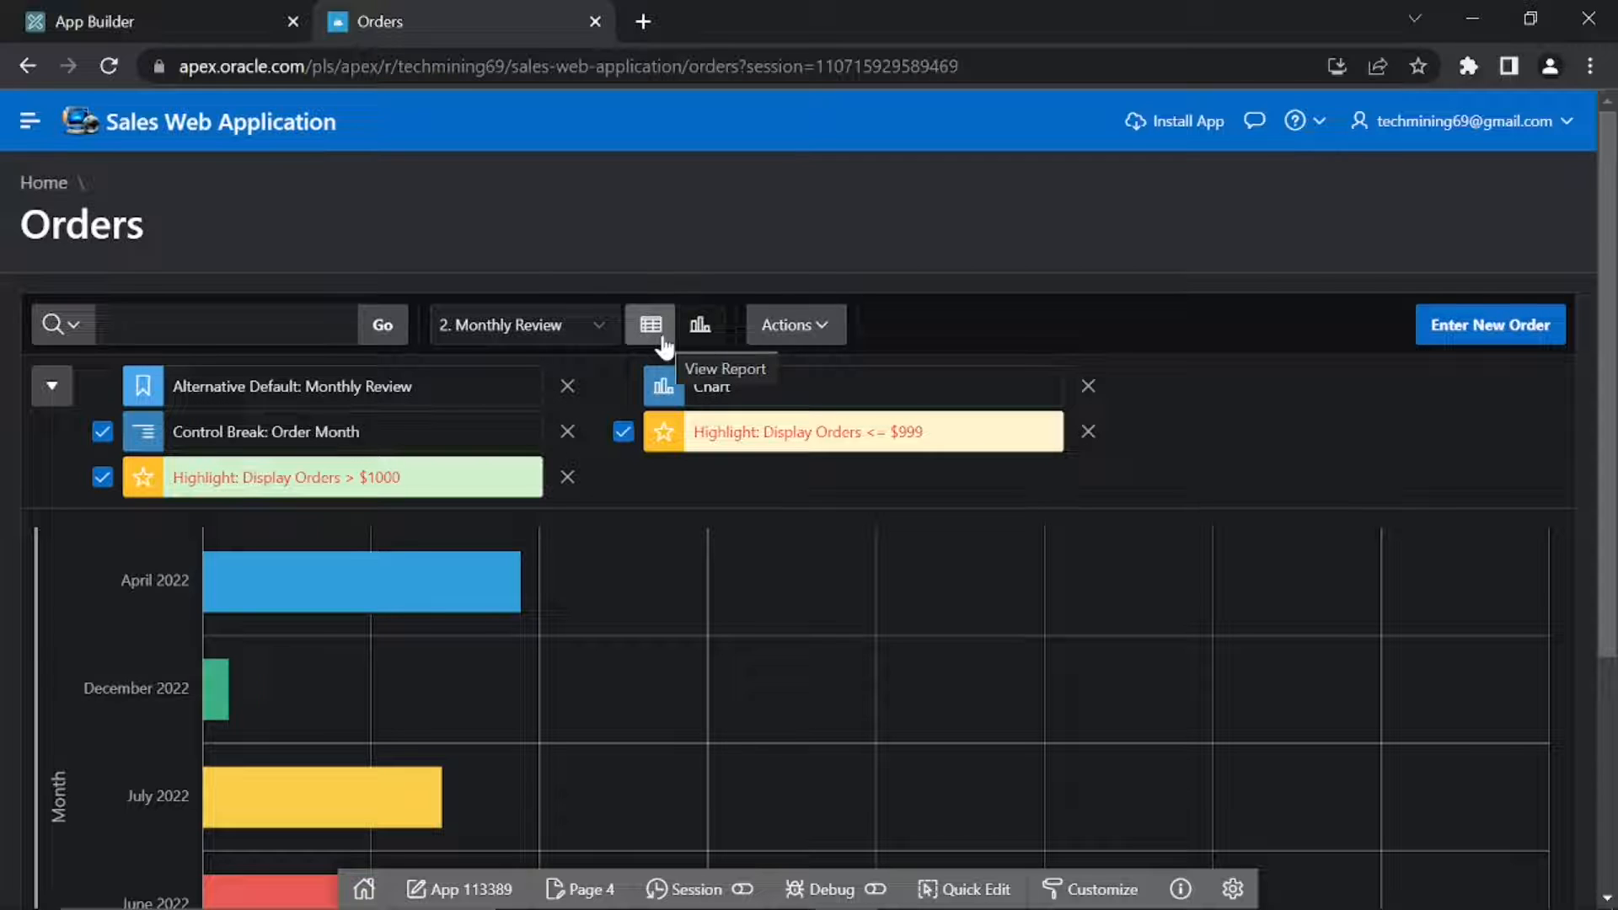
mouse_move(704, 344)
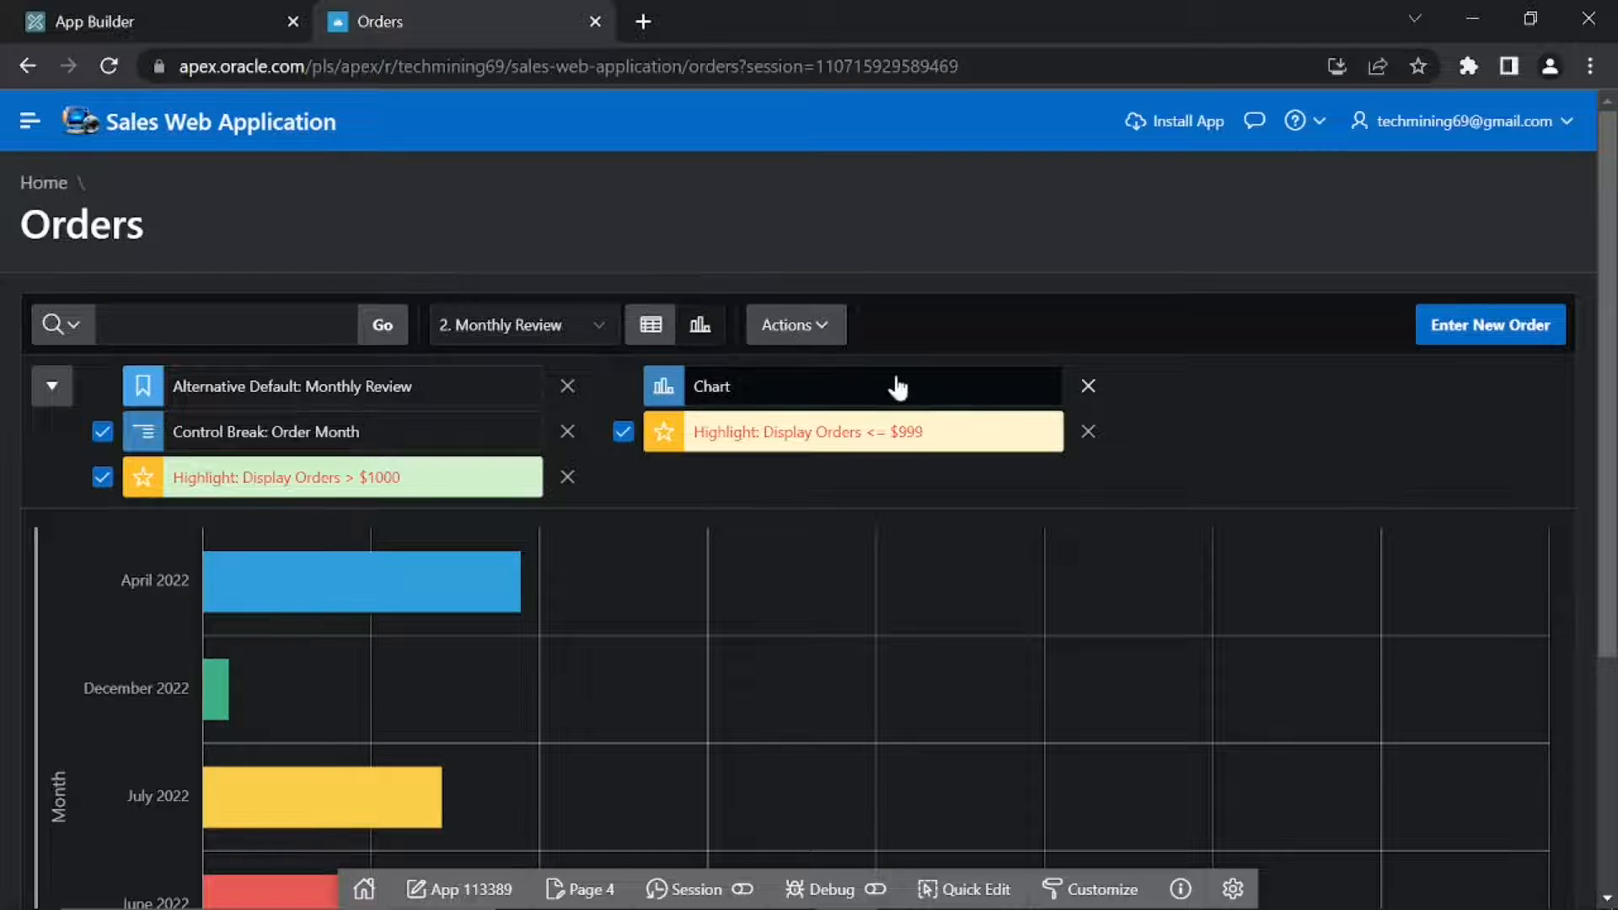
scroll(down, 3)
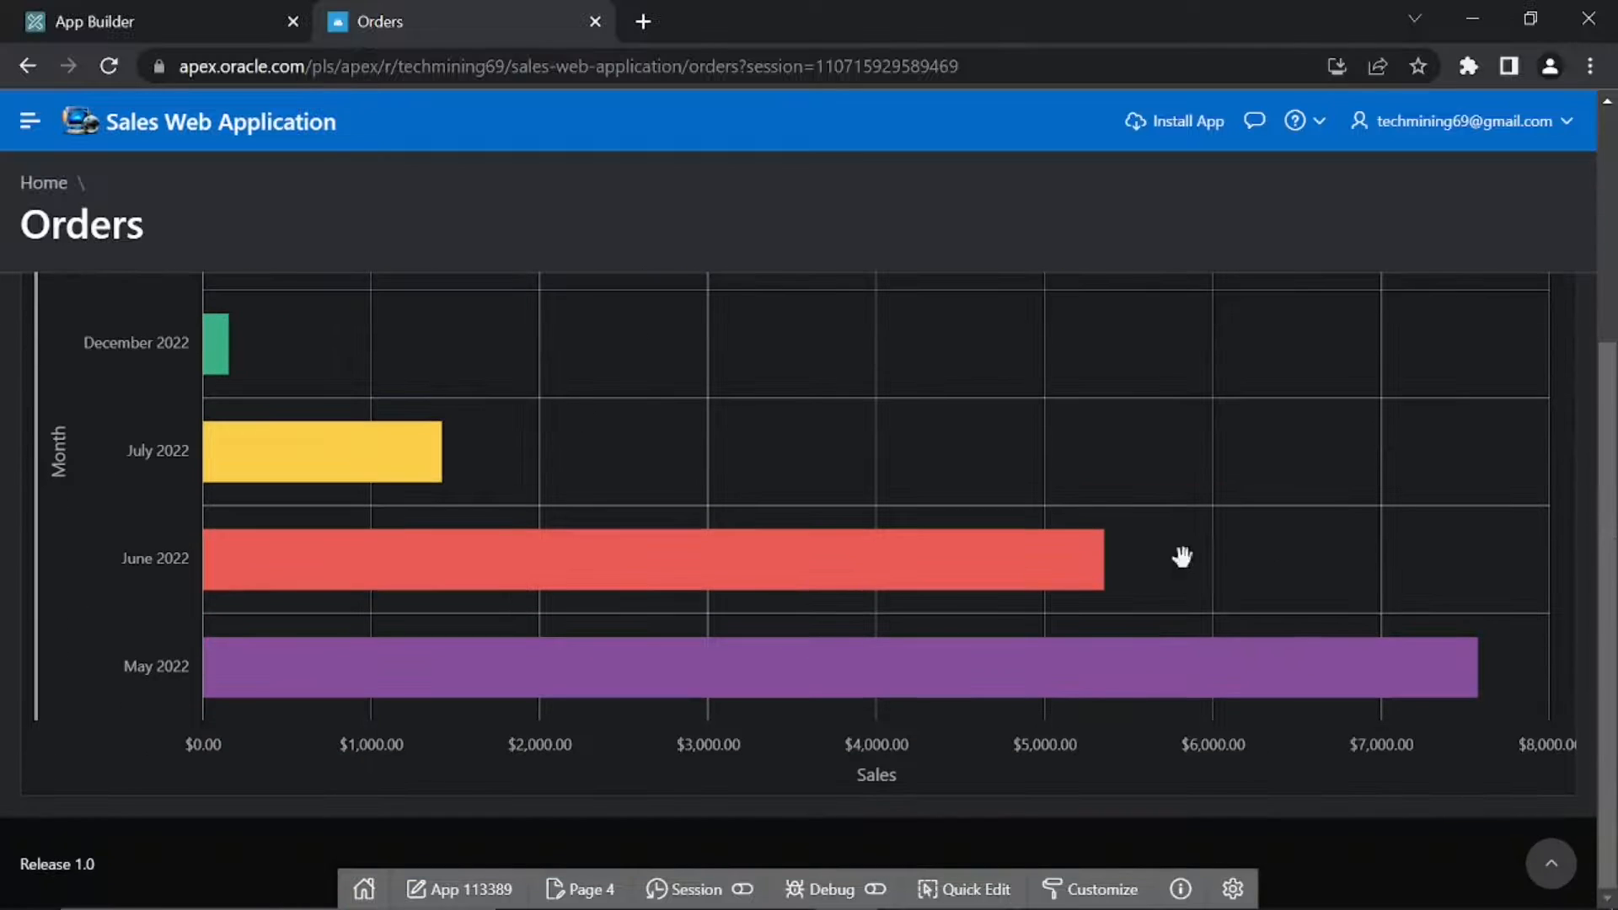
mouse_move(361, 471)
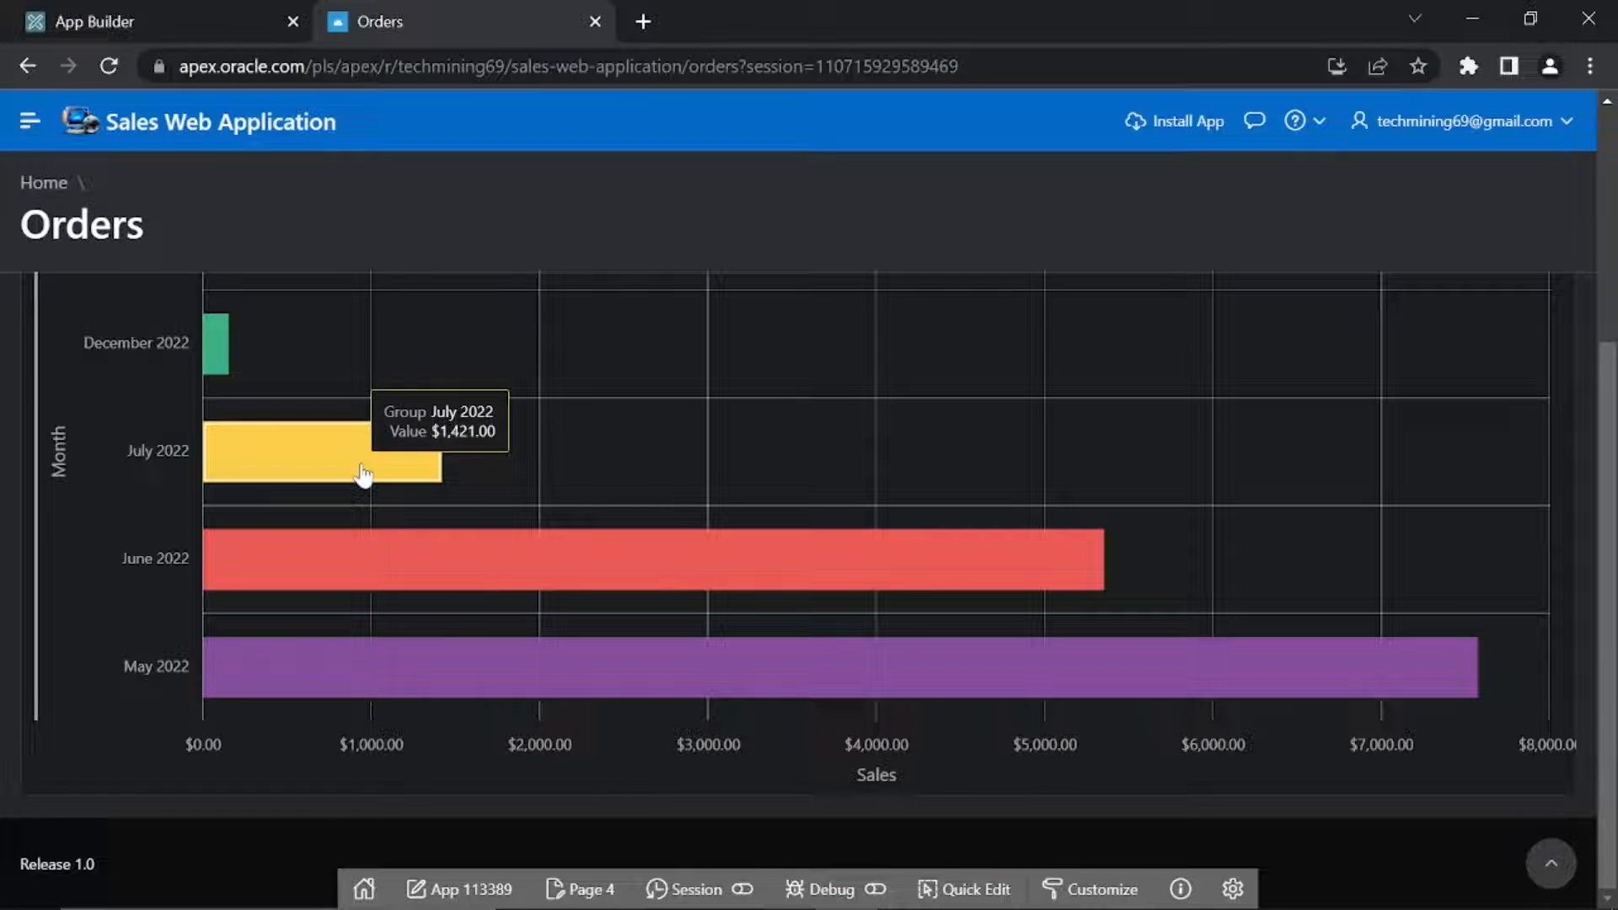
mouse_move(263, 351)
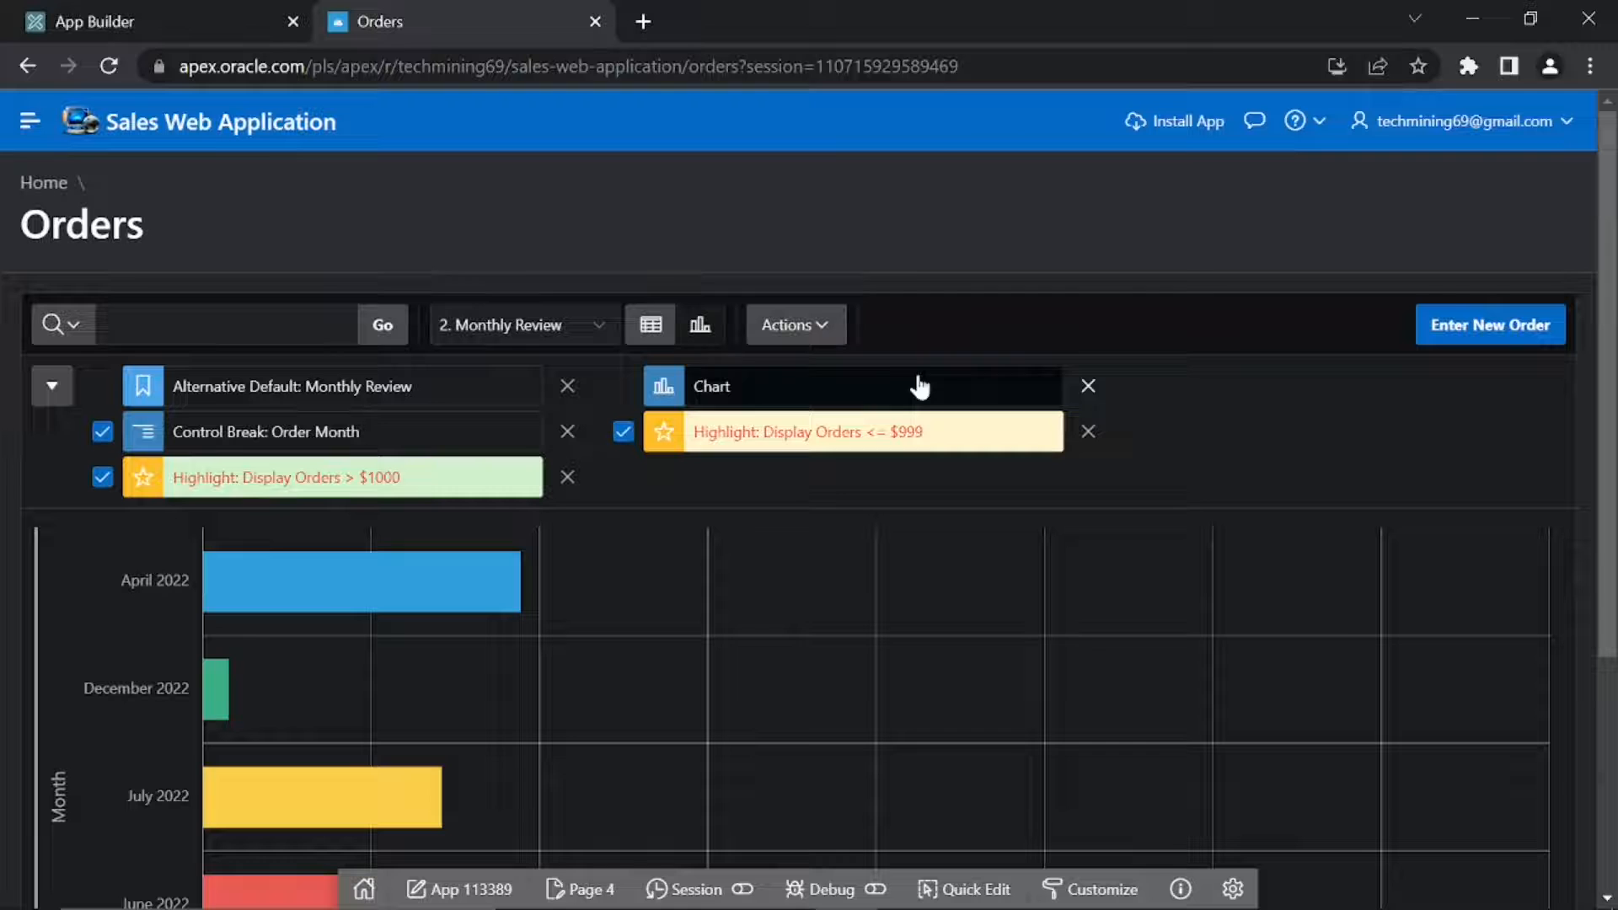
- Return to the tabular view and start a Group By on Order Month
click(650, 325)
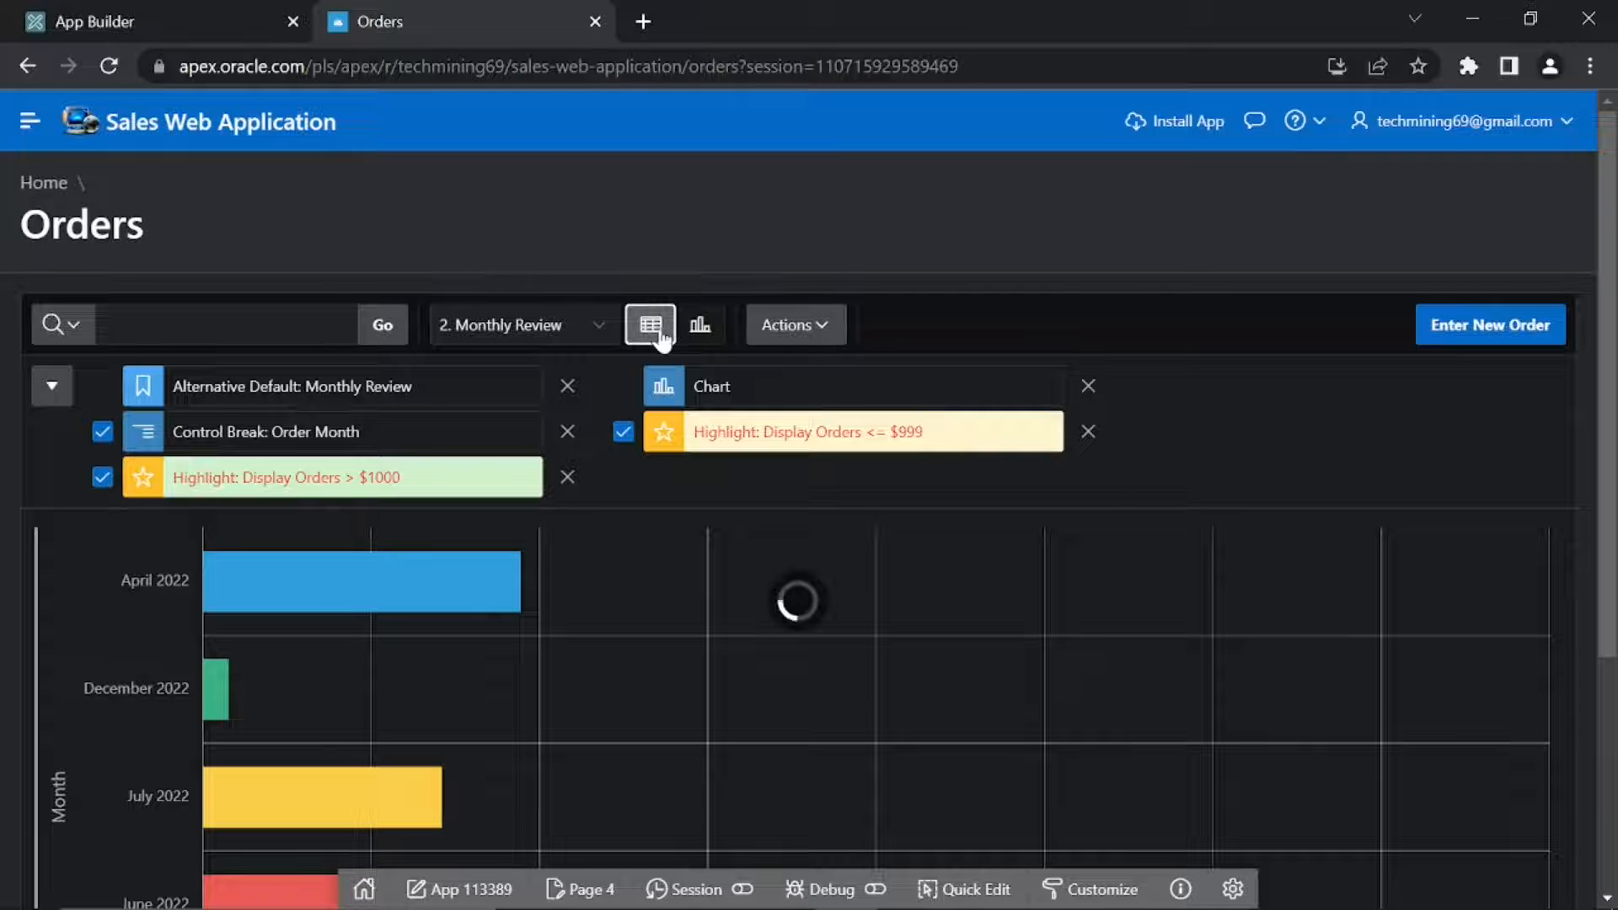
click(649, 325)
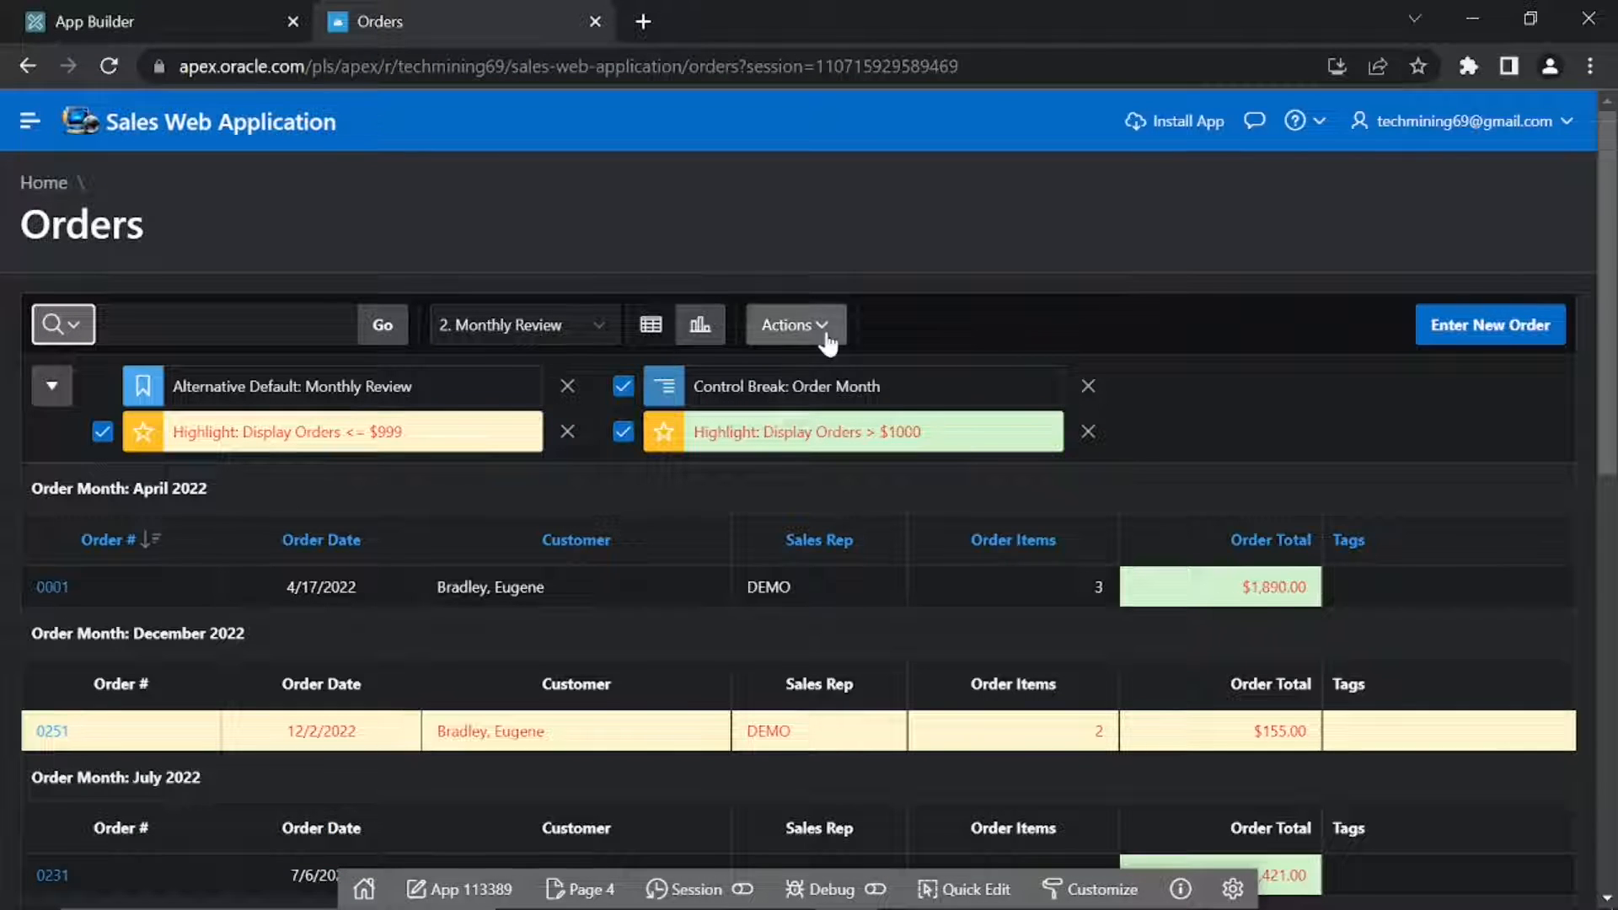
click(793, 325)
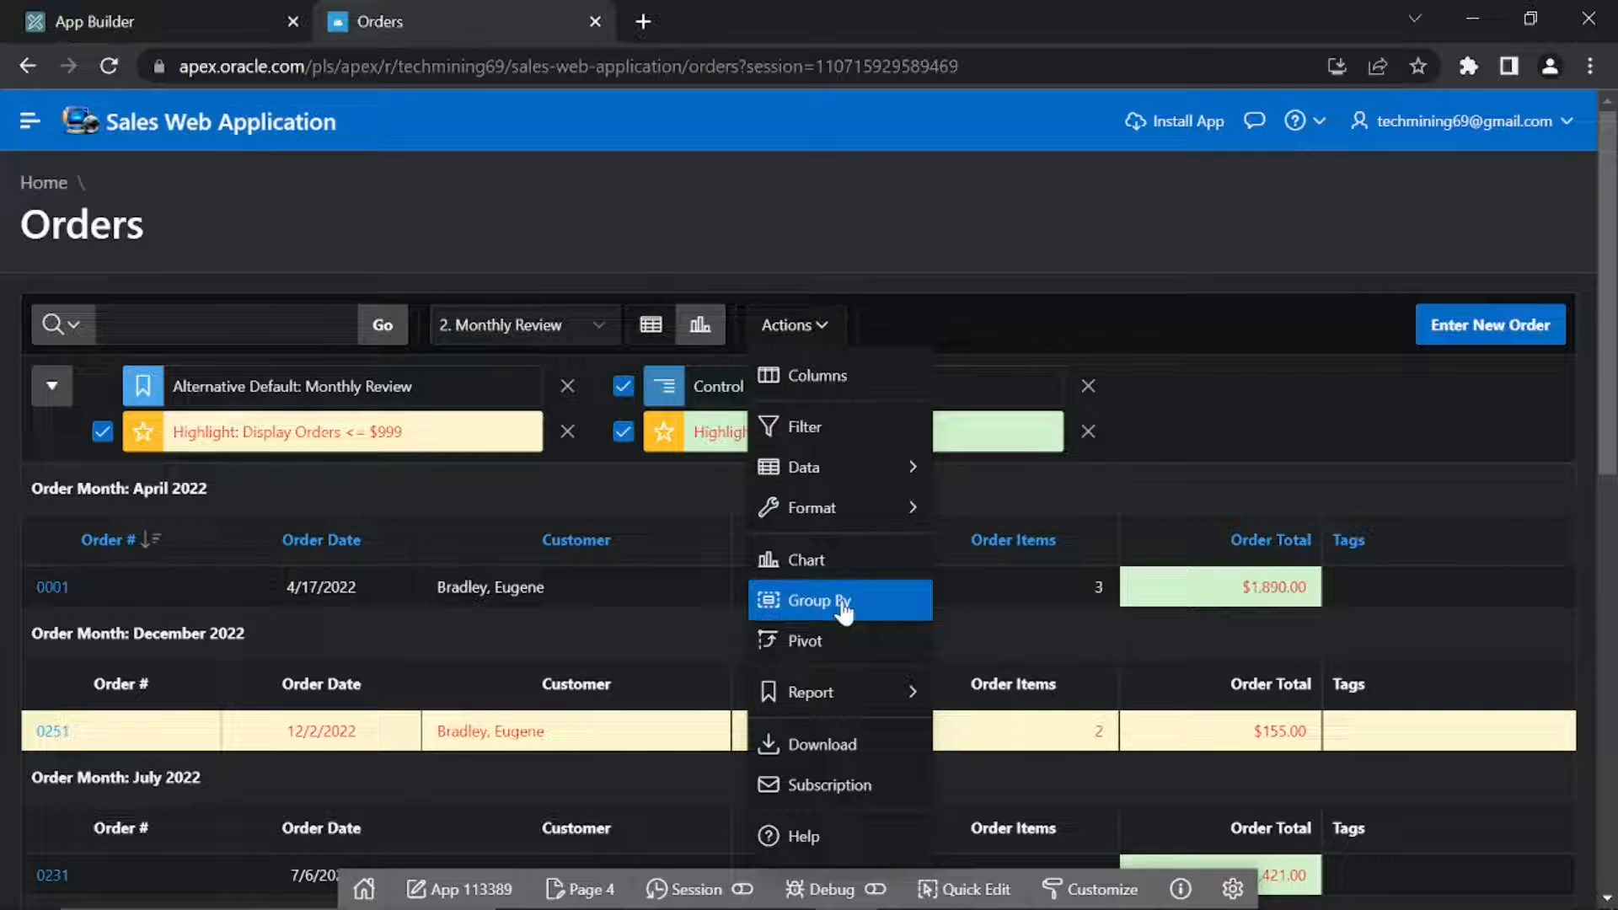
click(839, 600)
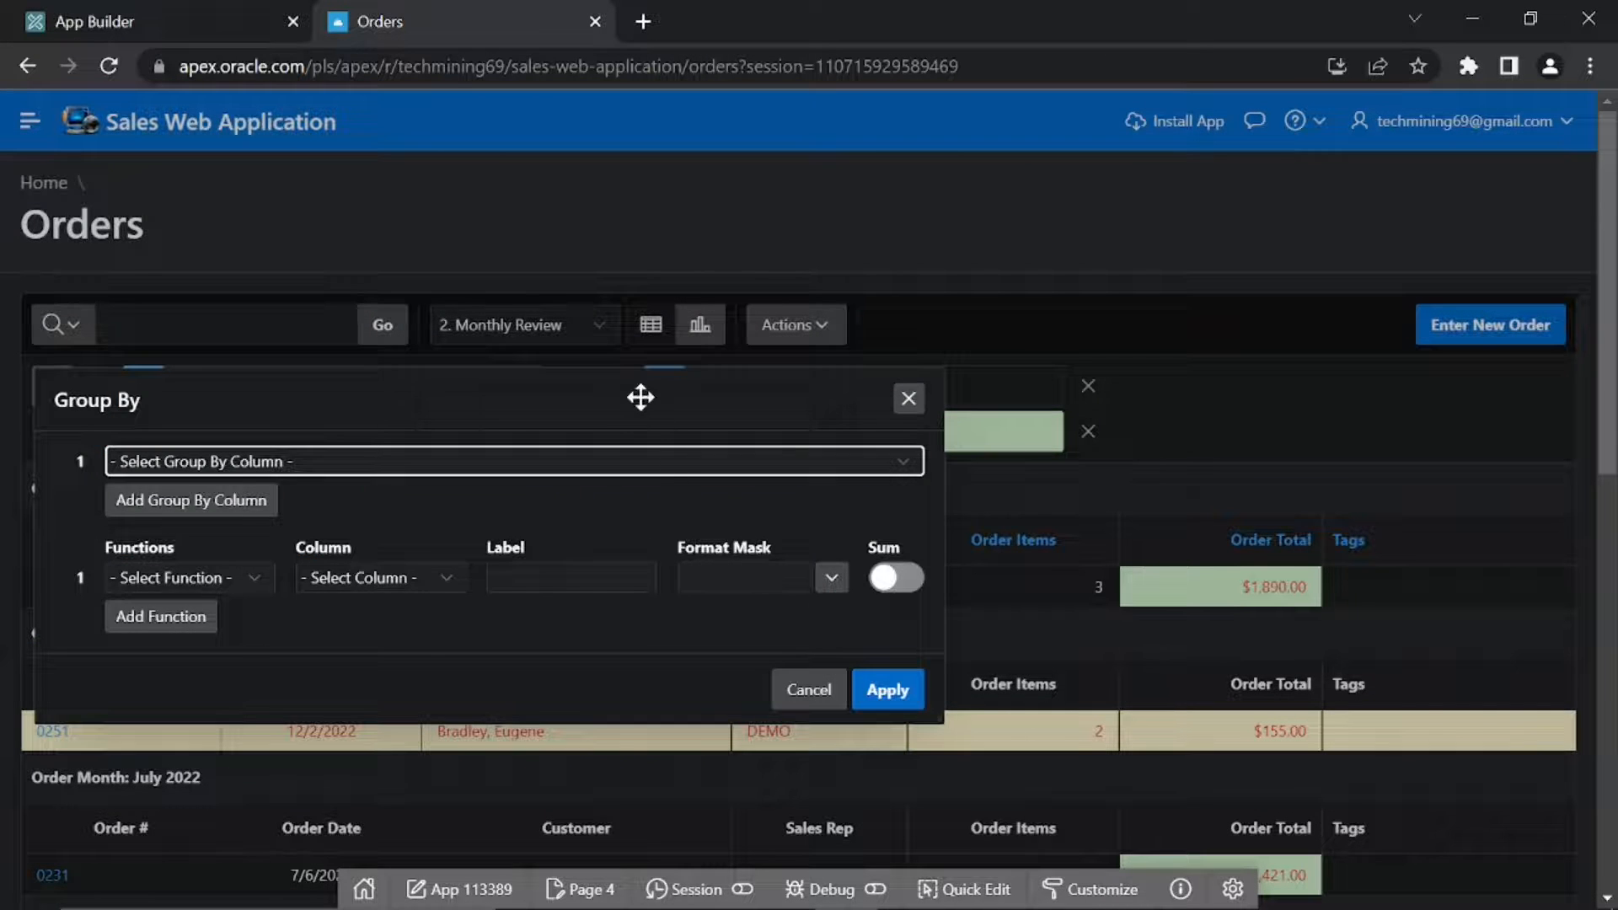
drag(640, 396, 923, 281)
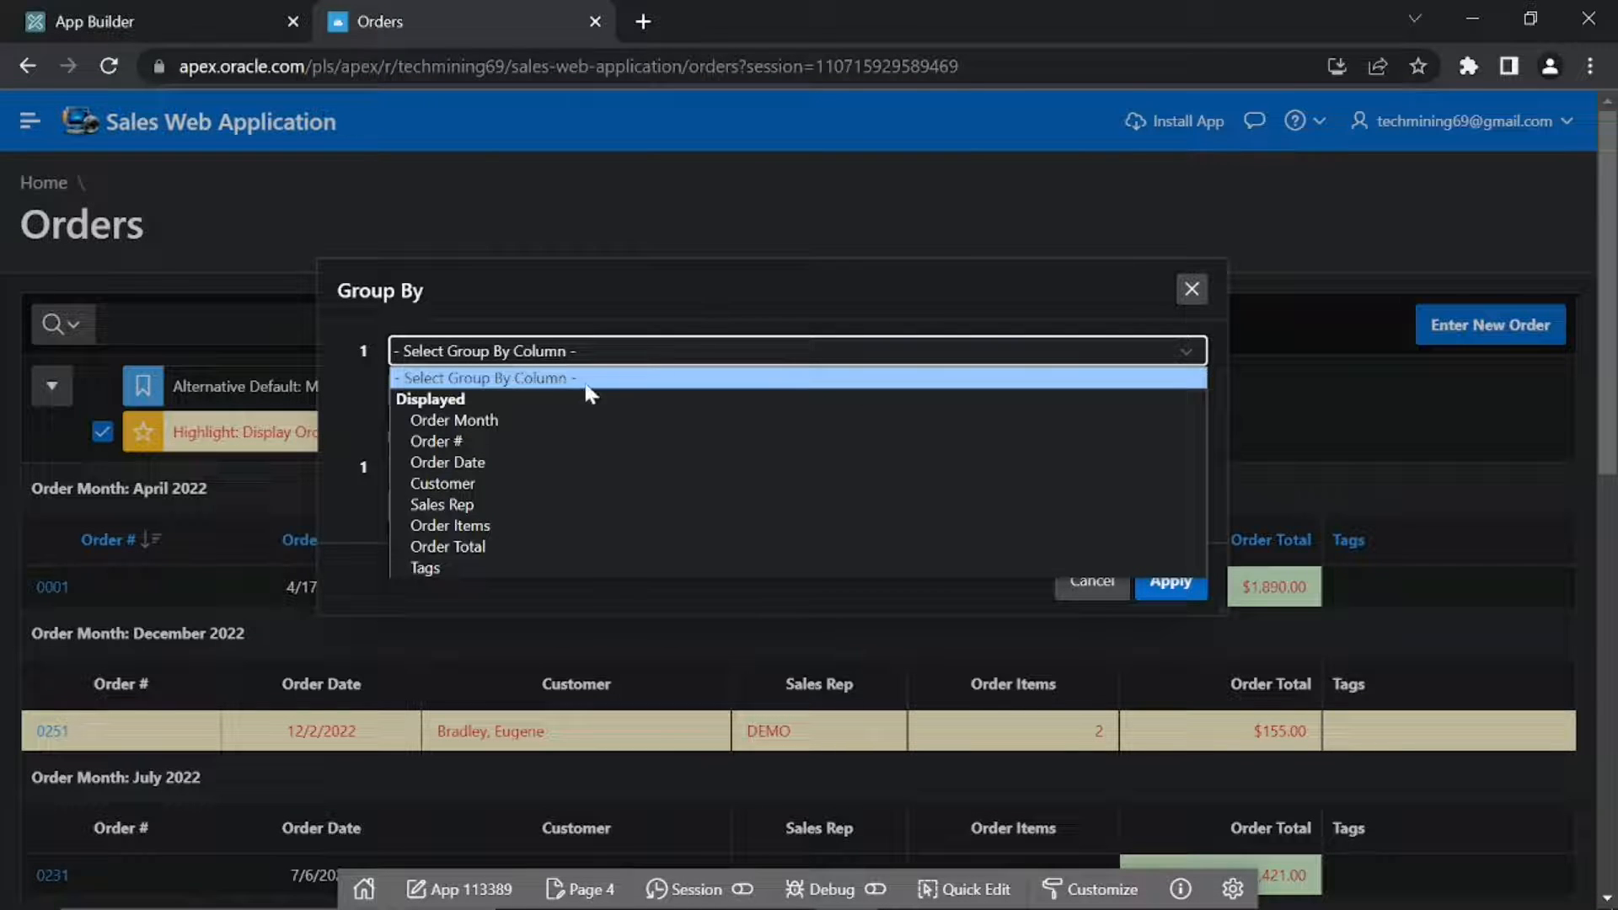
click(455, 421)
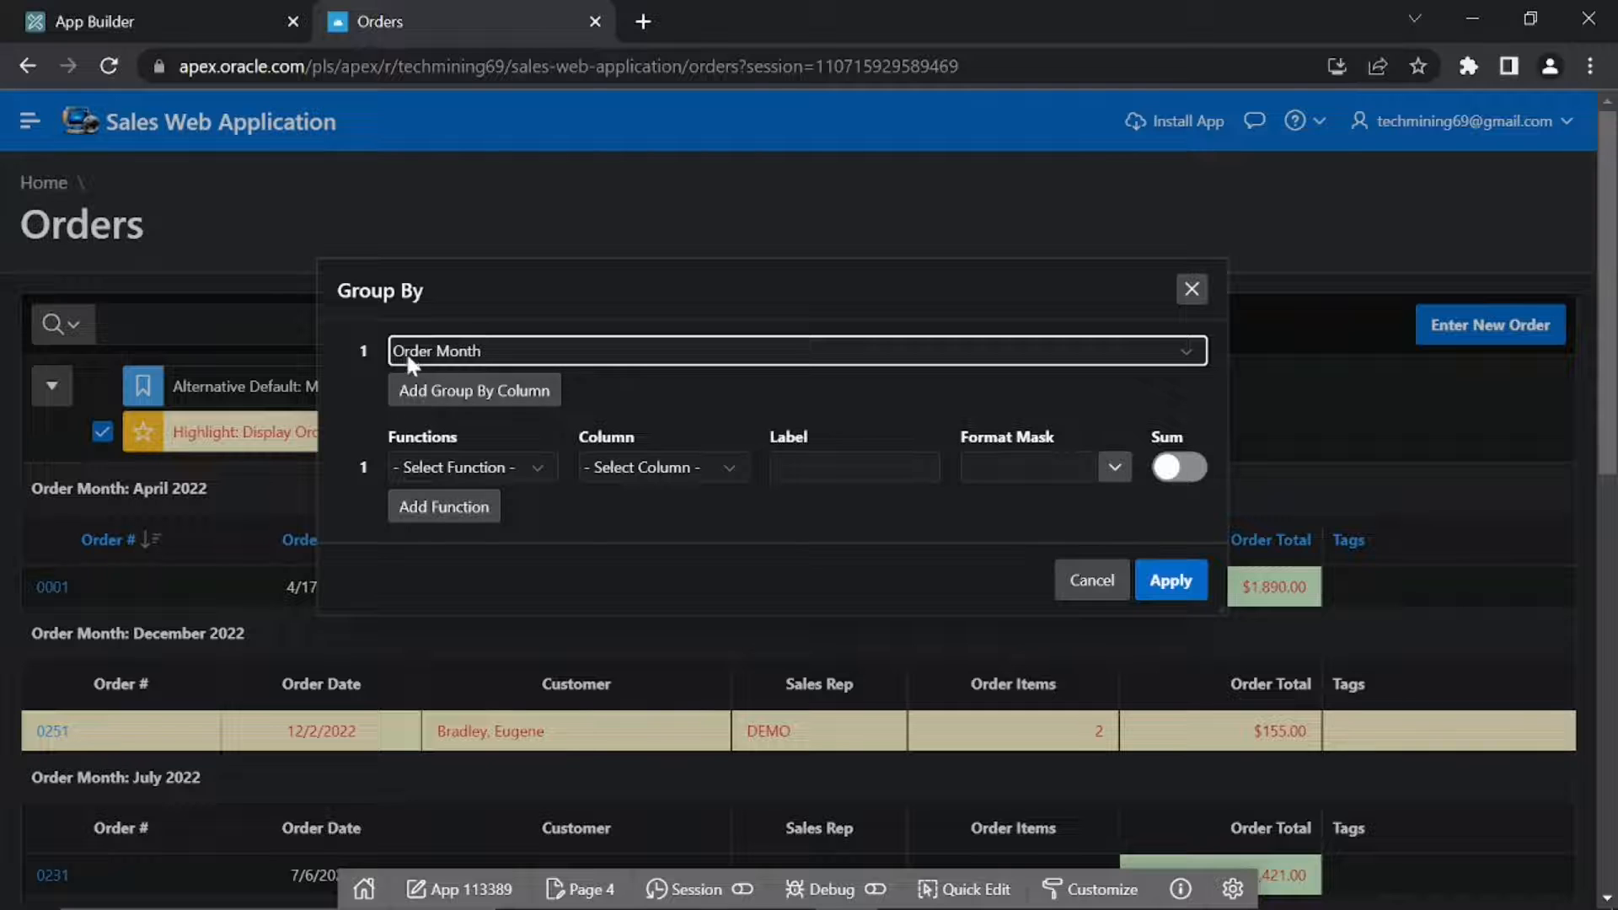
mouse_move(465, 371)
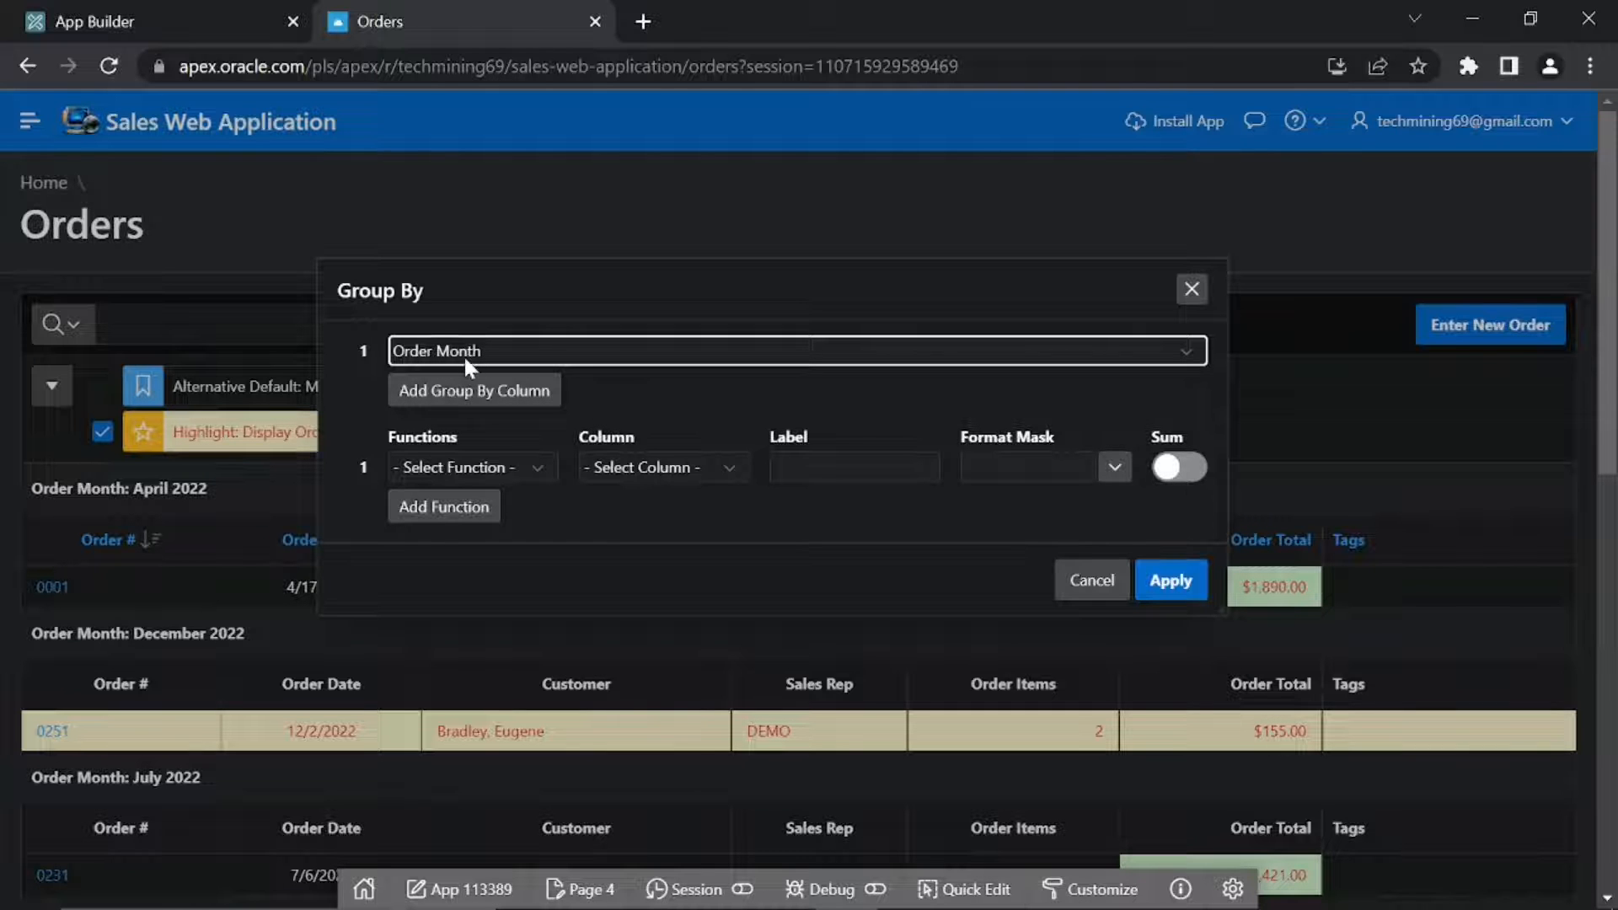
- Average Order Total labelled Average Order Total in currency format, then add a second function row
click(471, 467)
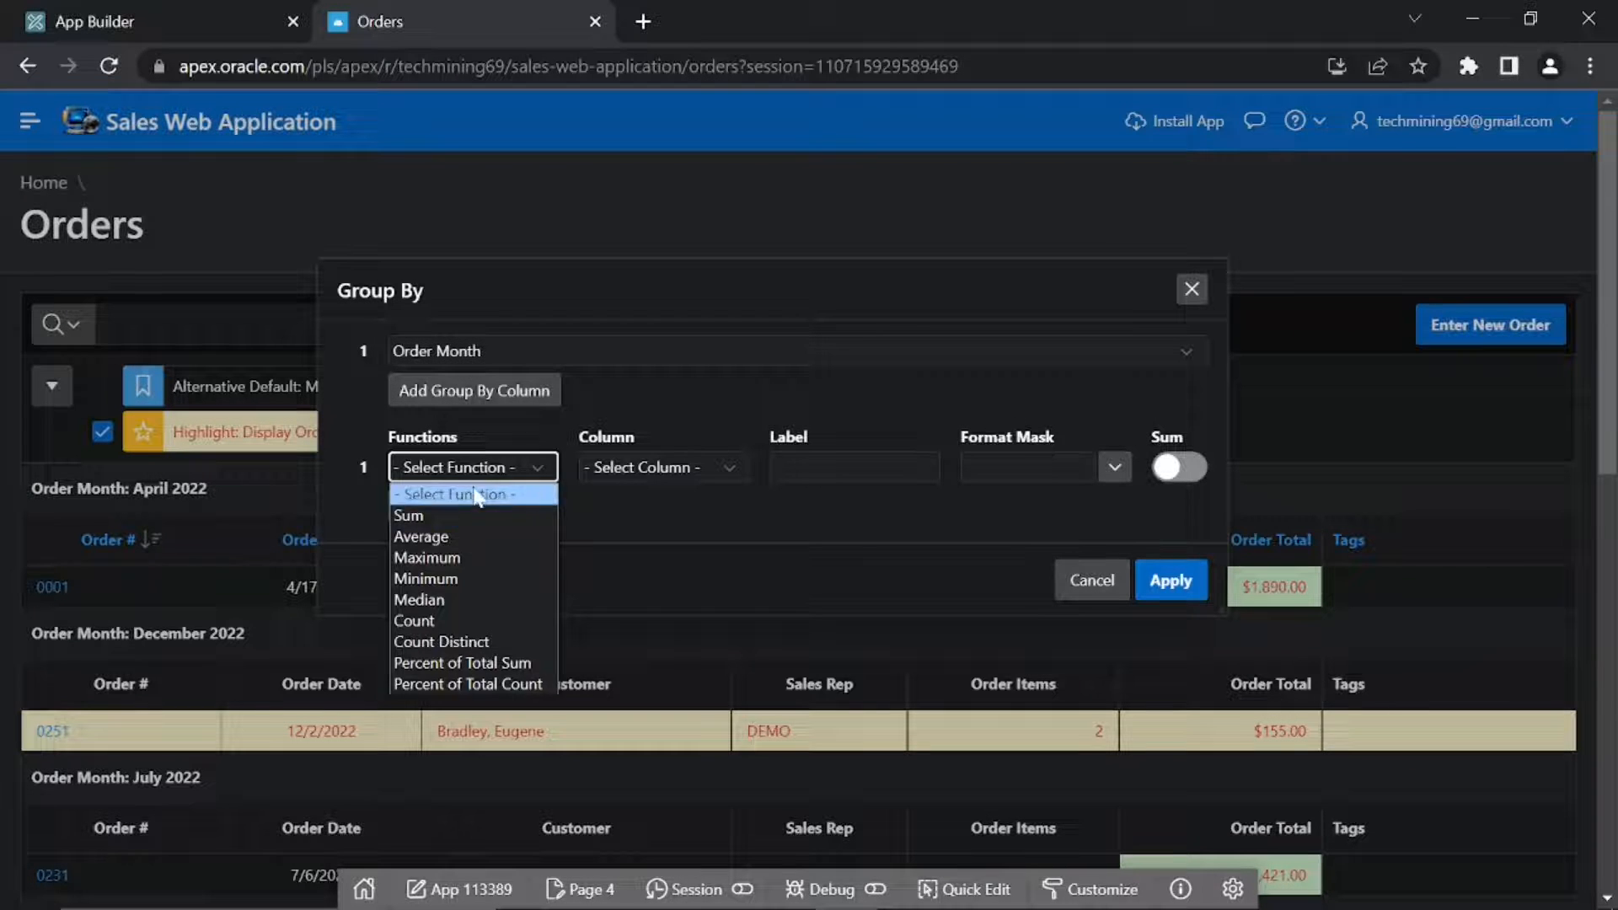
click(664, 467)
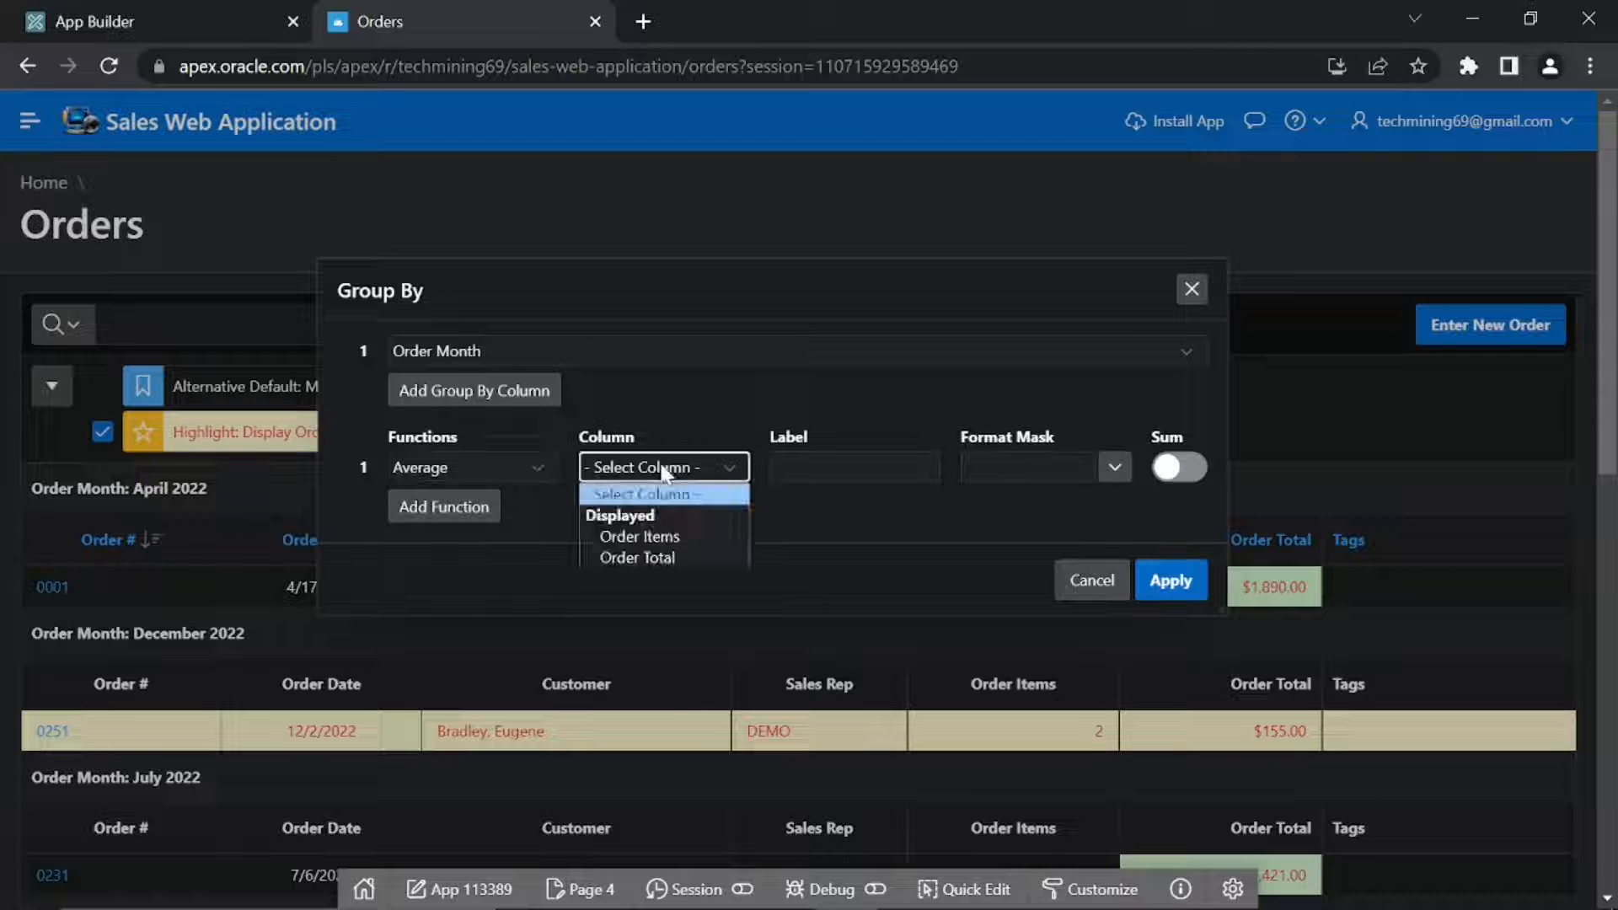
click(637, 558)
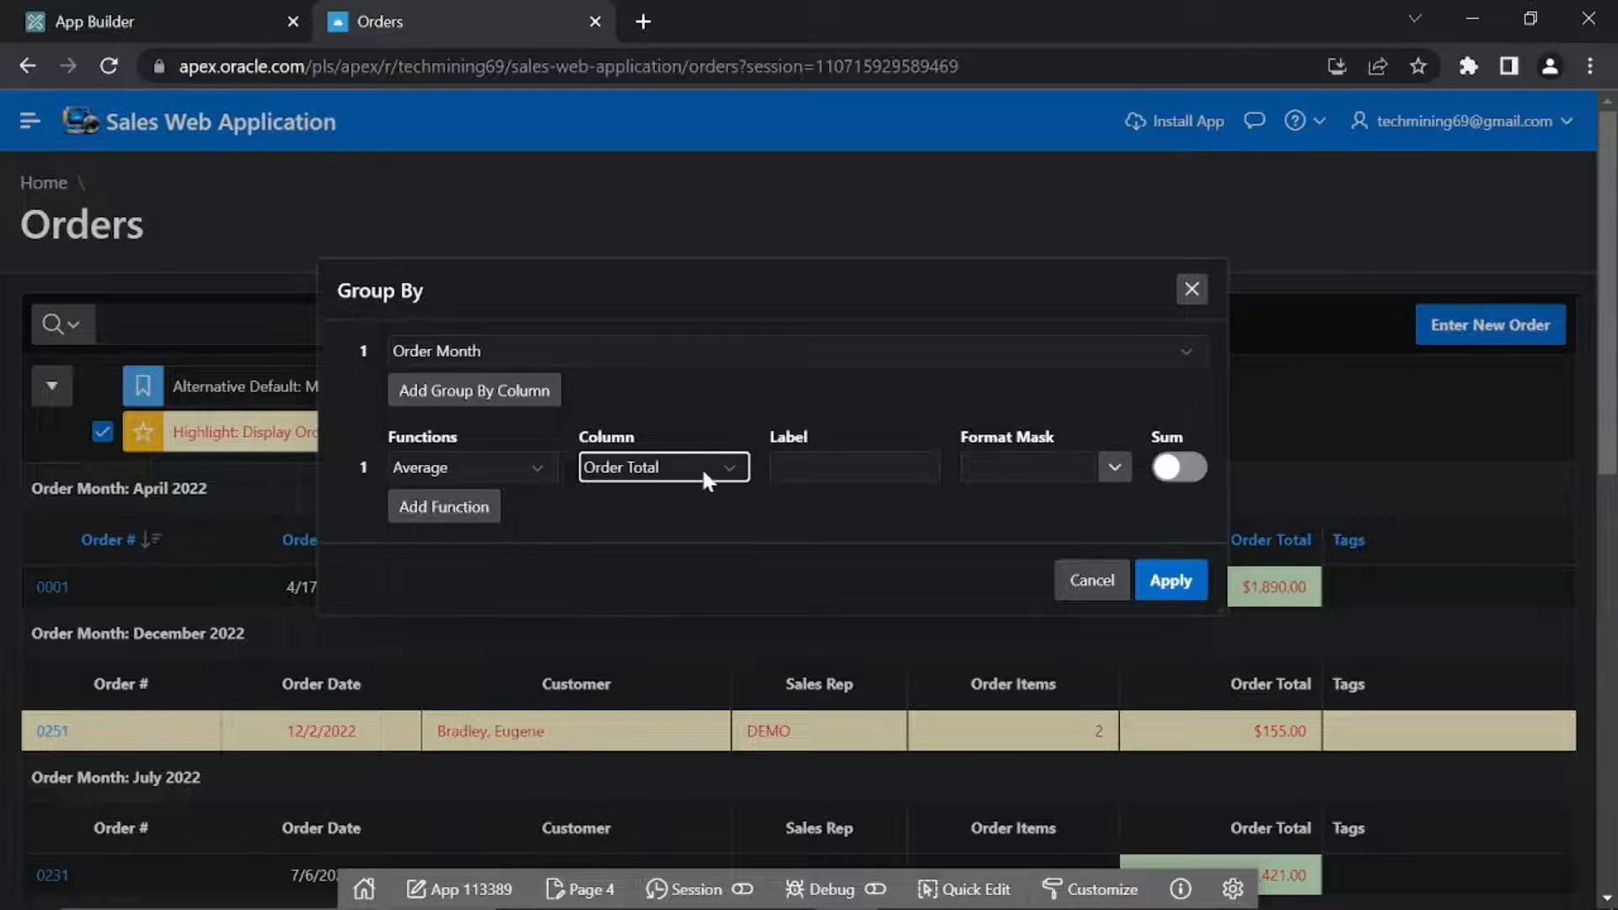
text(A)
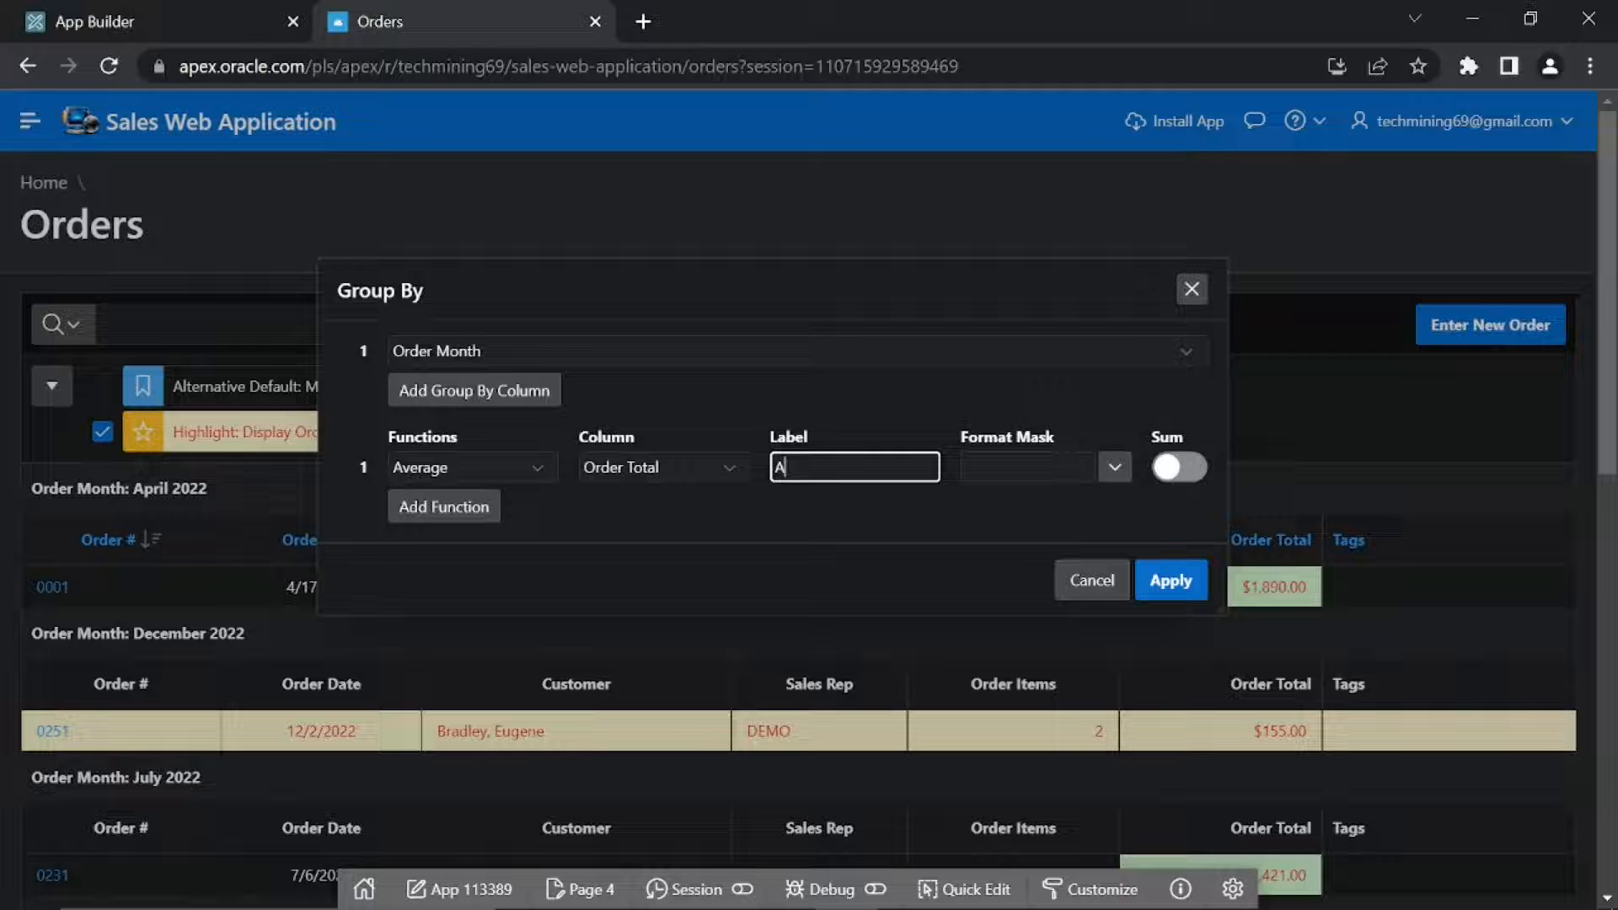
text(verage)
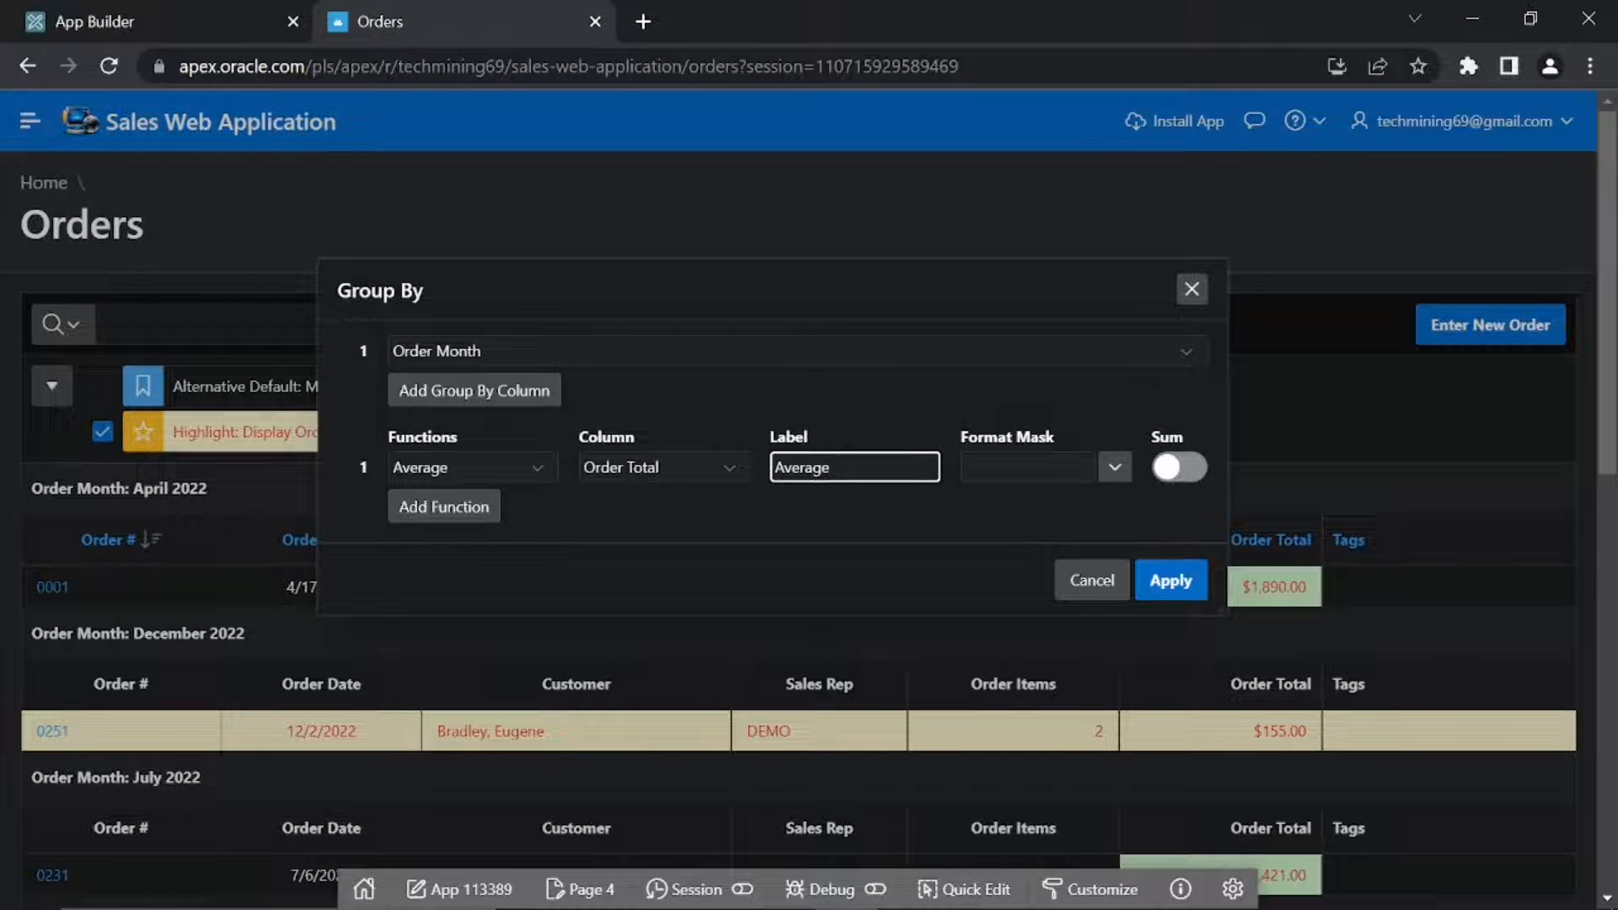
text(Order Tota)
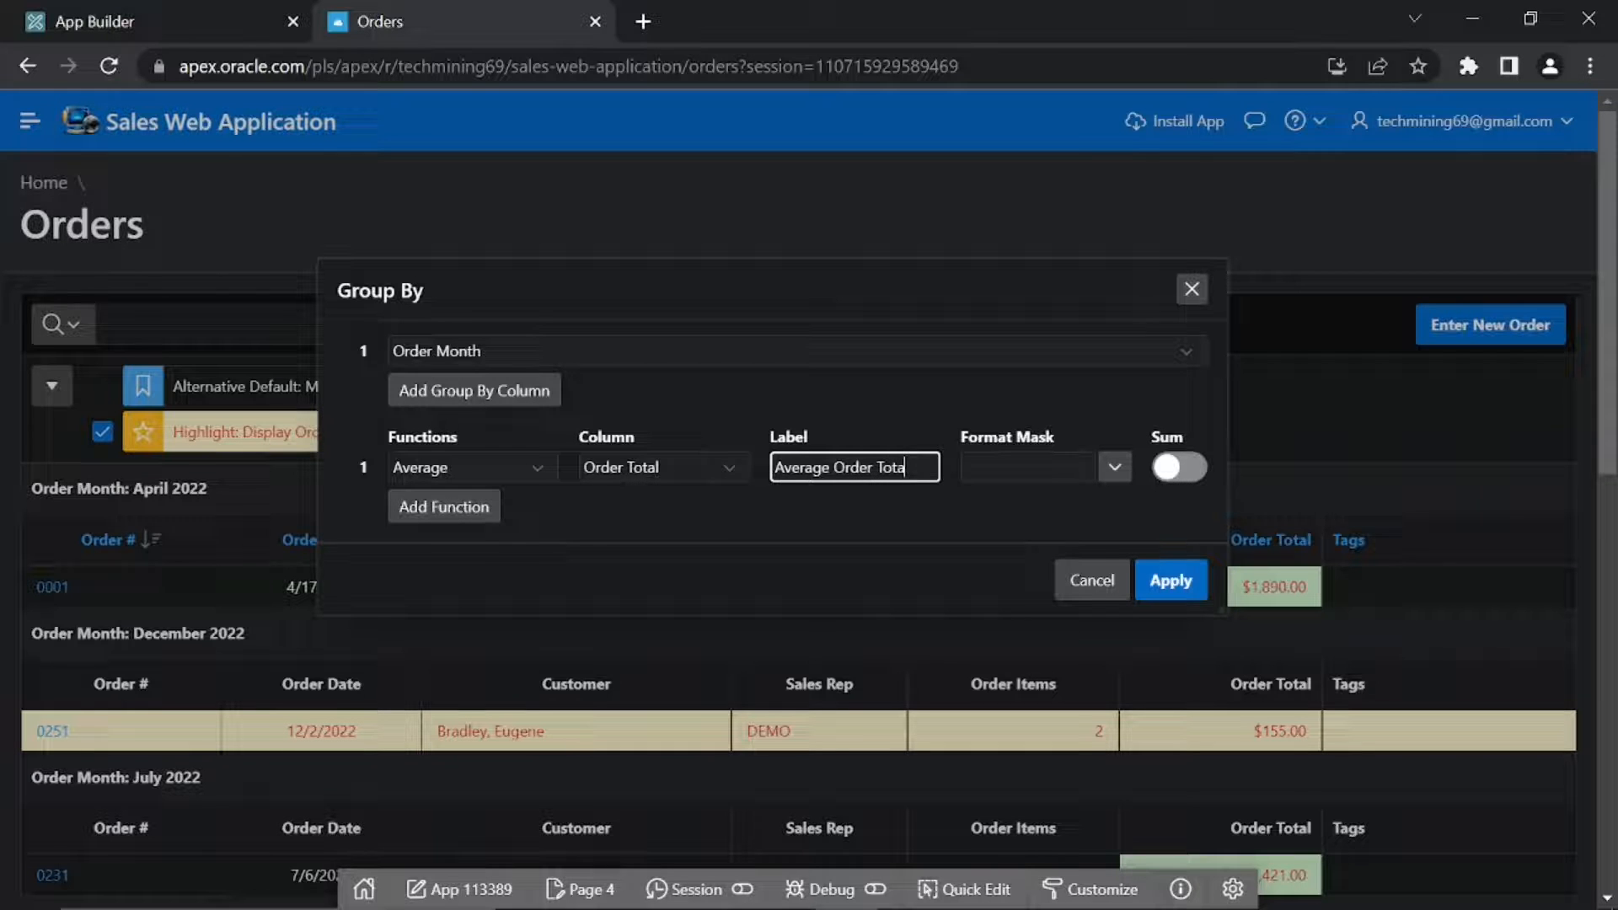
text(l)
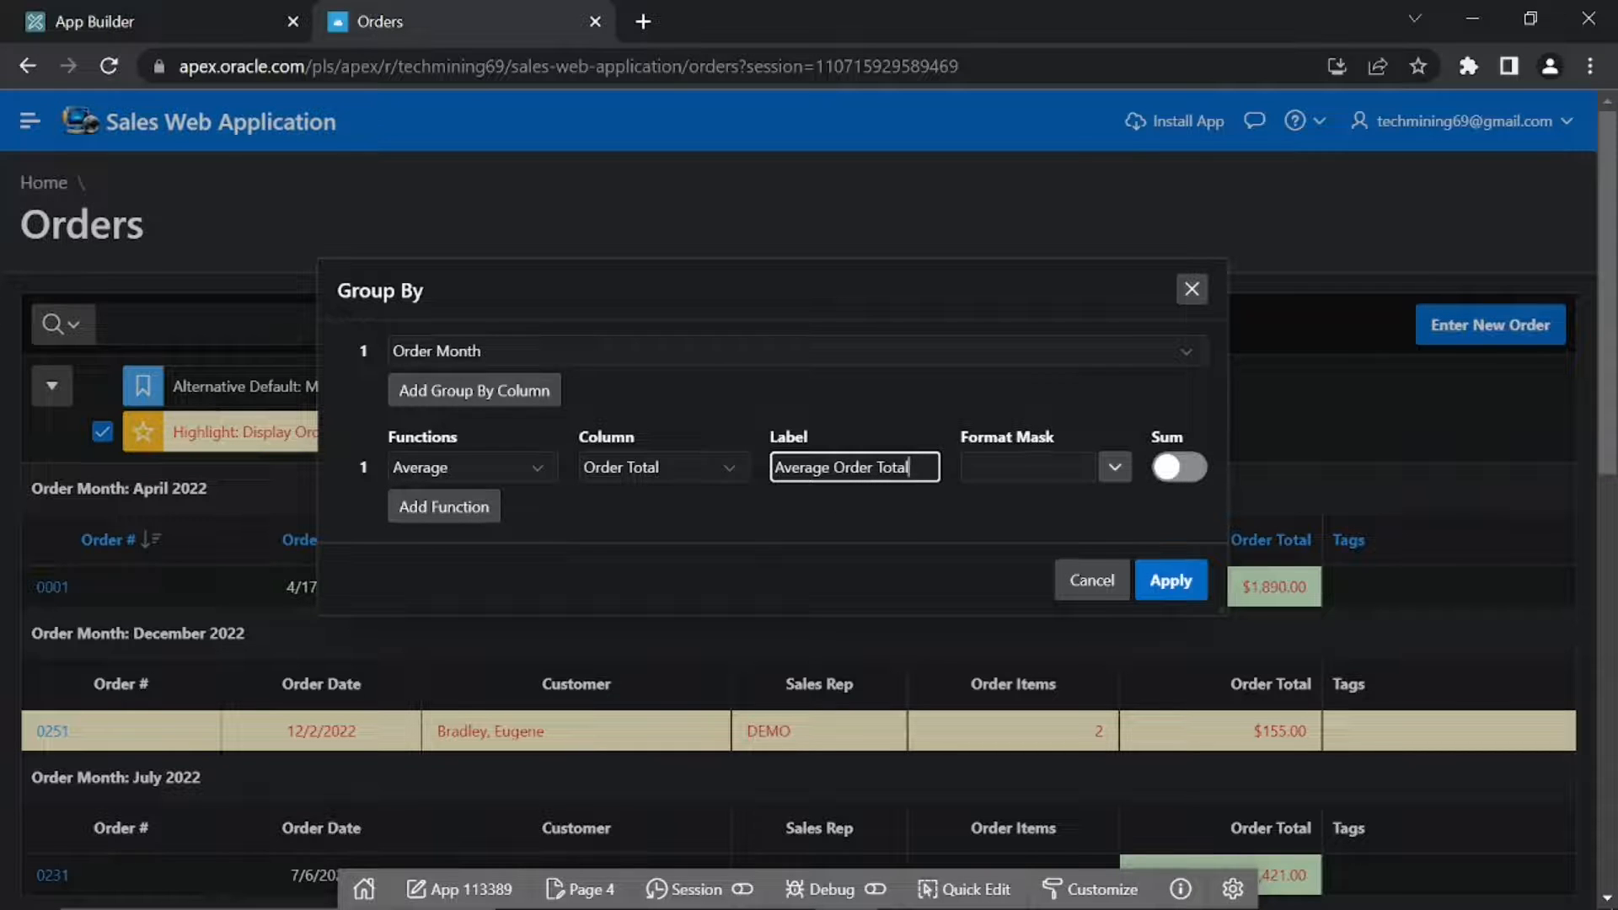
click(1115, 466)
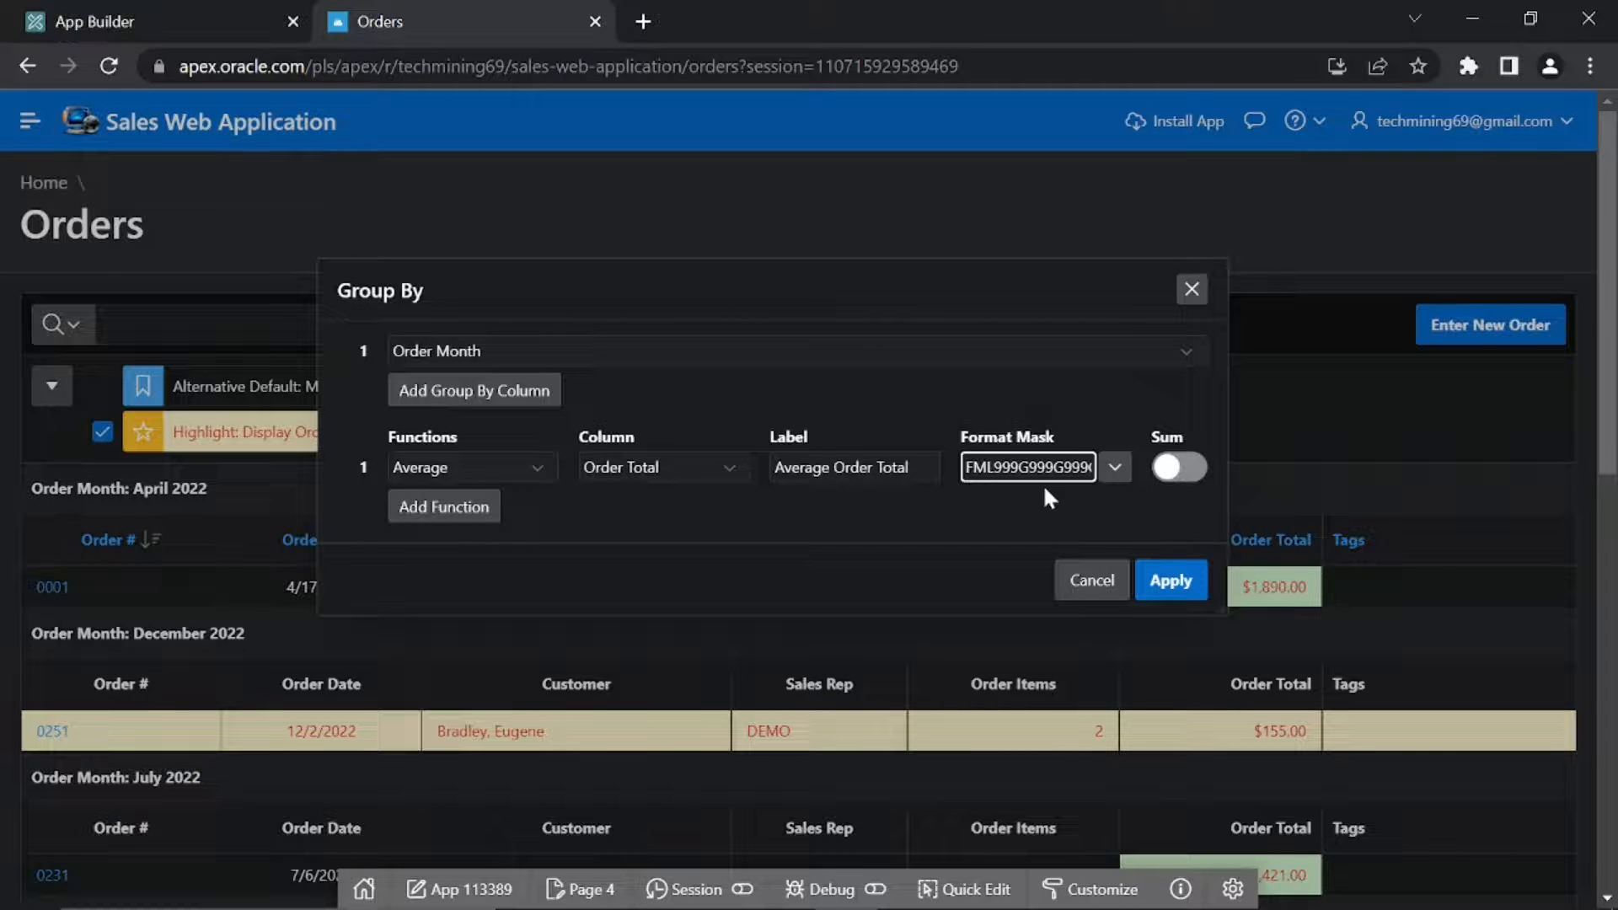
click(443, 506)
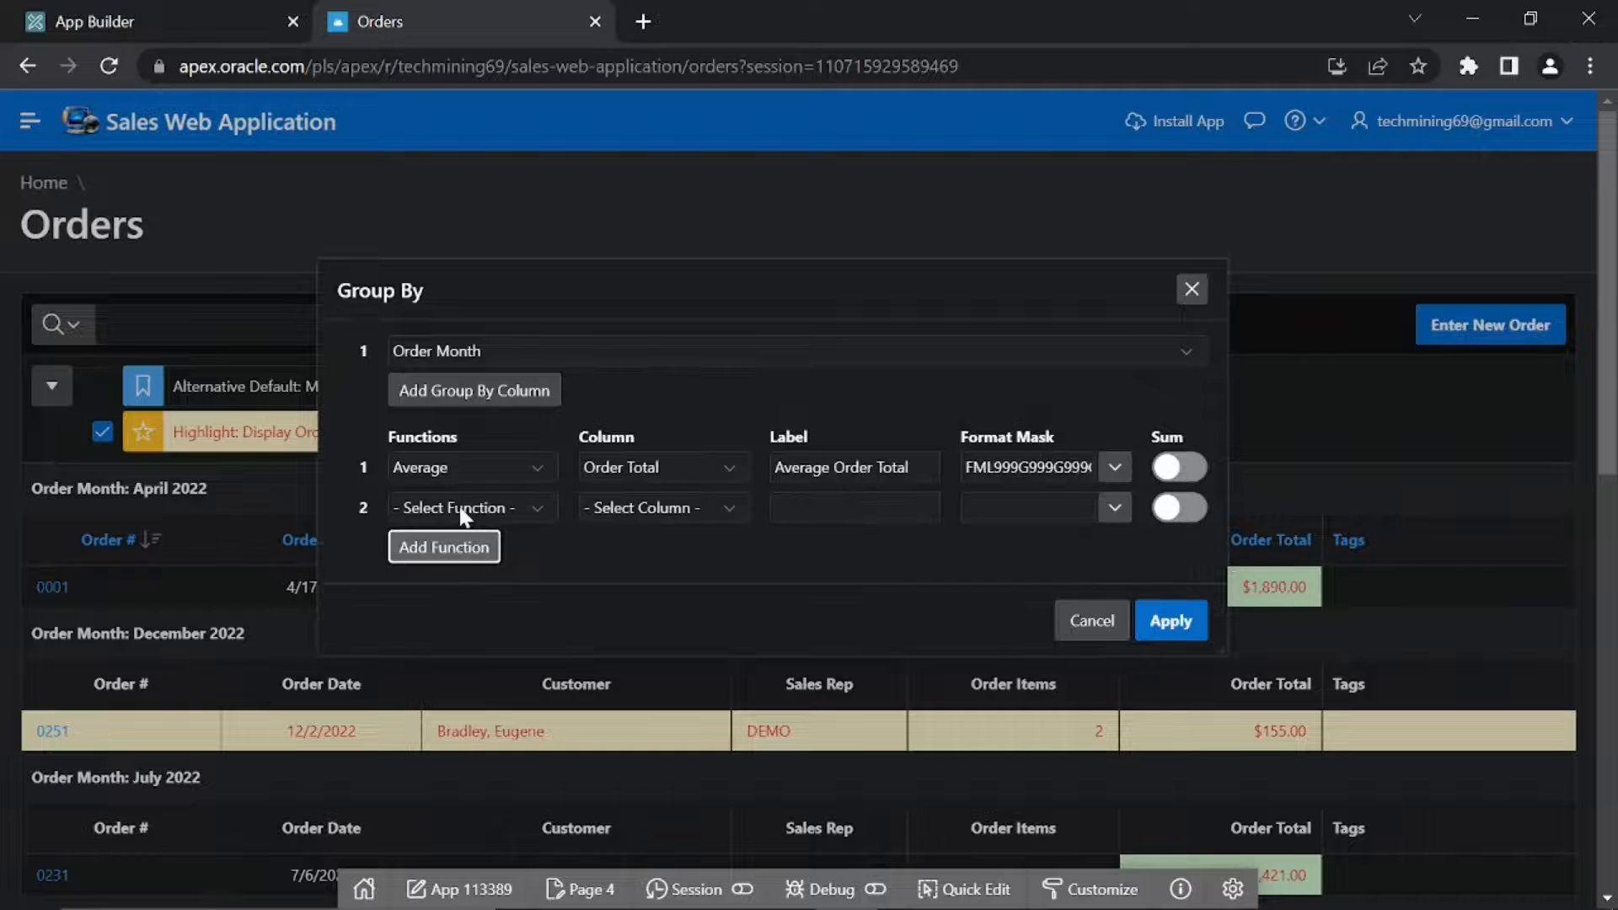
- Count Order Items labelled Number of Orders as a whole number and apply the grouping
click(468, 508)
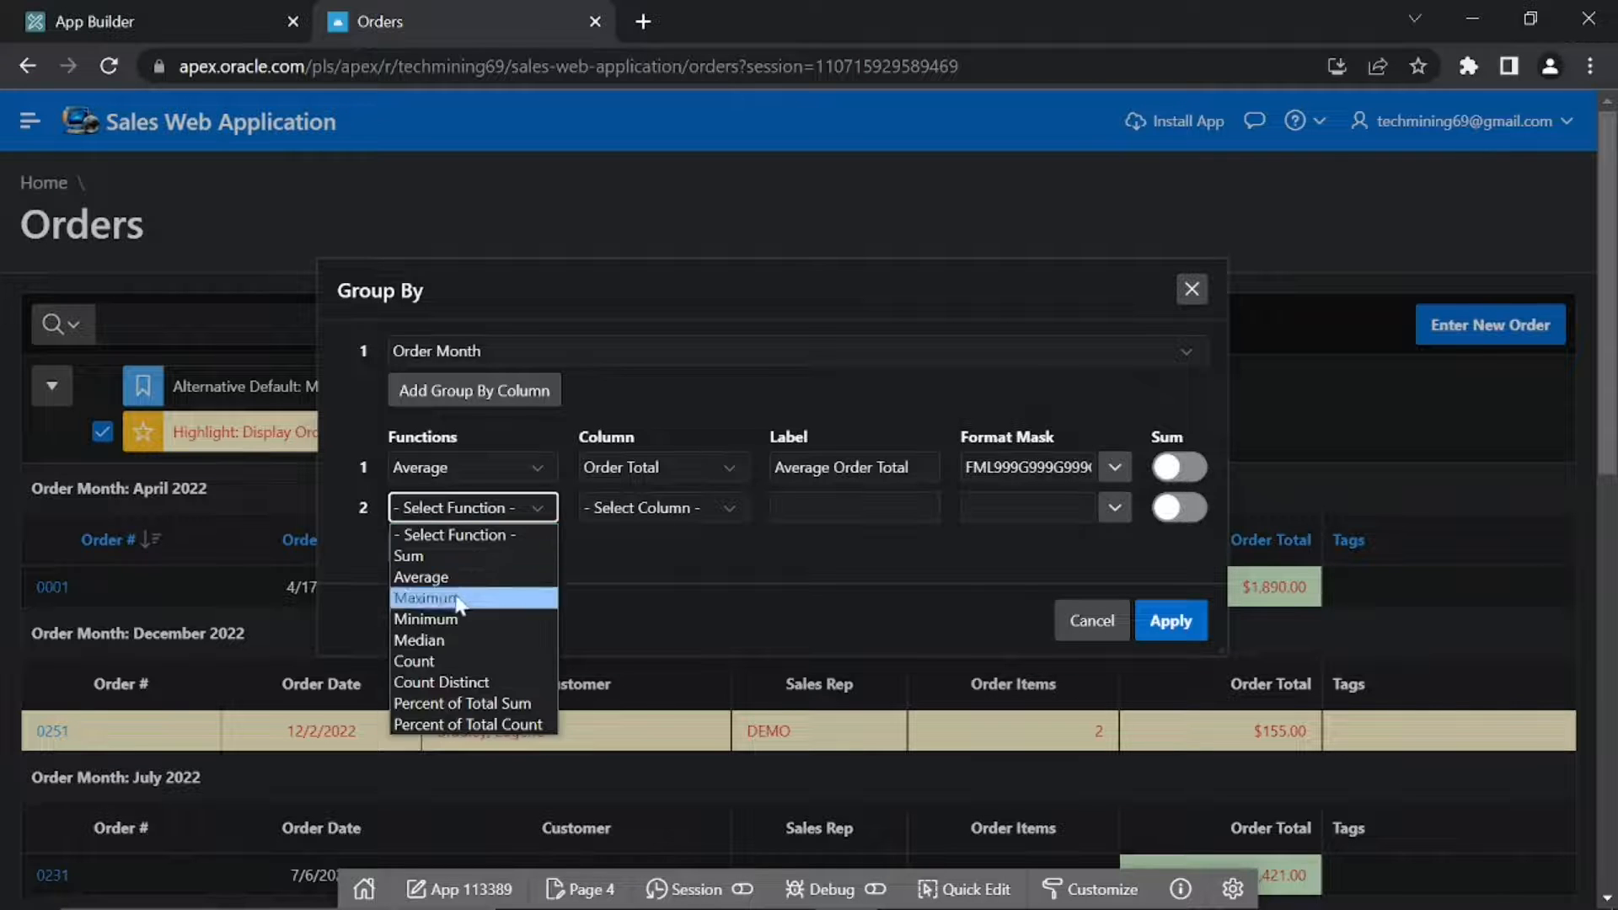
click(414, 661)
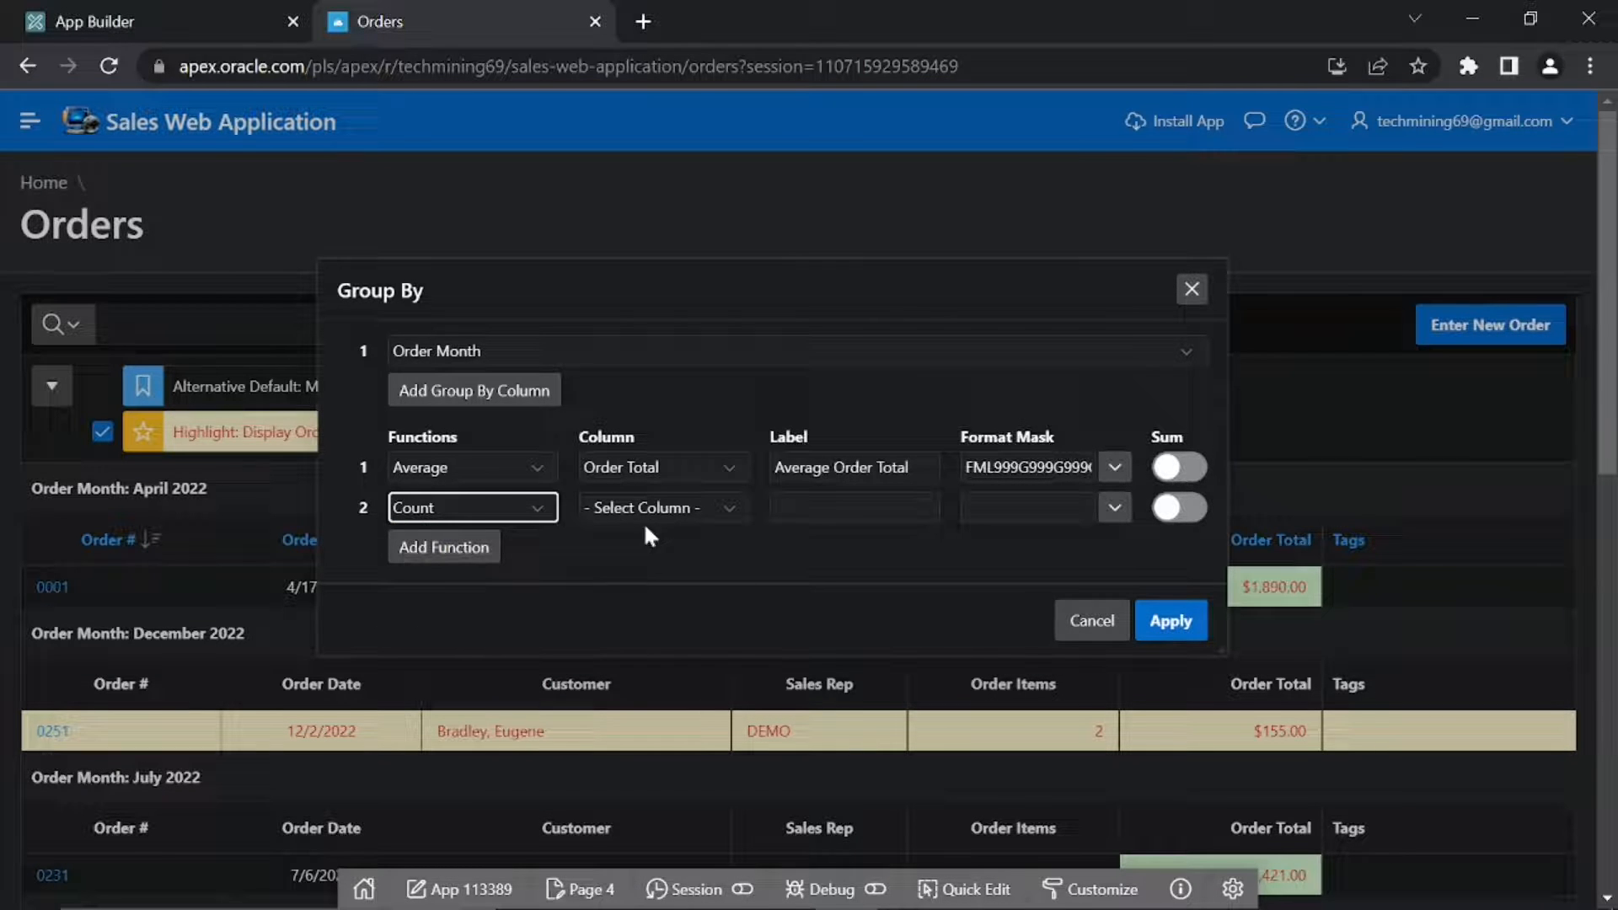
click(663, 507)
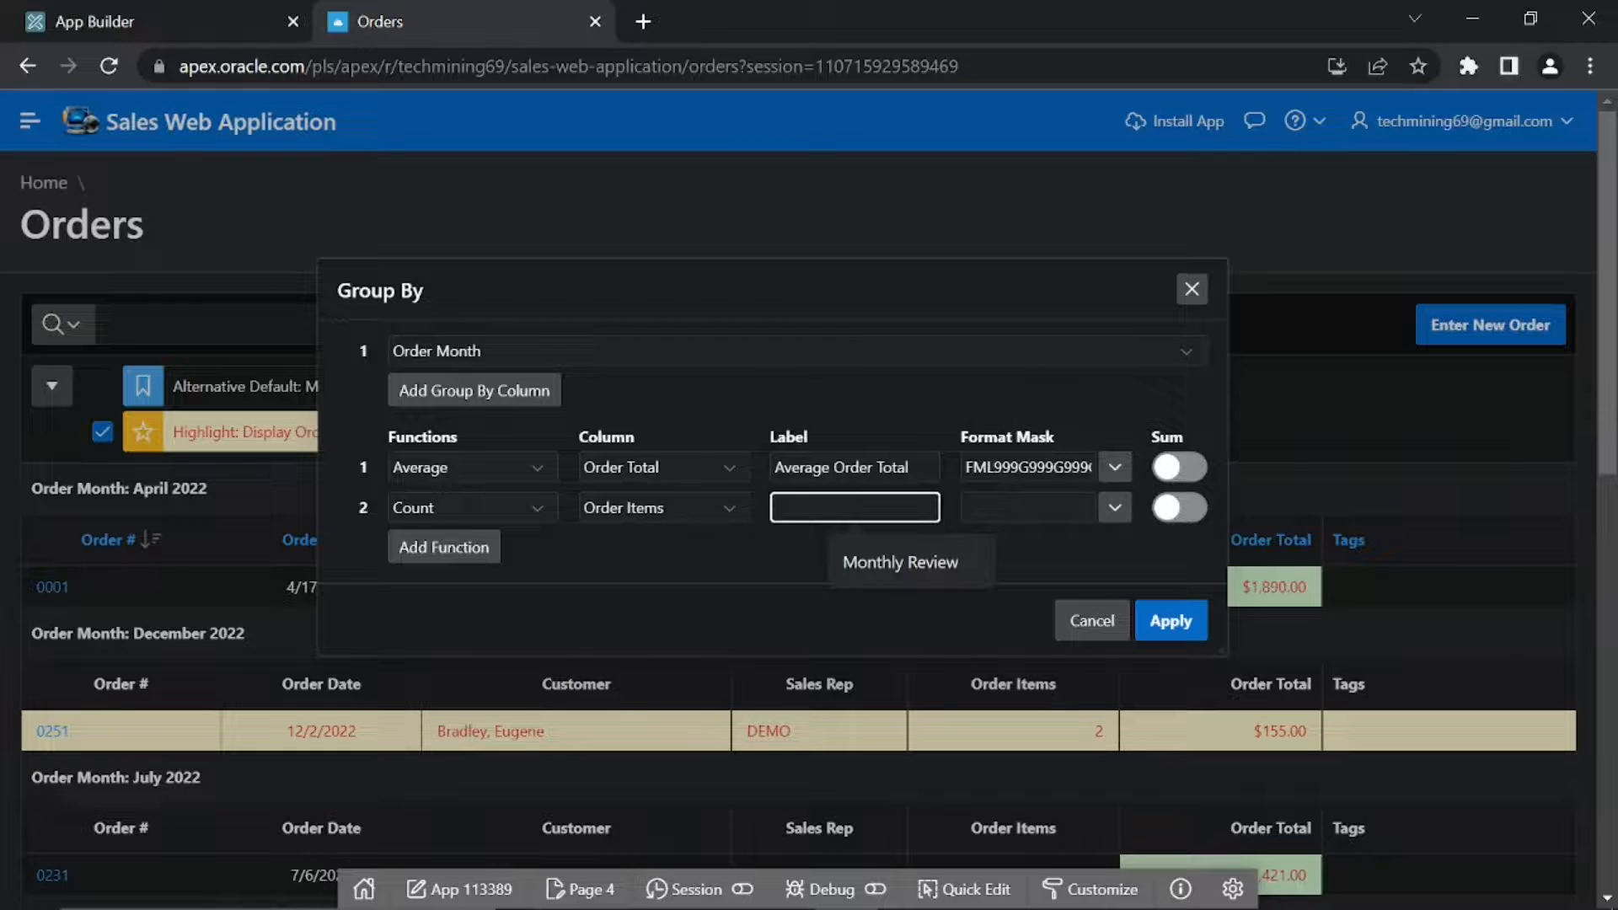
text(Number of items)
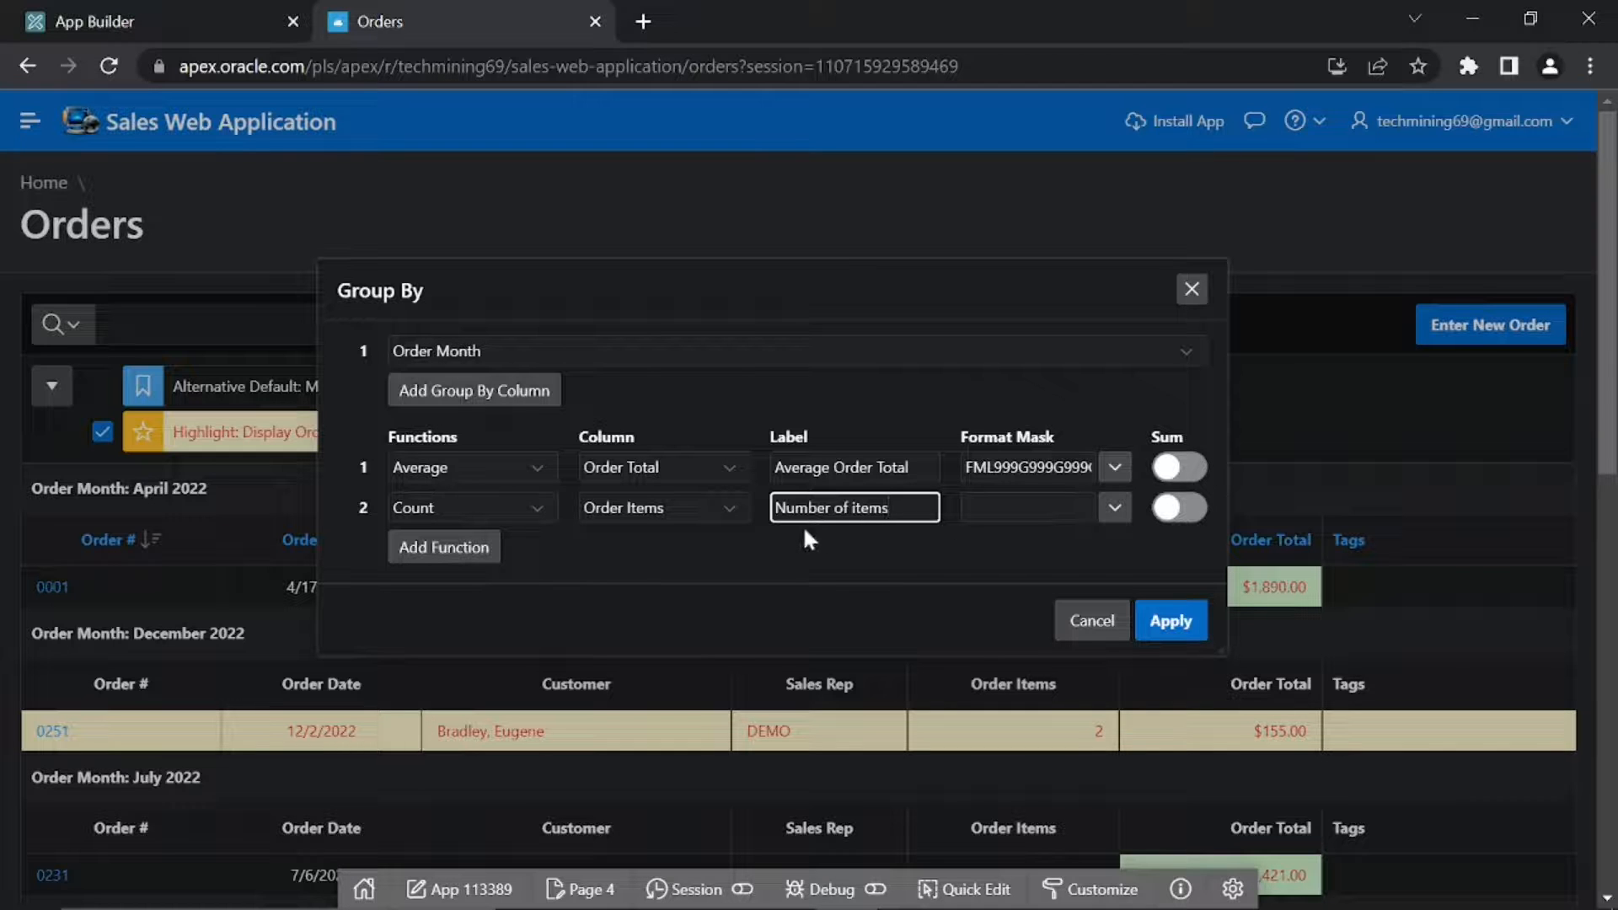
mouse_move(1119, 542)
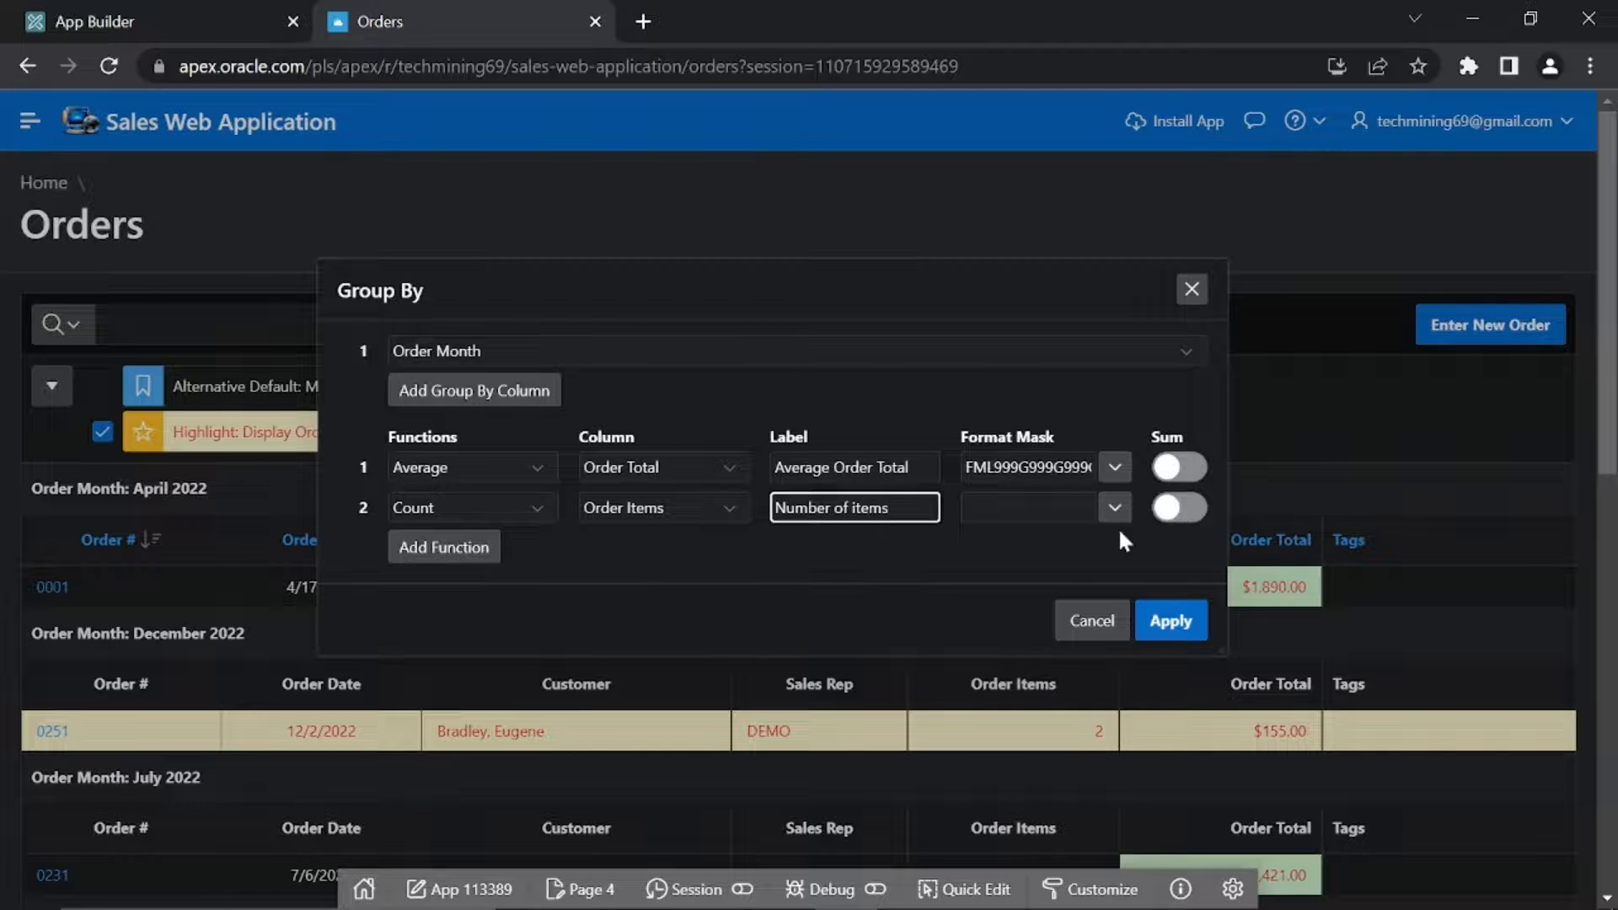
click(1115, 509)
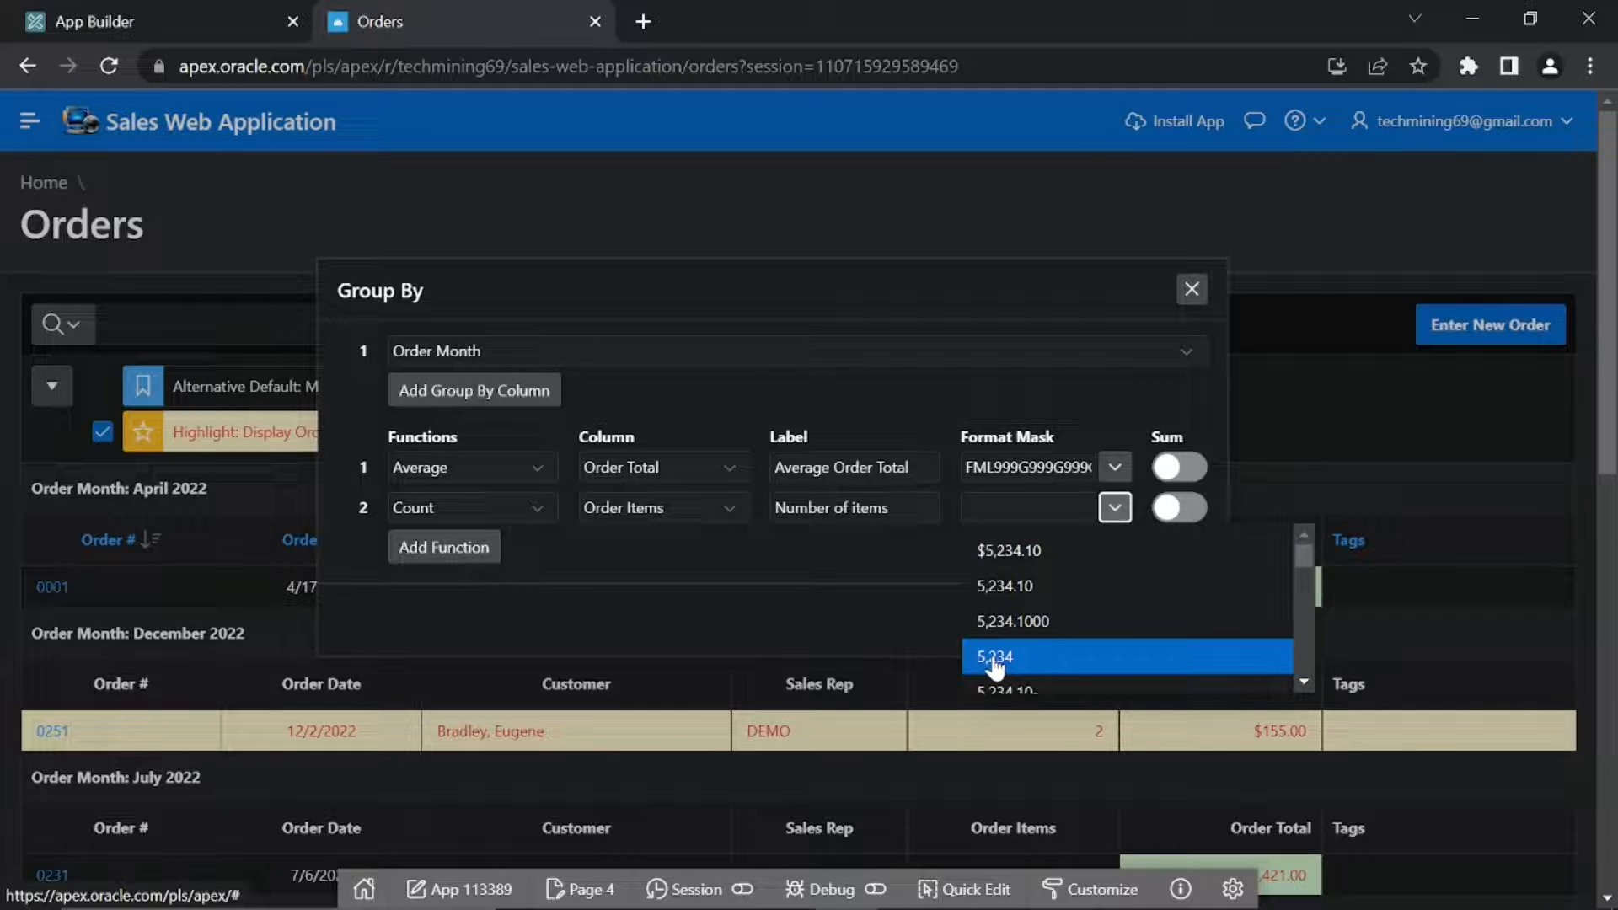
click(991, 657)
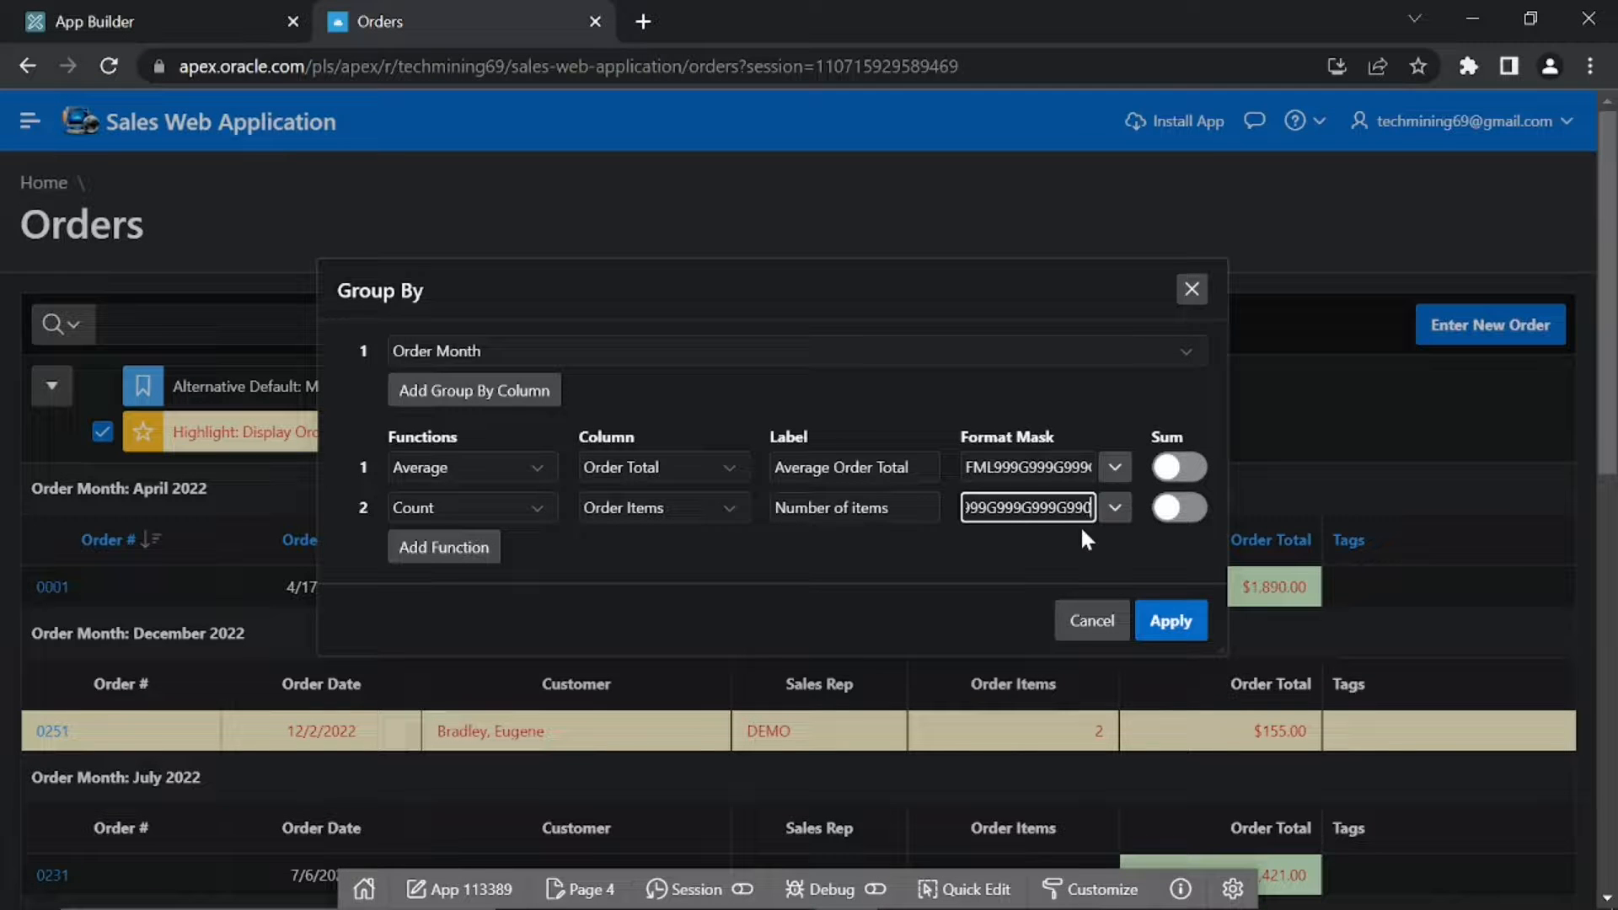
click(1171, 621)
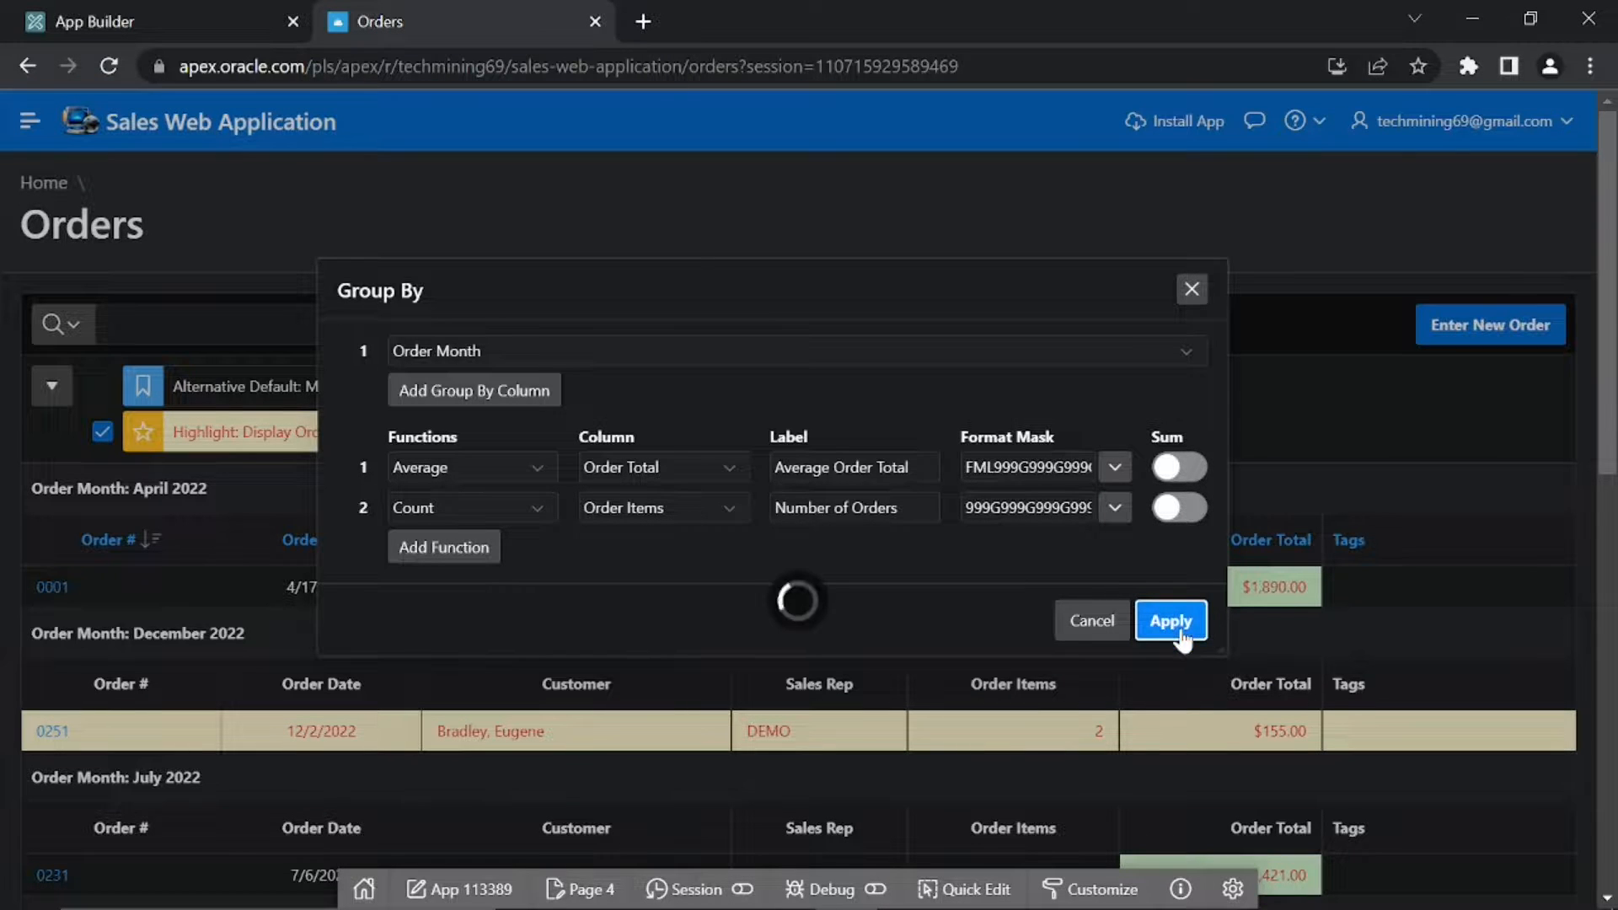
click(1170, 620)
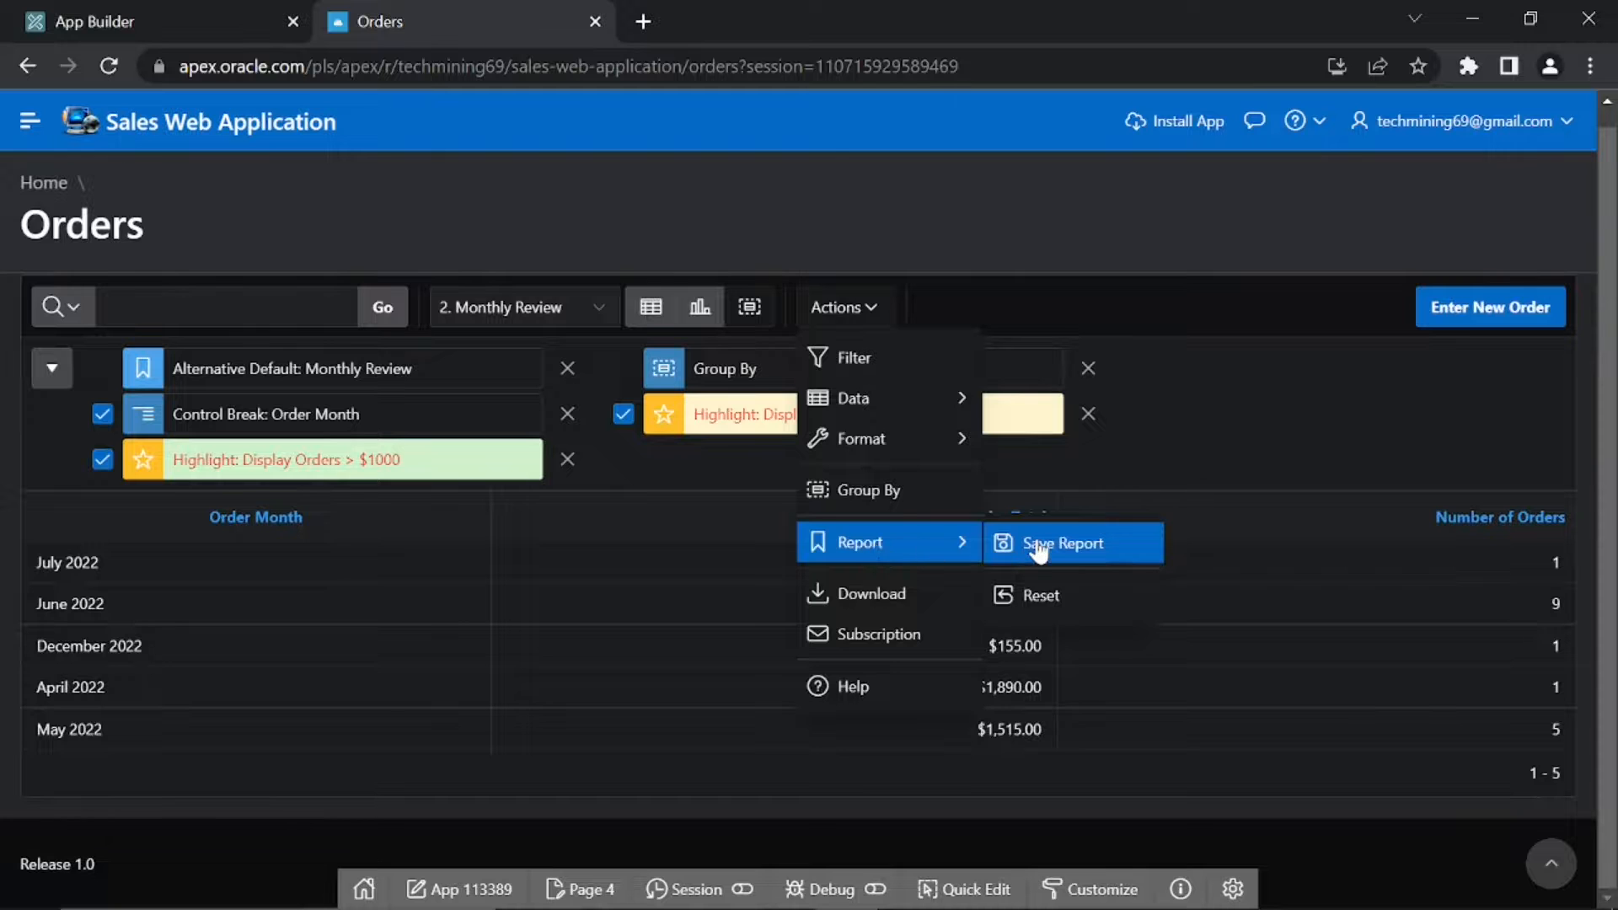
- Save the grouped view as the Monthly Review alternative default report
click(1063, 542)
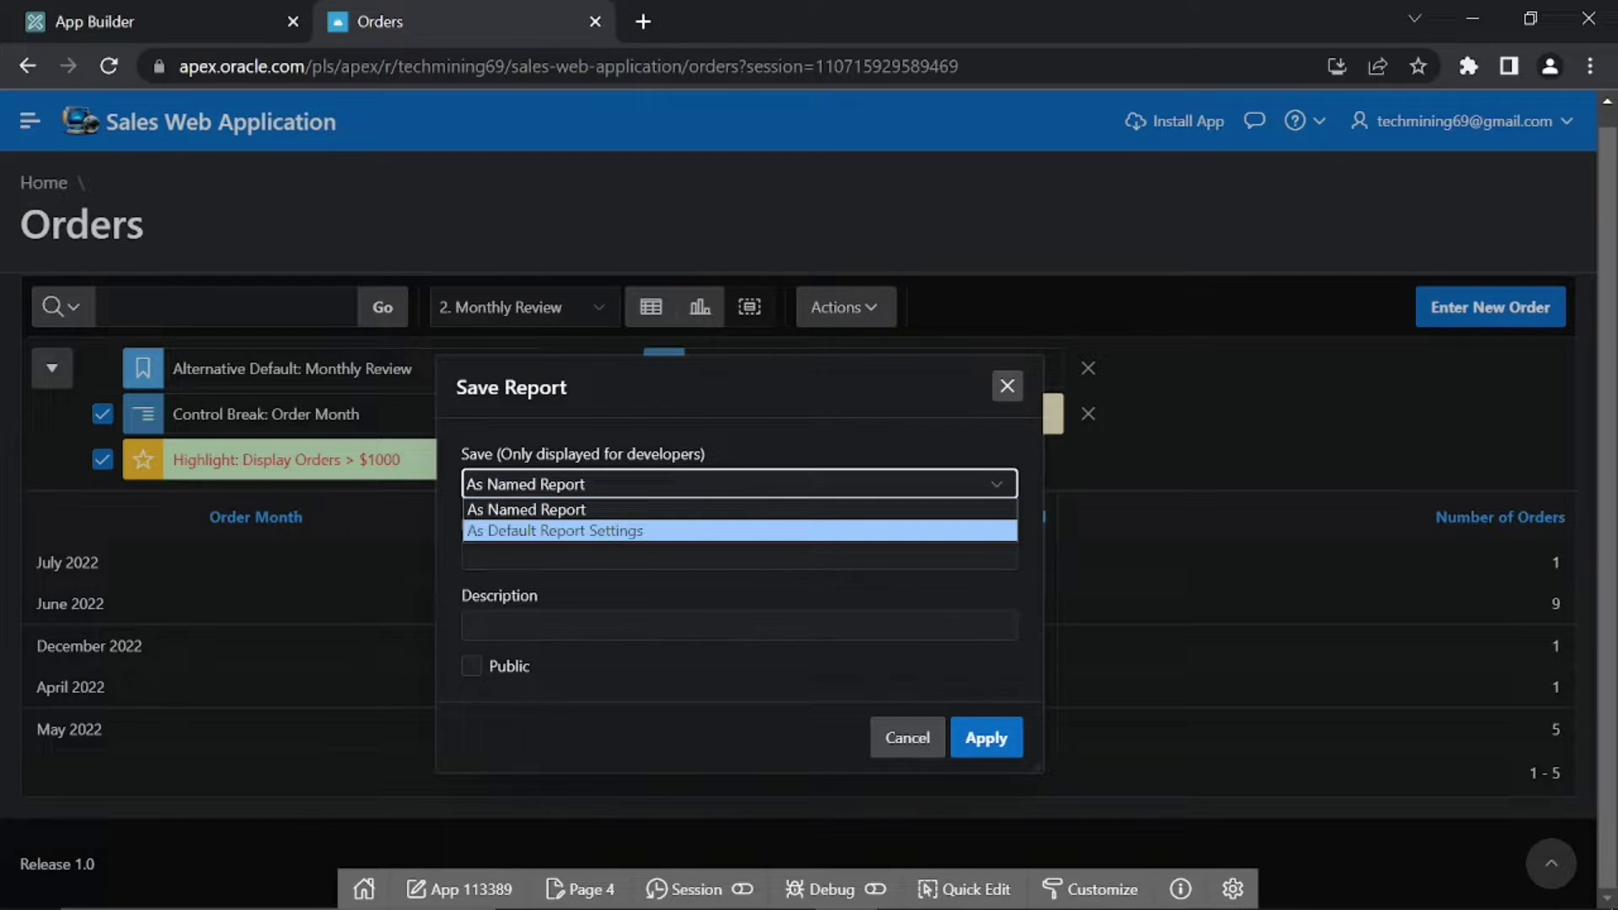
click(553, 530)
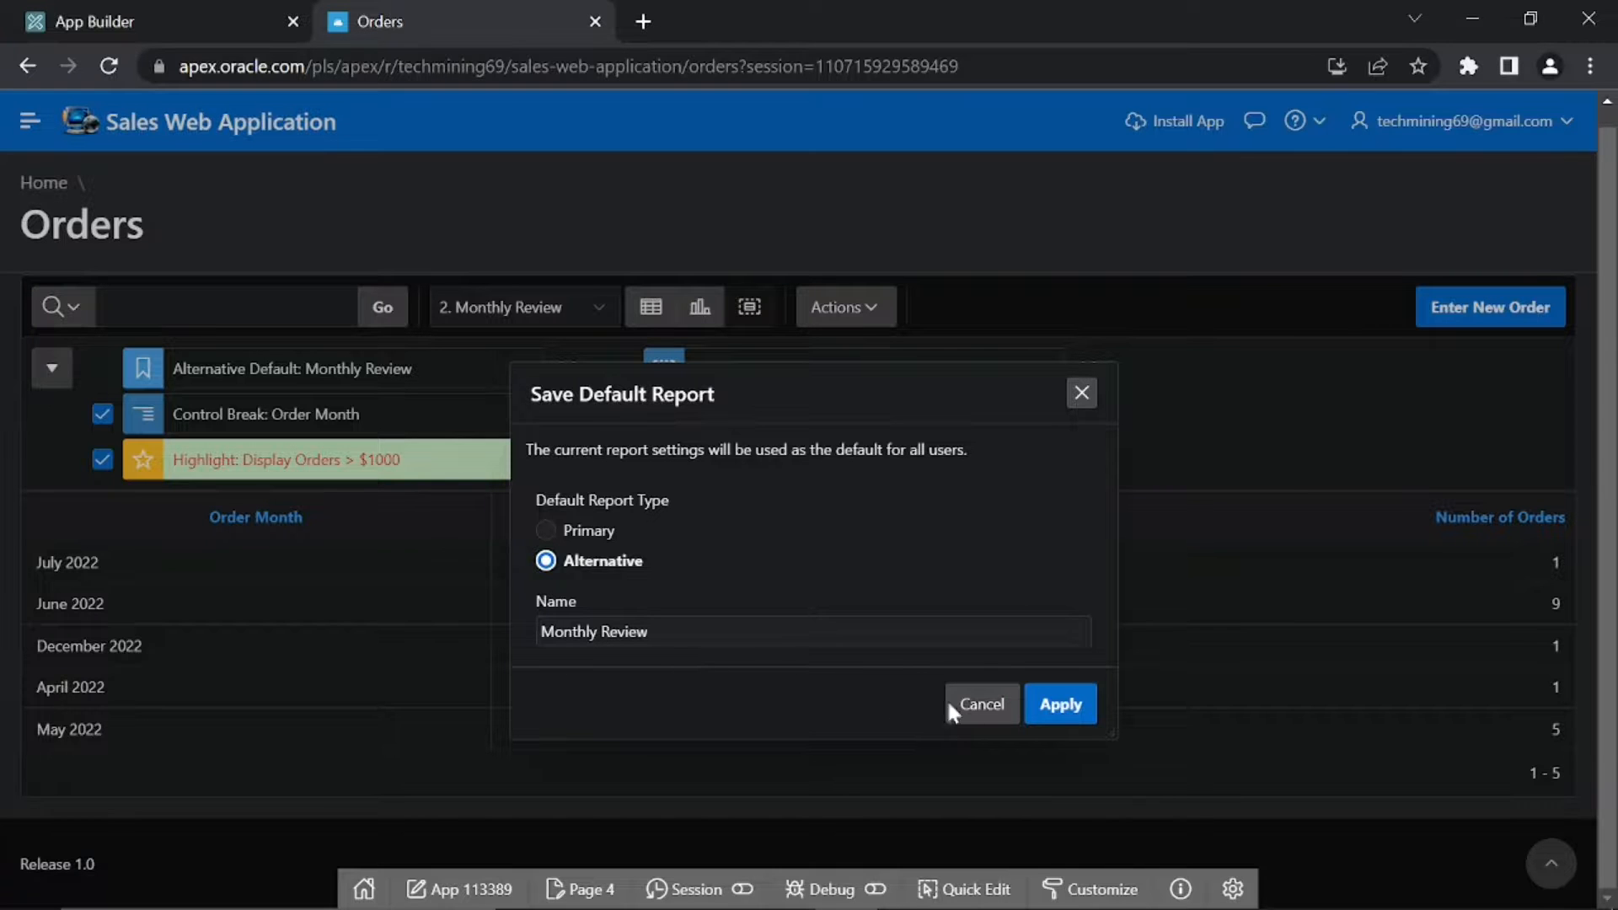
click(1060, 704)
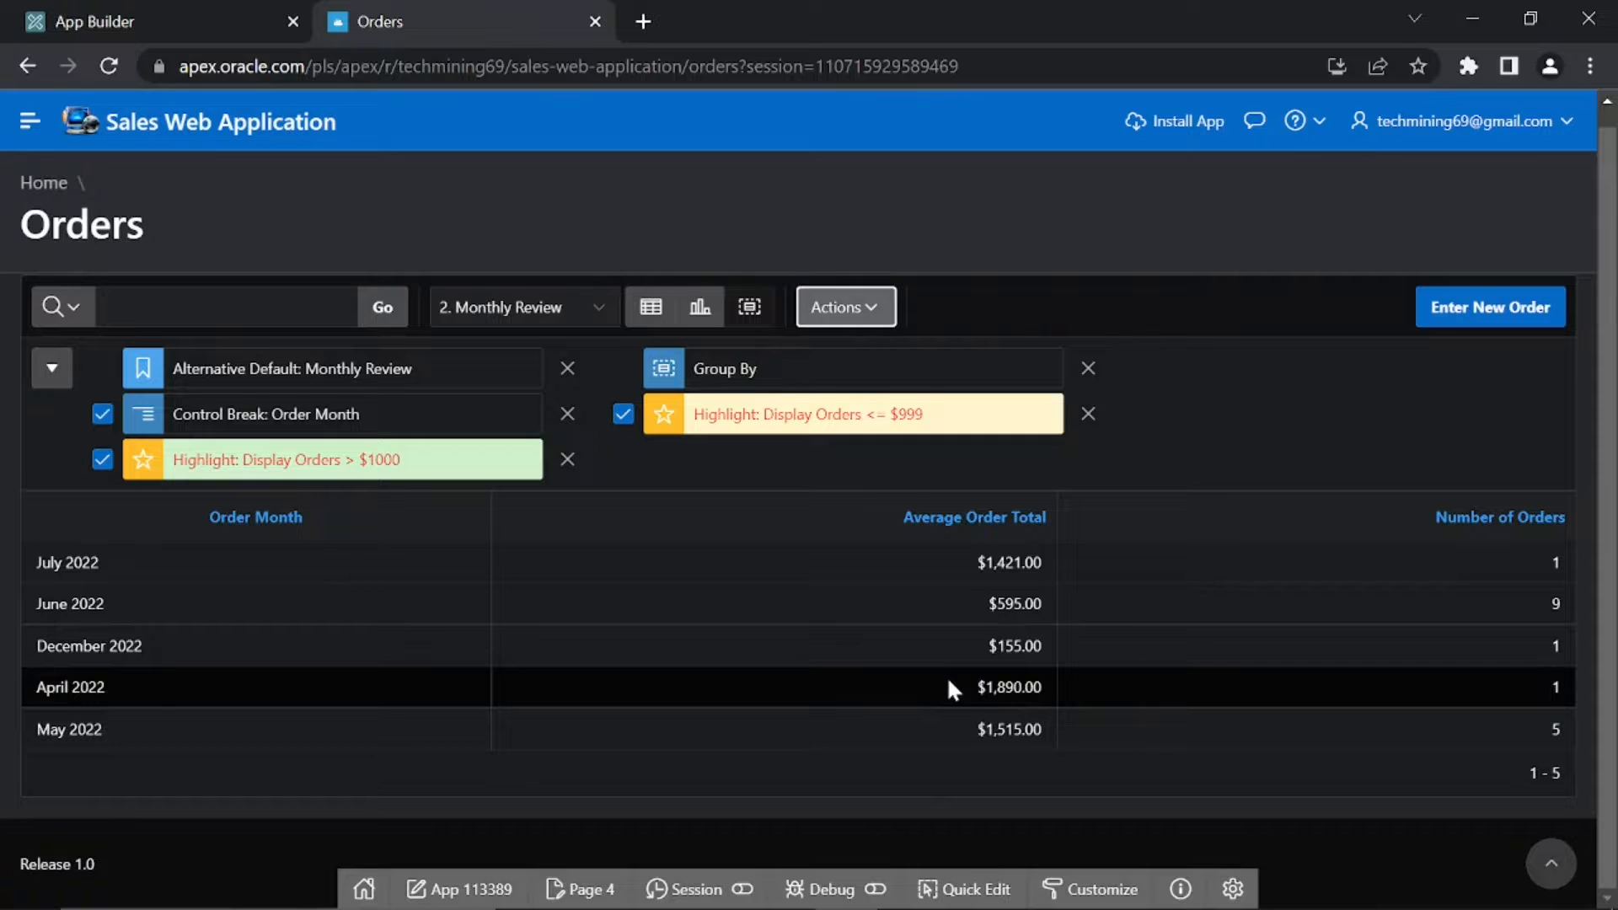
mouse_move(948, 698)
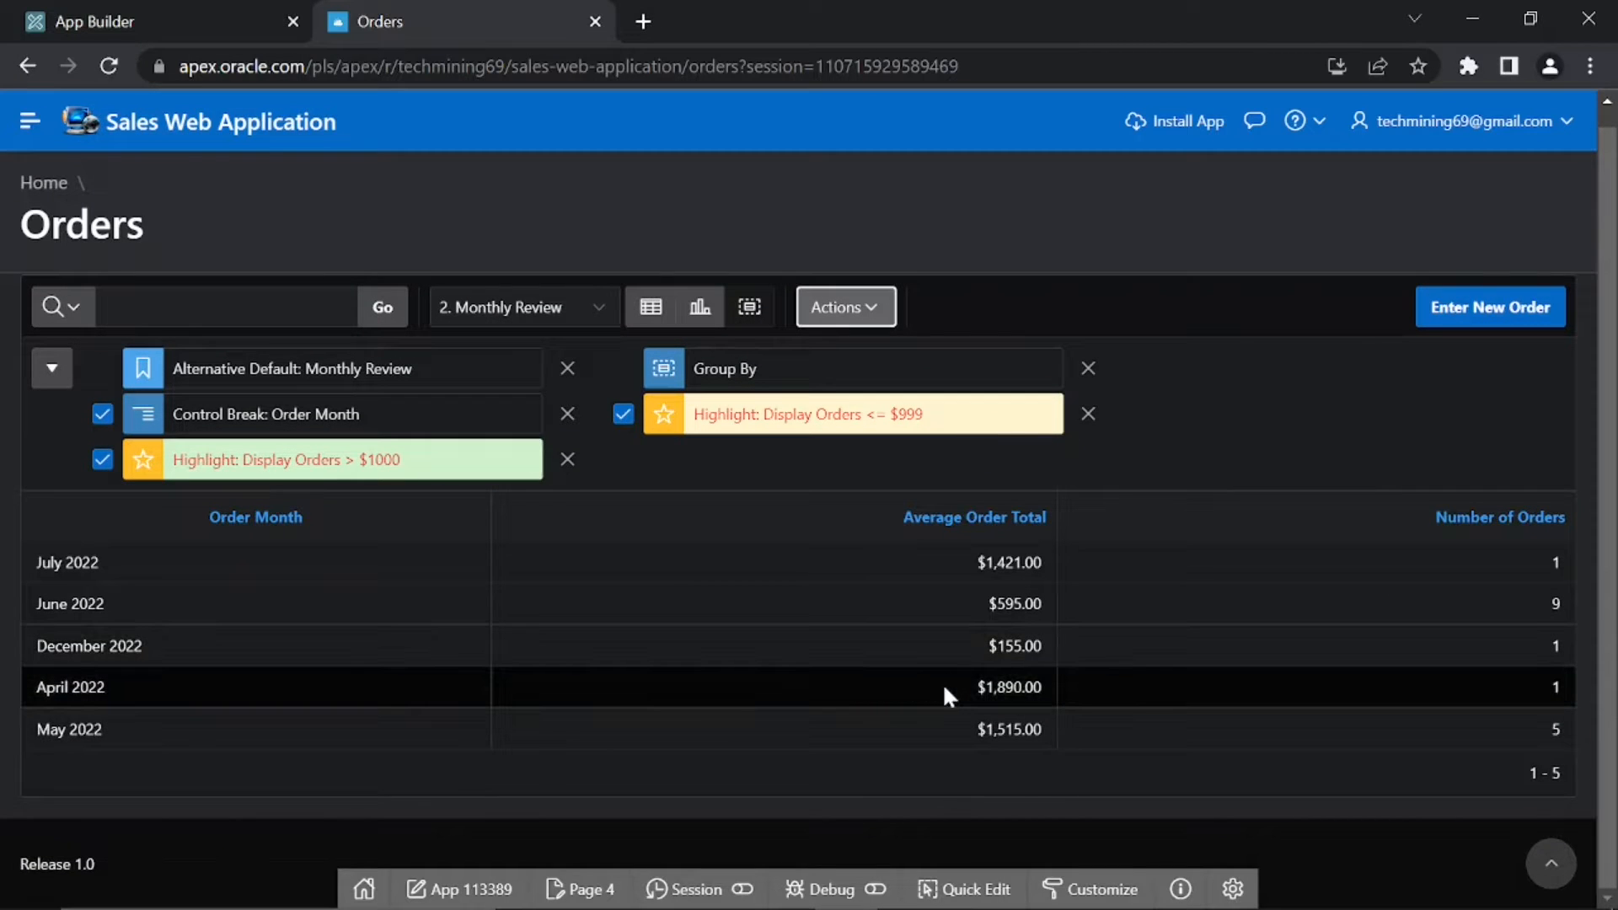
mouse_move(748, 306)
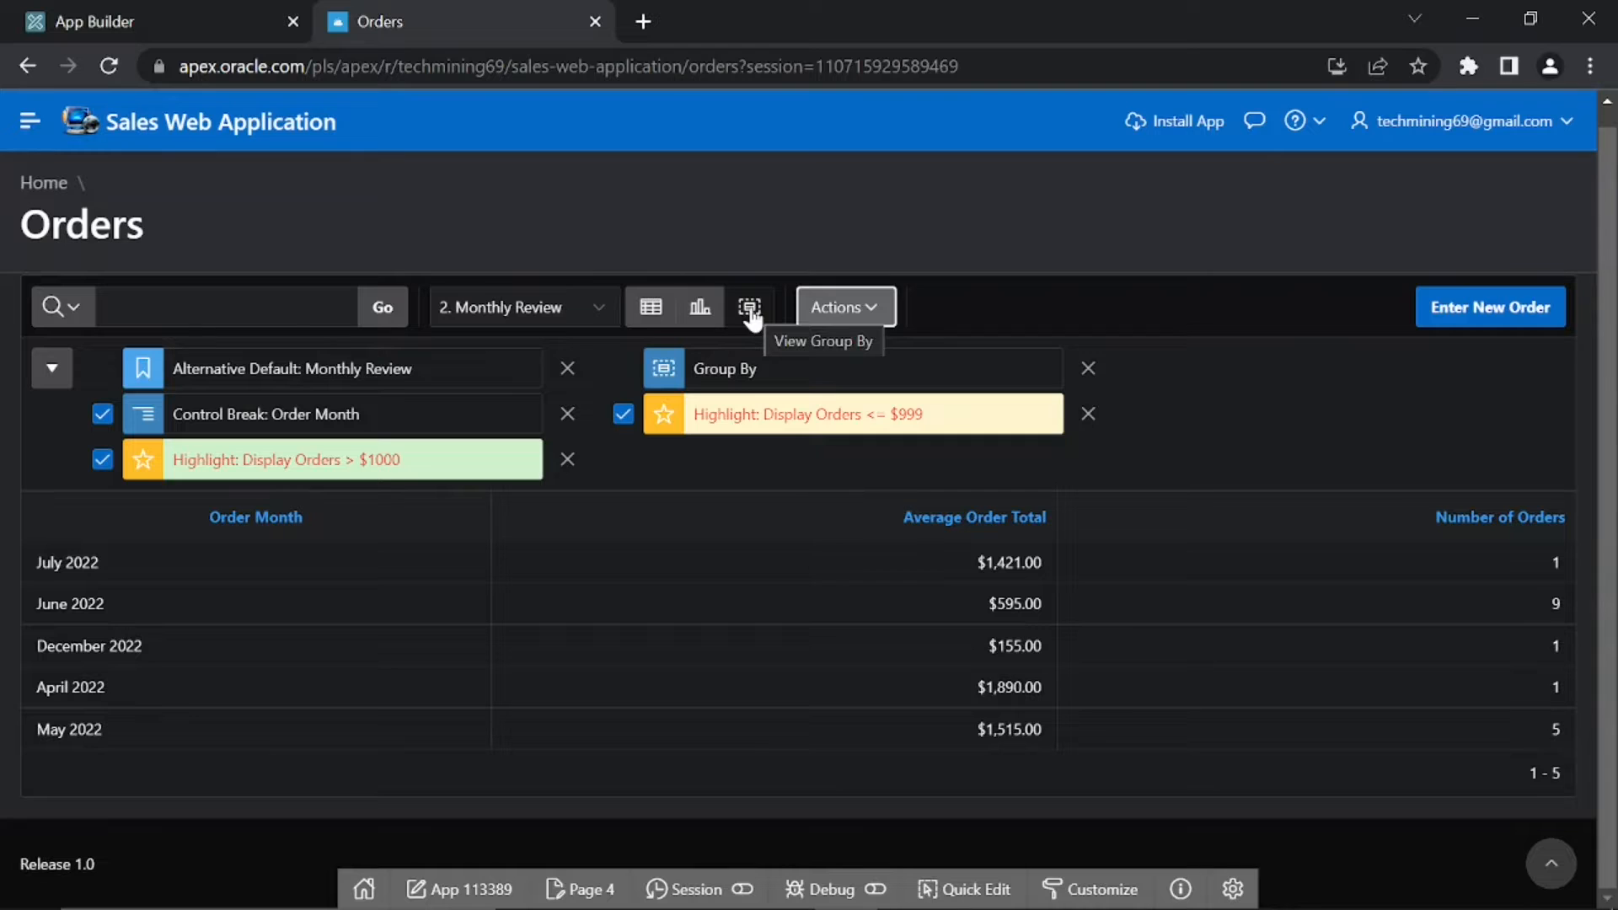
mouse_move(664, 321)
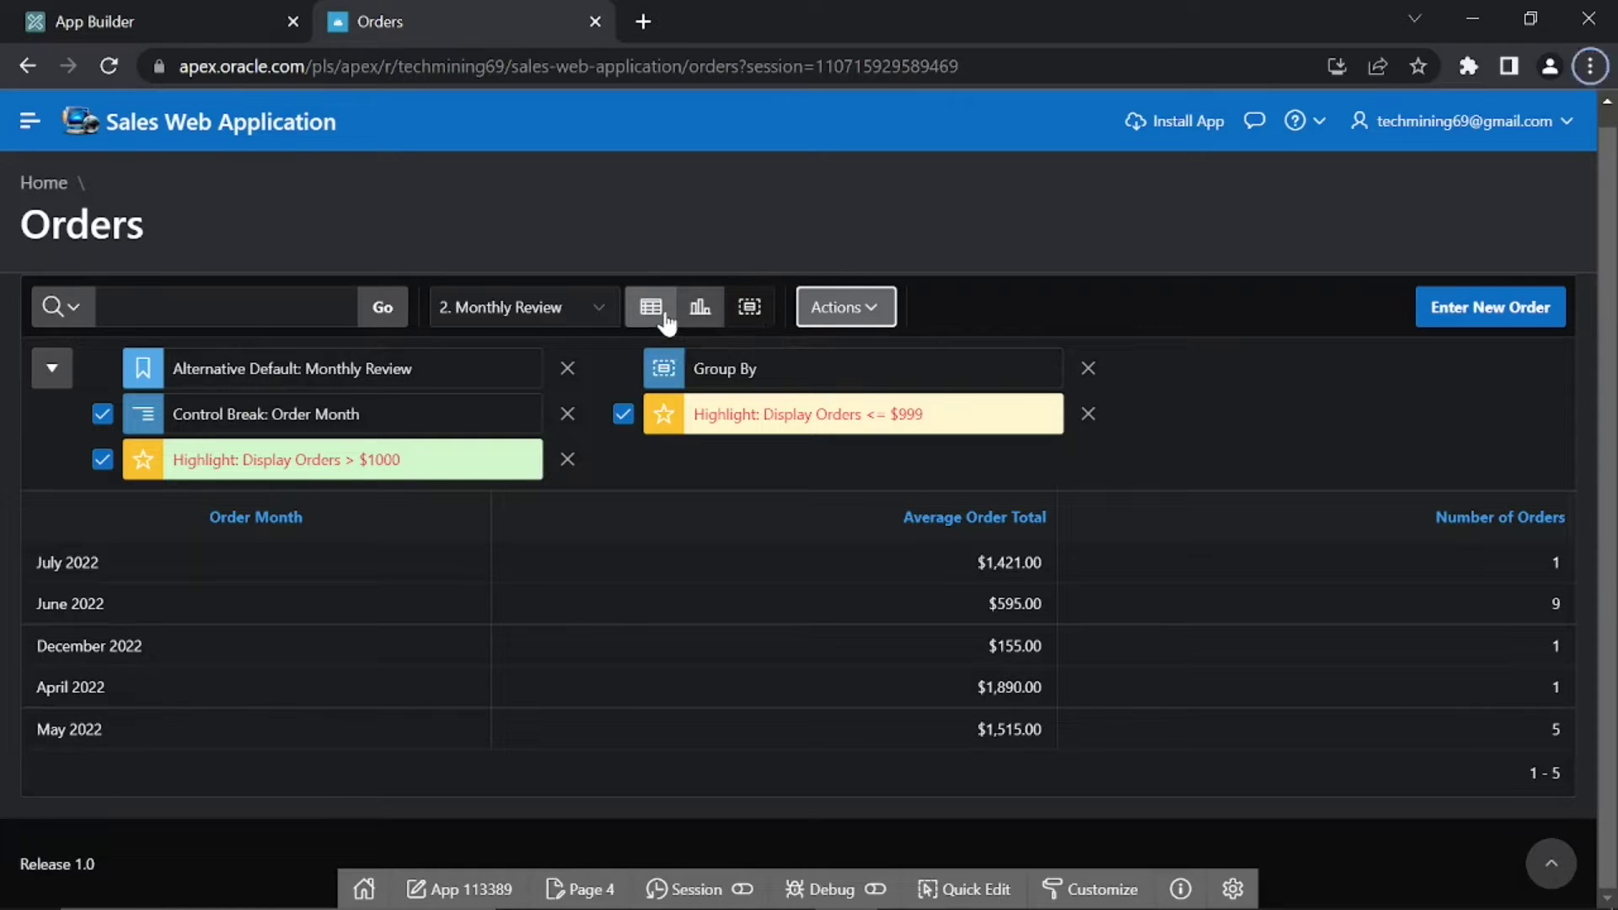
mouse_move(651, 306)
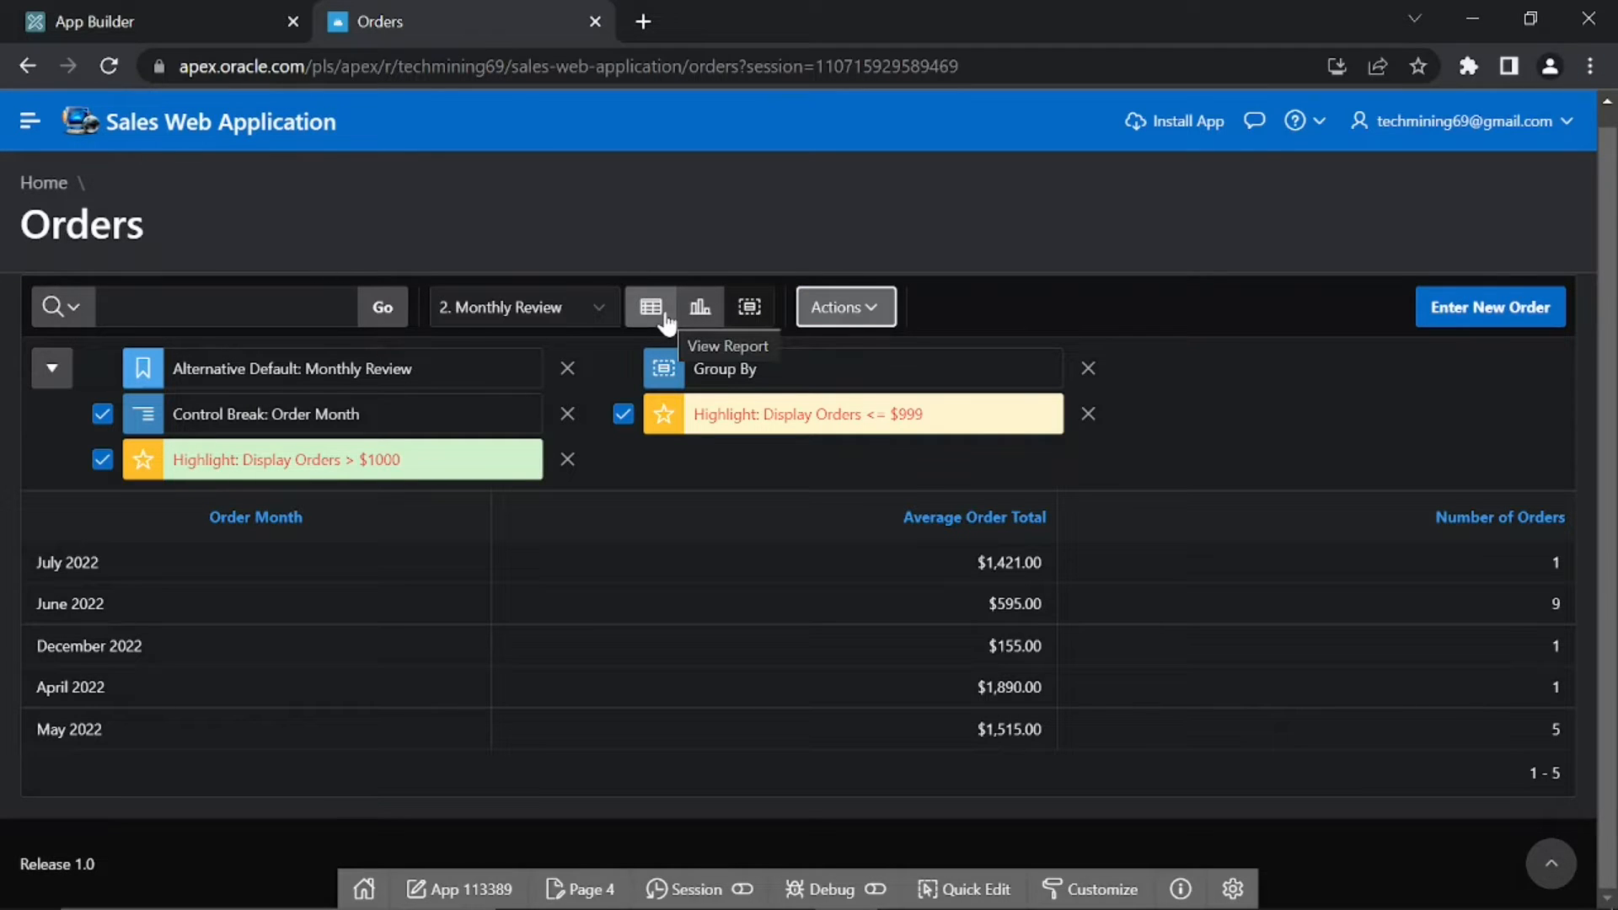